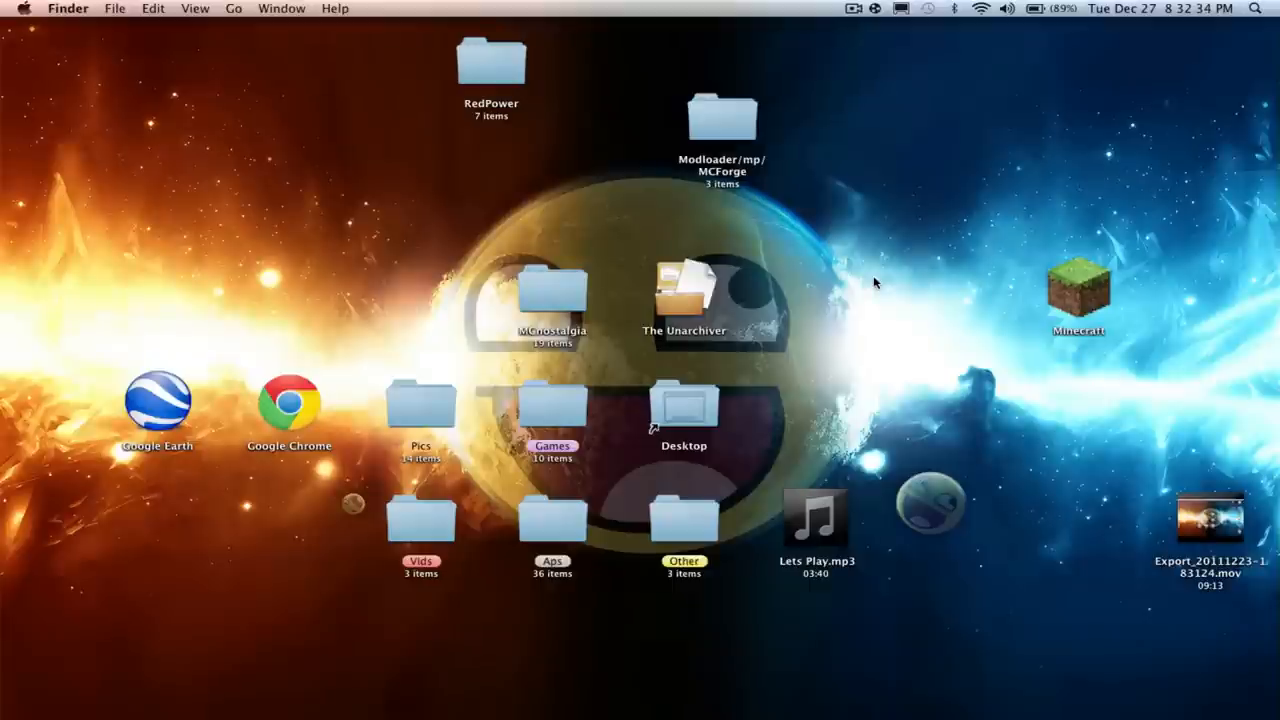
pyautogui.moveTo(840, 285)
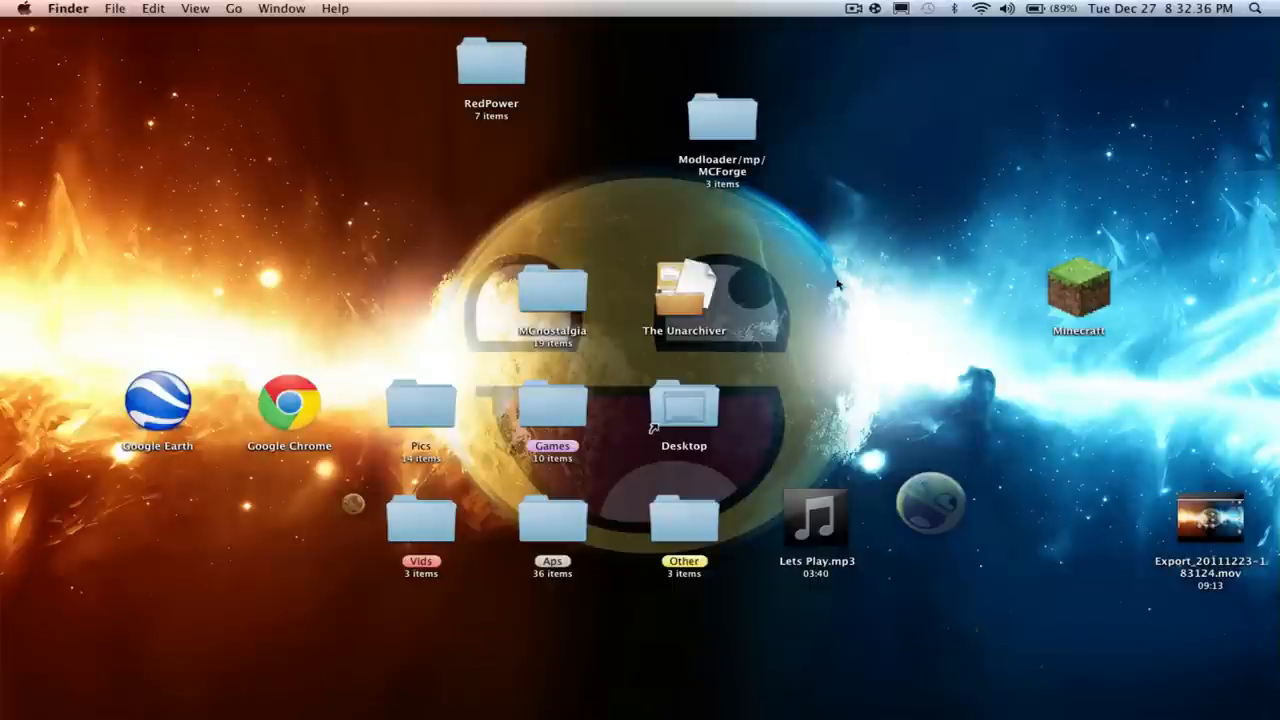
pyautogui.moveTo(740, 110)
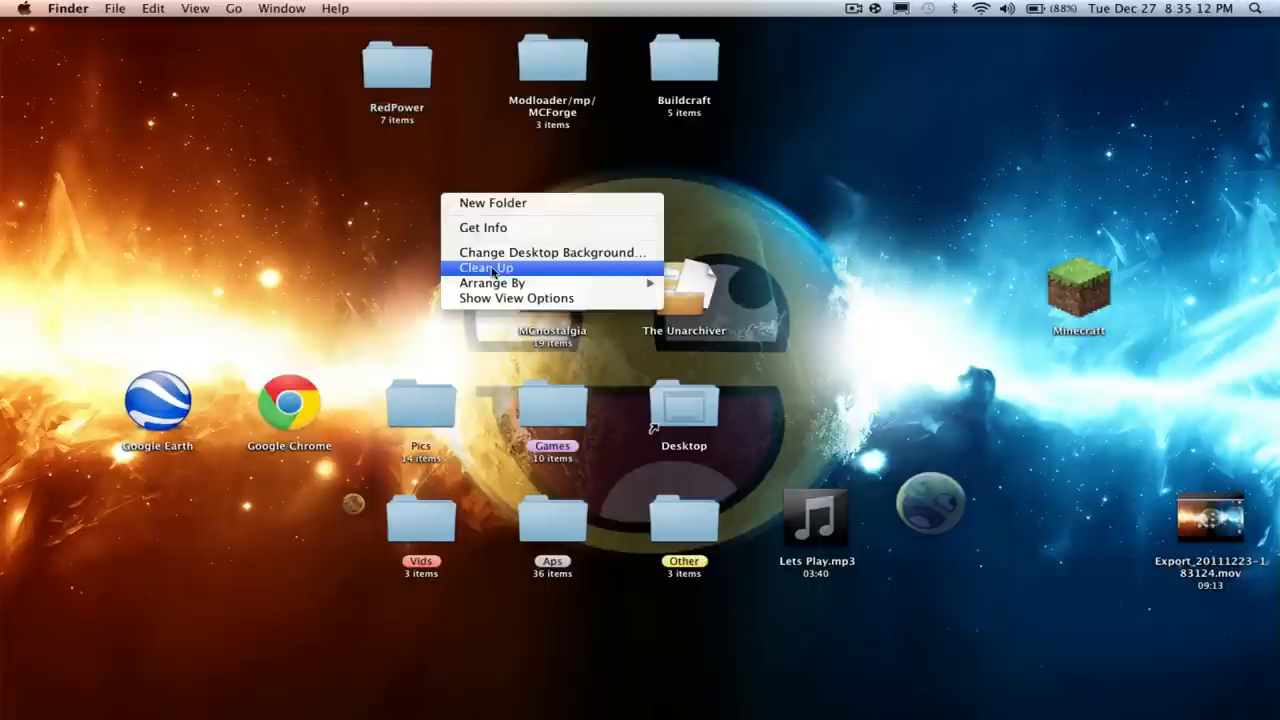
# Clean up the desktop so the RedPower, Modloader/mp/MCForge and Buildcraft folders align.
pyautogui.click(487, 267)
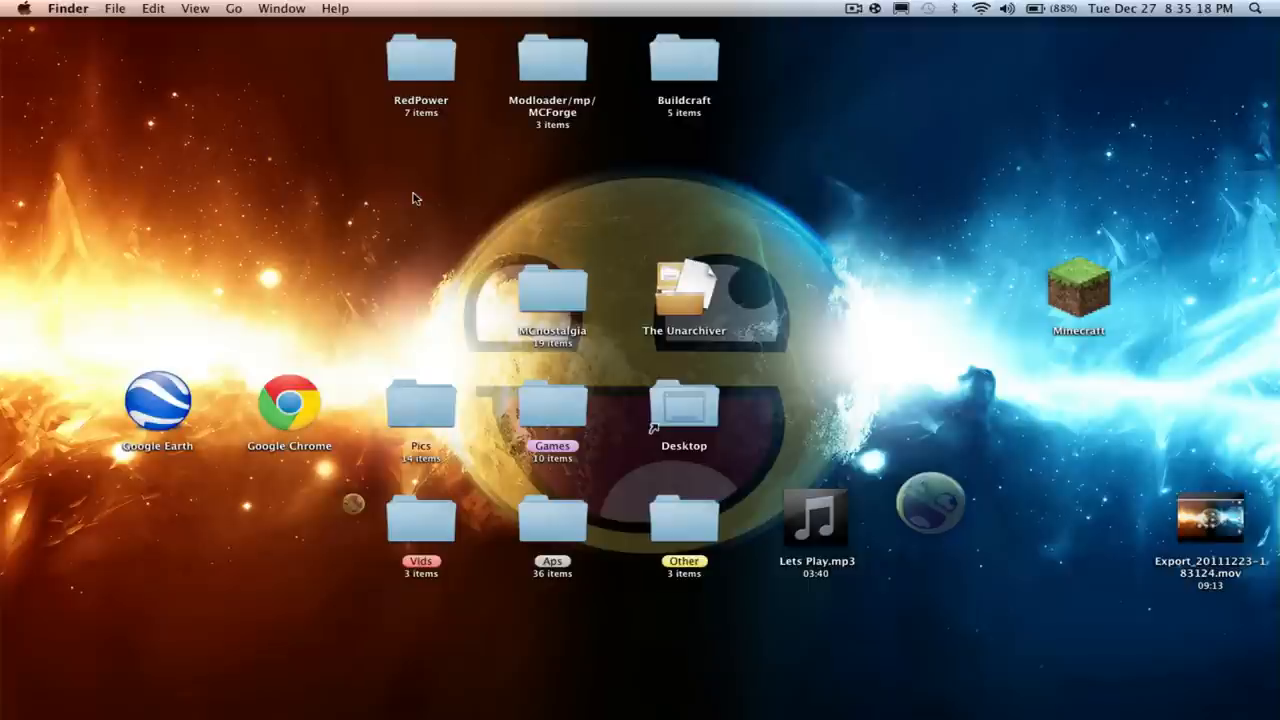
pyautogui.moveTo(405, 113)
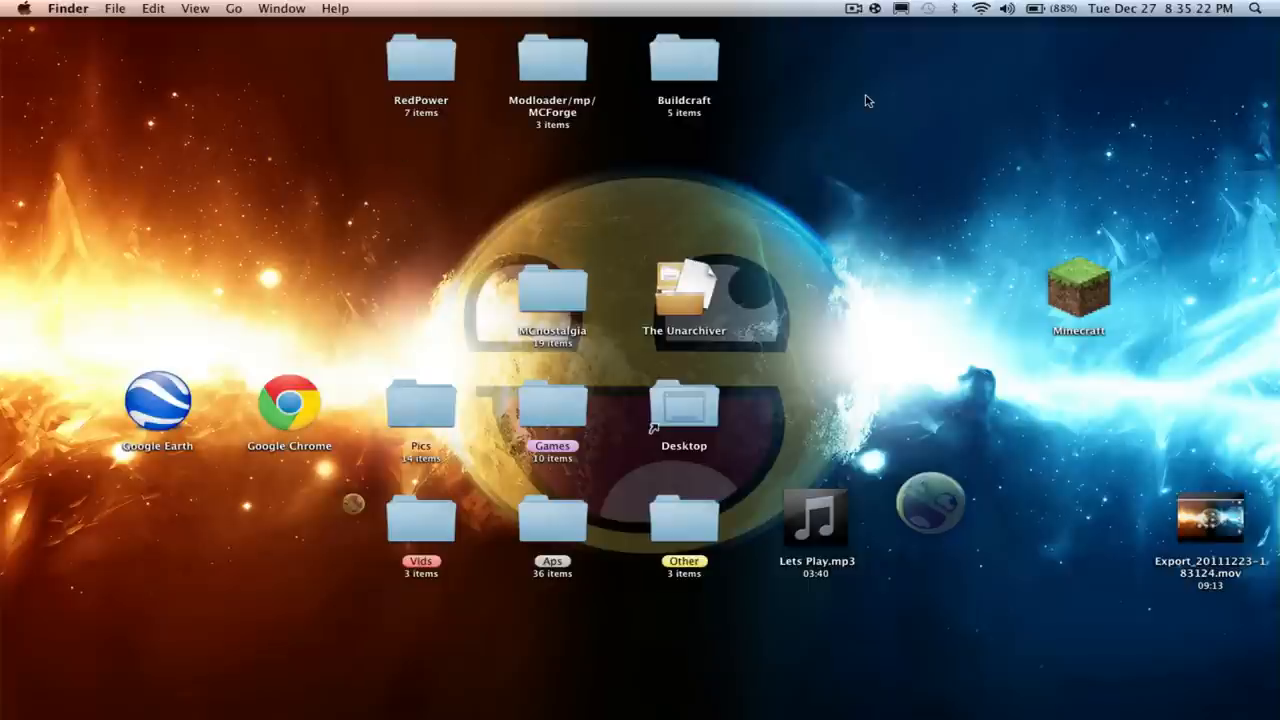
pyautogui.moveTo(815, 142)
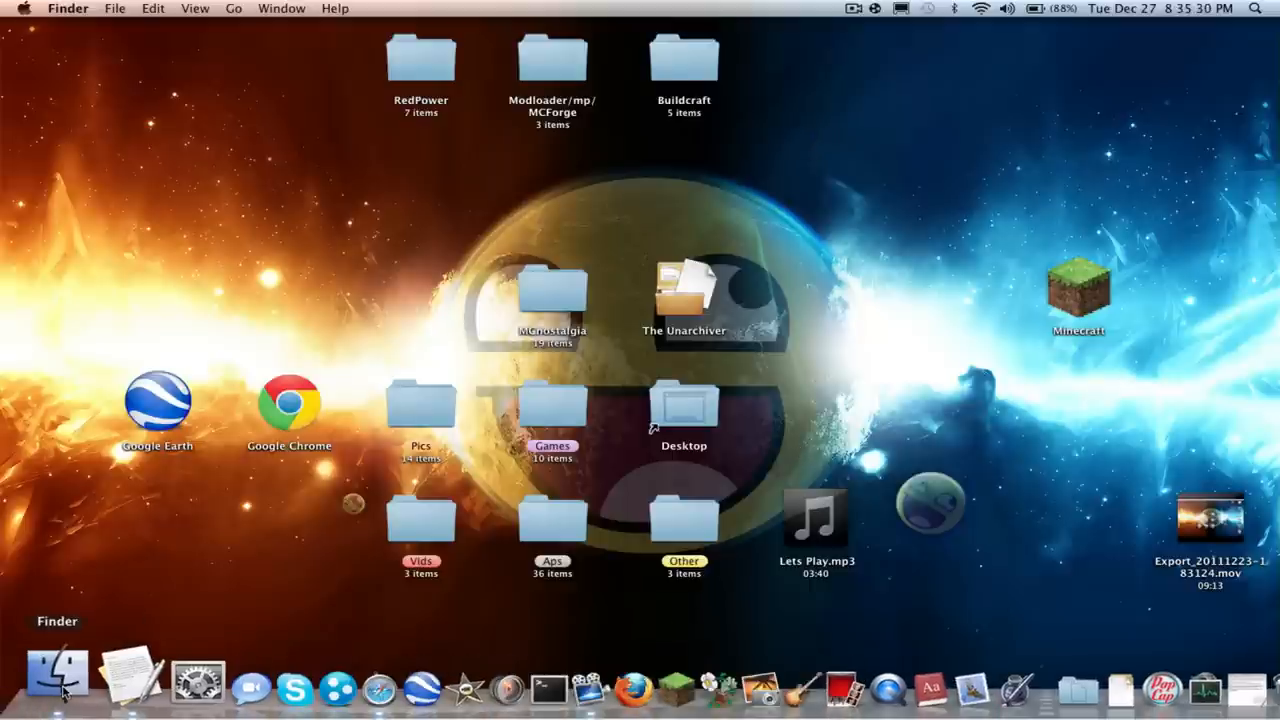
# Browse to Library > Application Support > minecraft > bin and start renaming minecraft.jar.
pyautogui.click(57, 685)
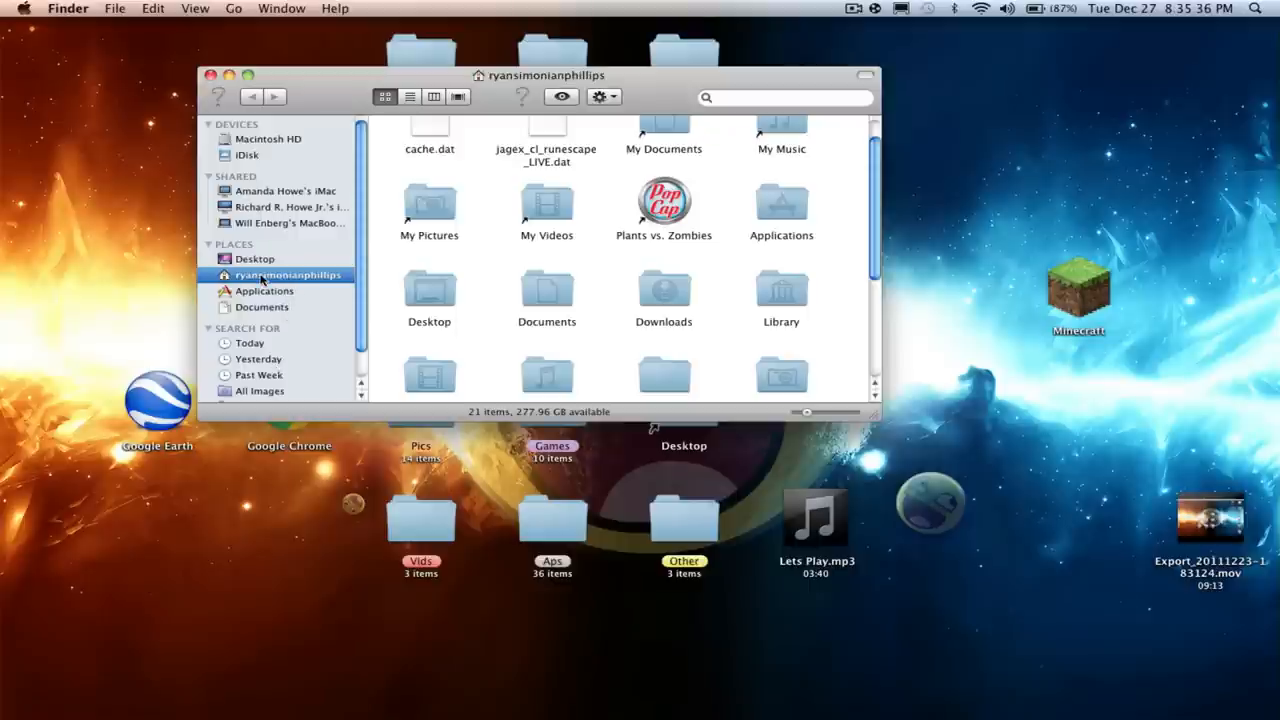
pyautogui.doubleClick(781, 290)
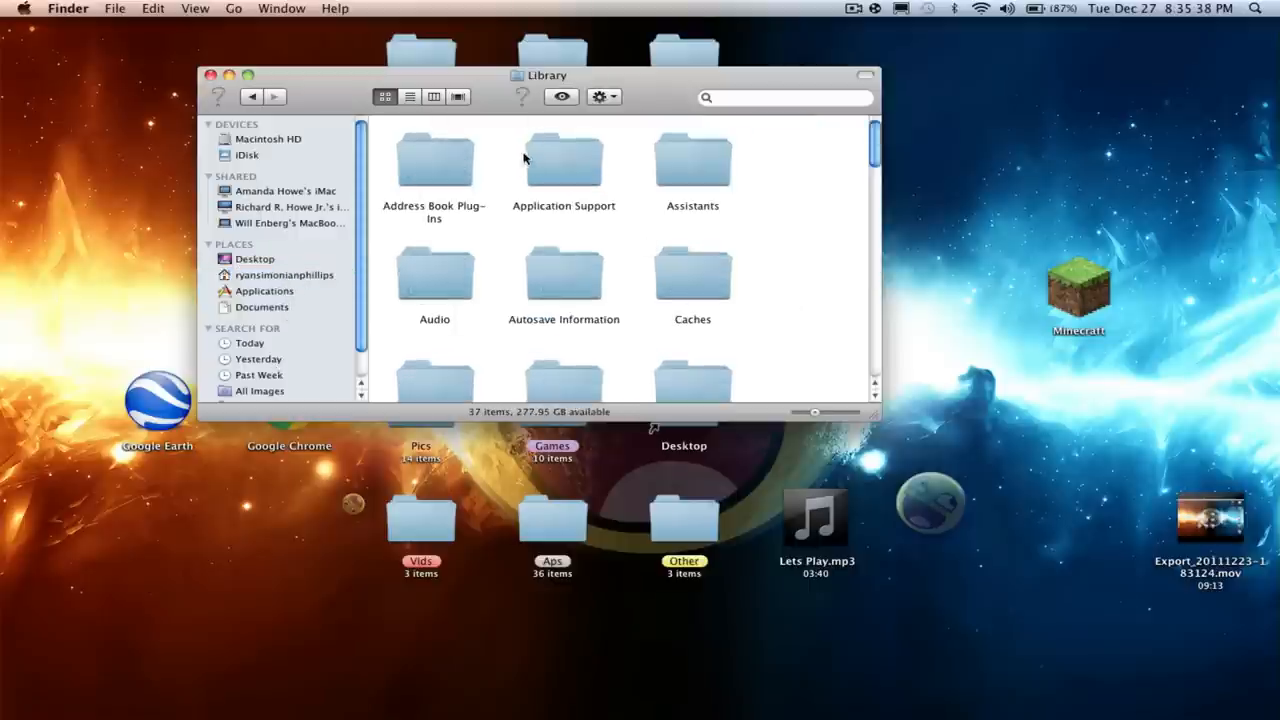
pyautogui.doubleClick(564, 160)
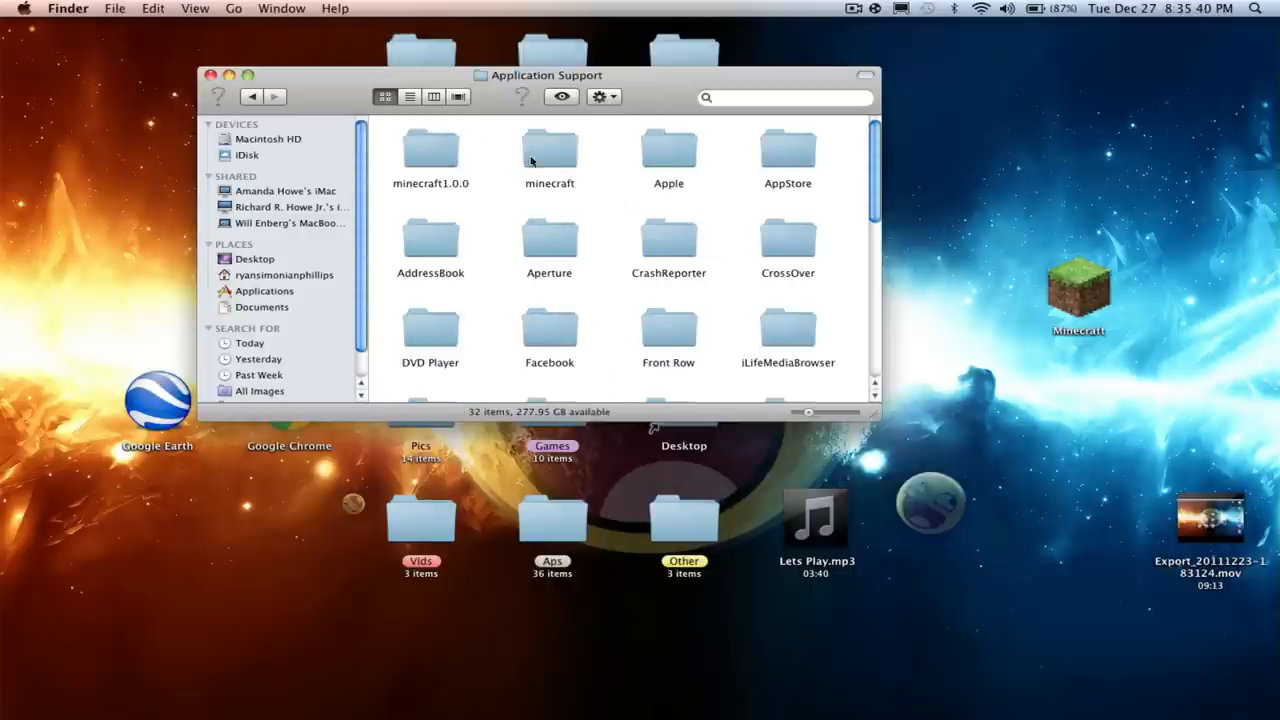
pyautogui.doubleClick(549, 150)
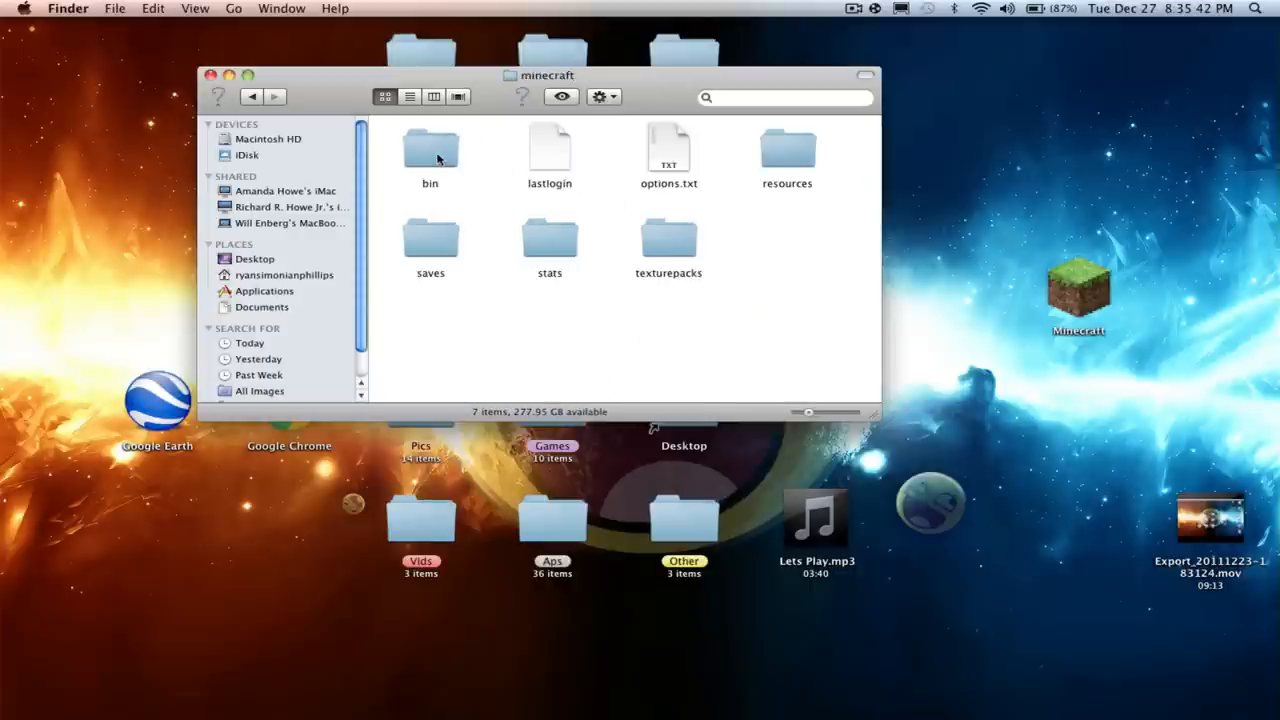
pyautogui.doubleClick(430, 150)
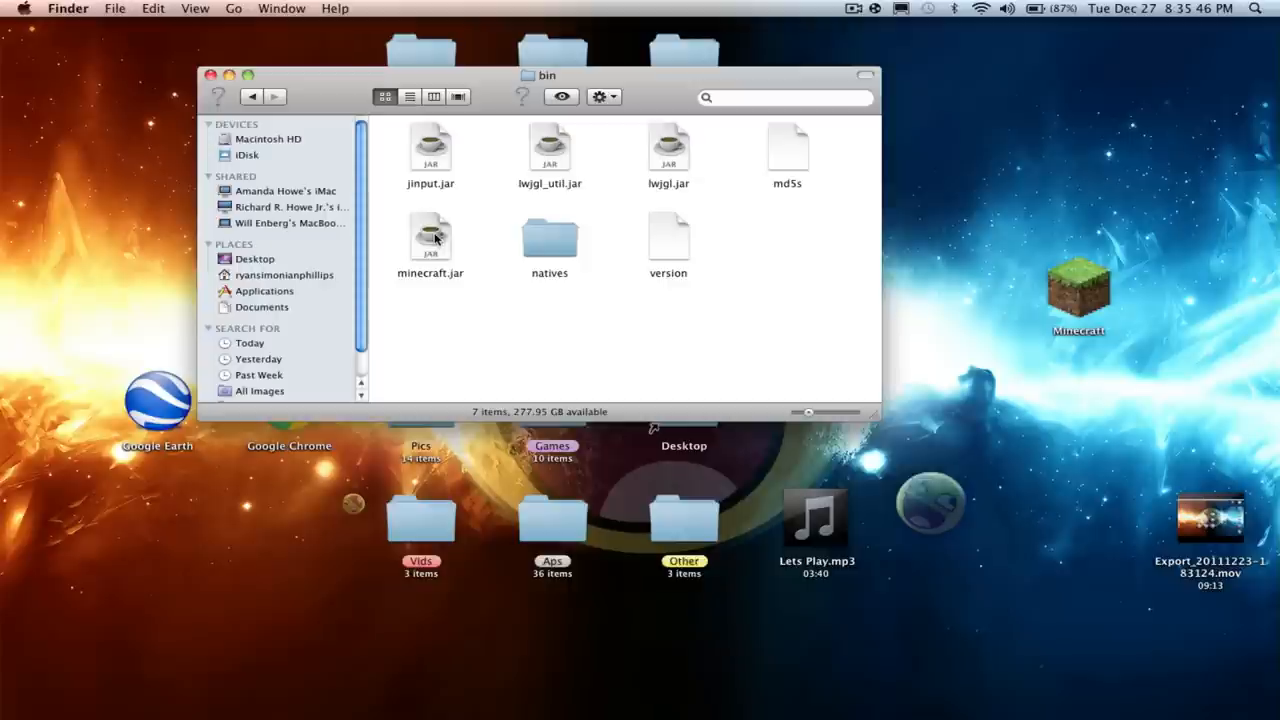
pyautogui.rightClick(430, 237)
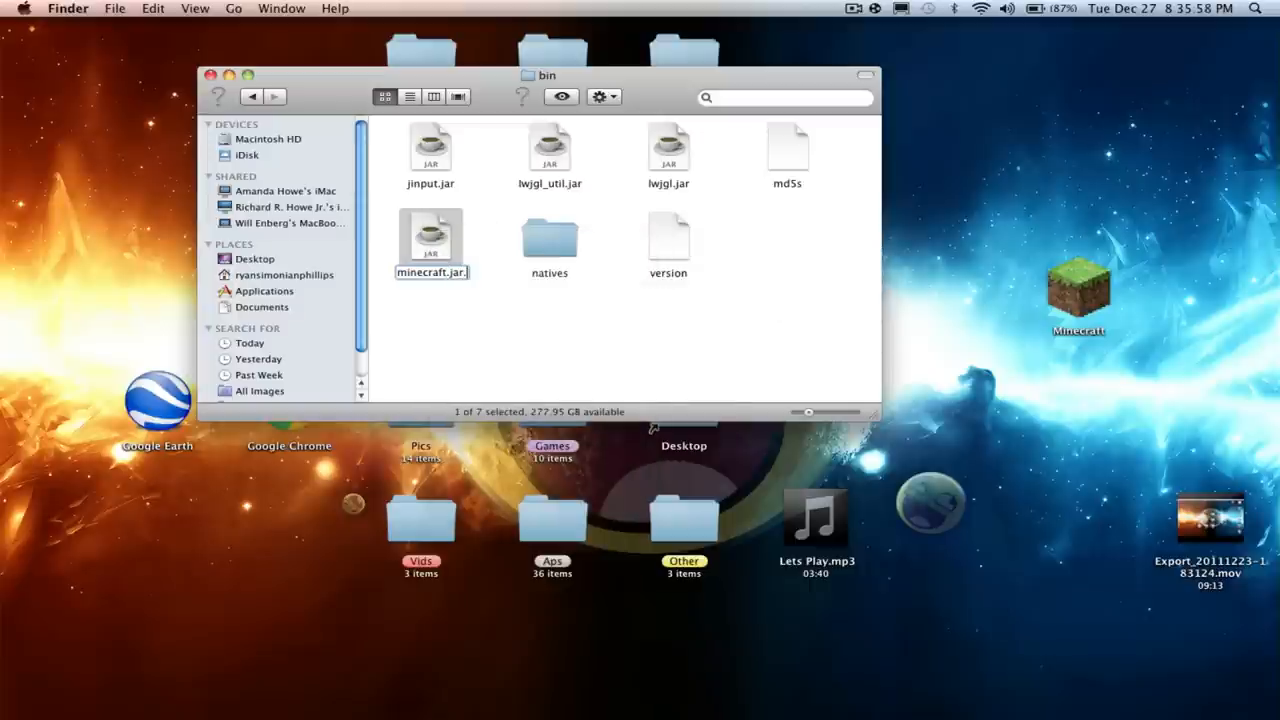
# Change minecraft.jar's extension to .zip and extract it with The Unarchiver.
pyautogui.press('Return')
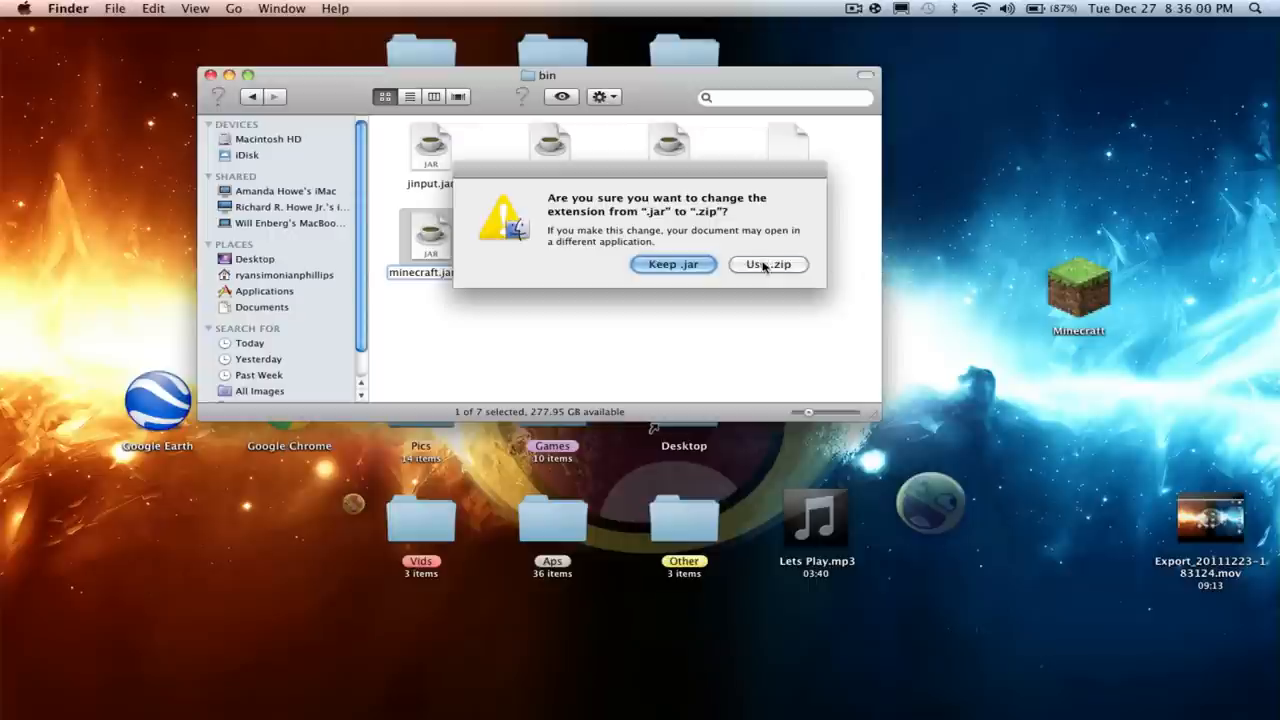
pyautogui.click(768, 264)
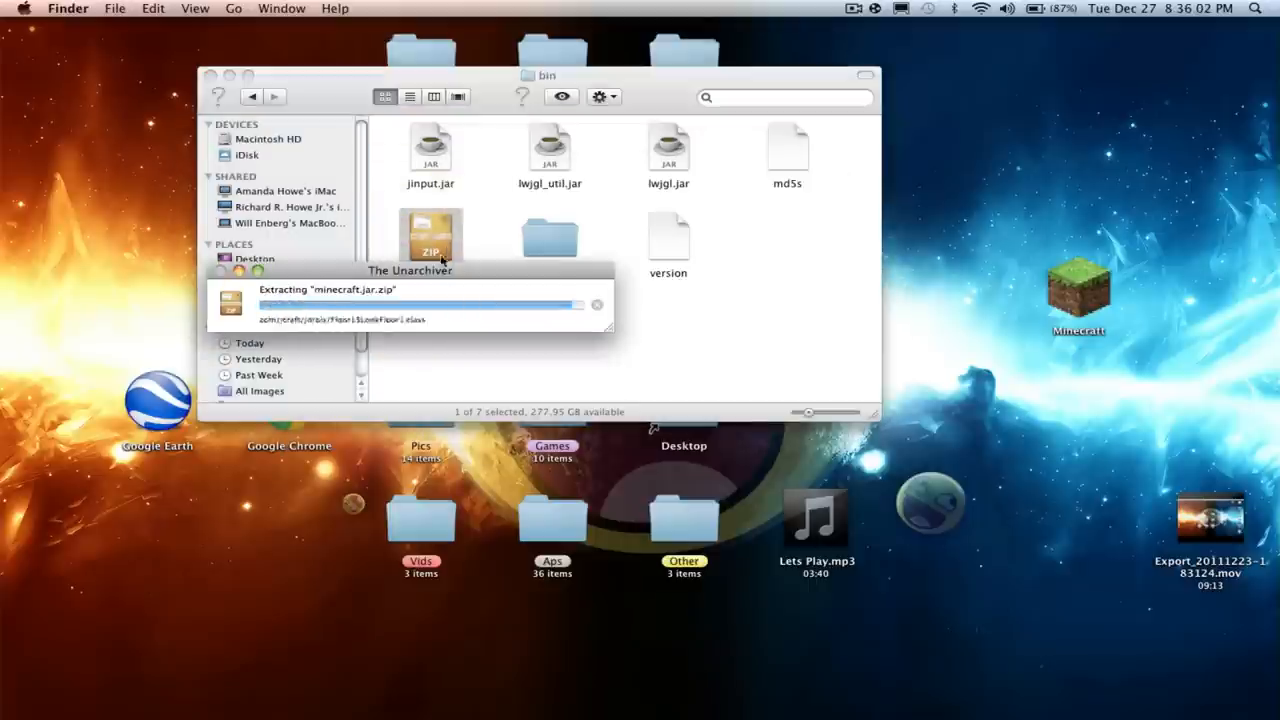
pyautogui.rightClick(430, 240)
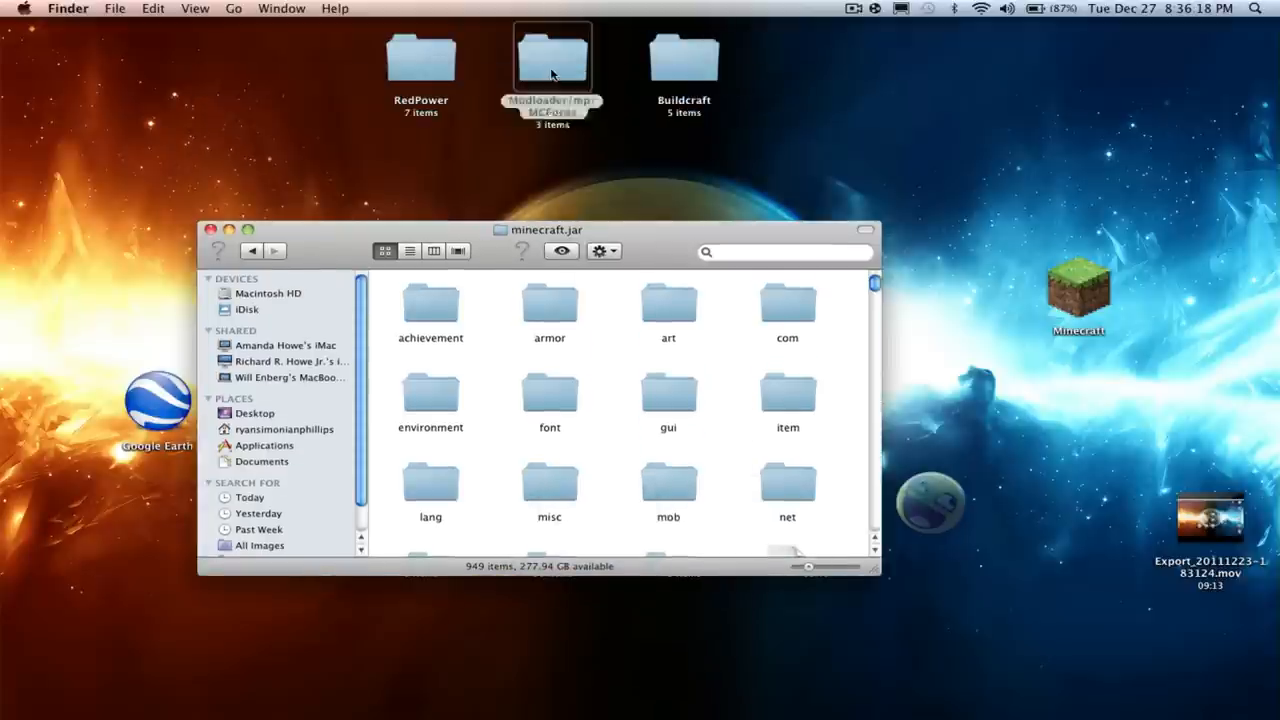
# Copy ModLoader, ModLoaderMp 1 and Forge files into minecraft.jar, replacing existing class files.
pyautogui.doubleClick(552, 57)
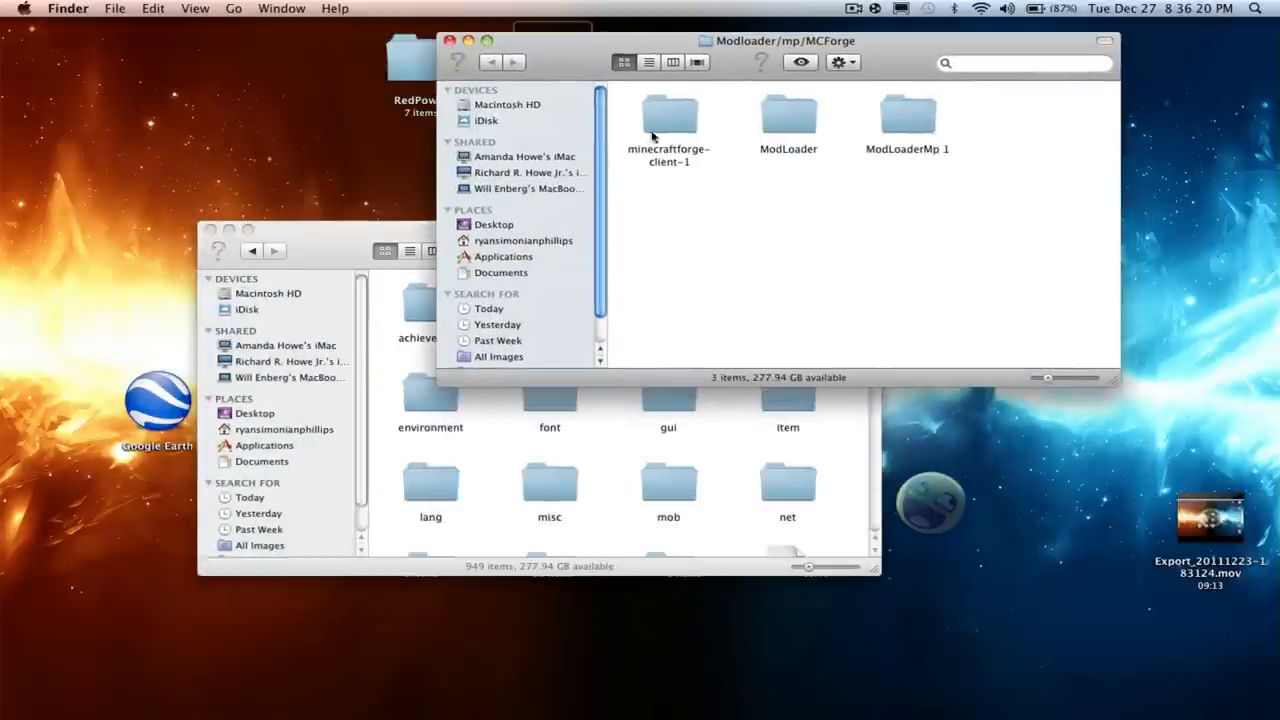
pyautogui.doubleClick(788, 115)
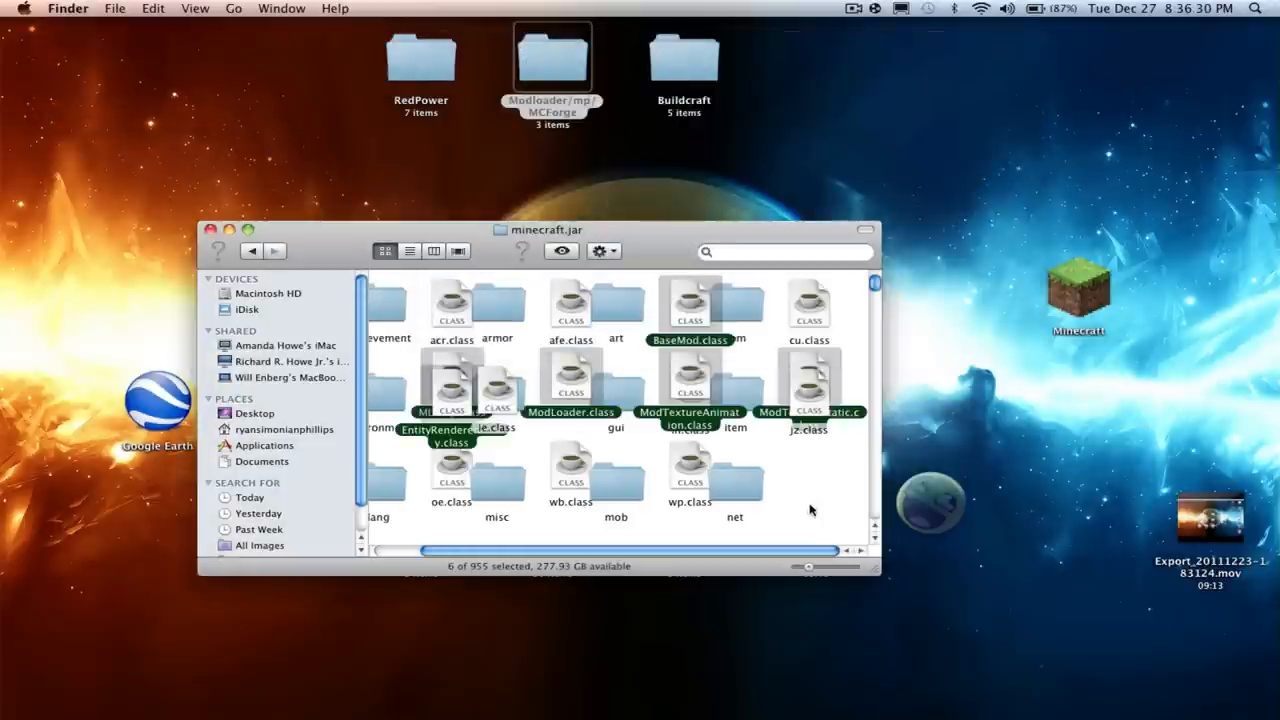
pyautogui.rightClick(810, 510)
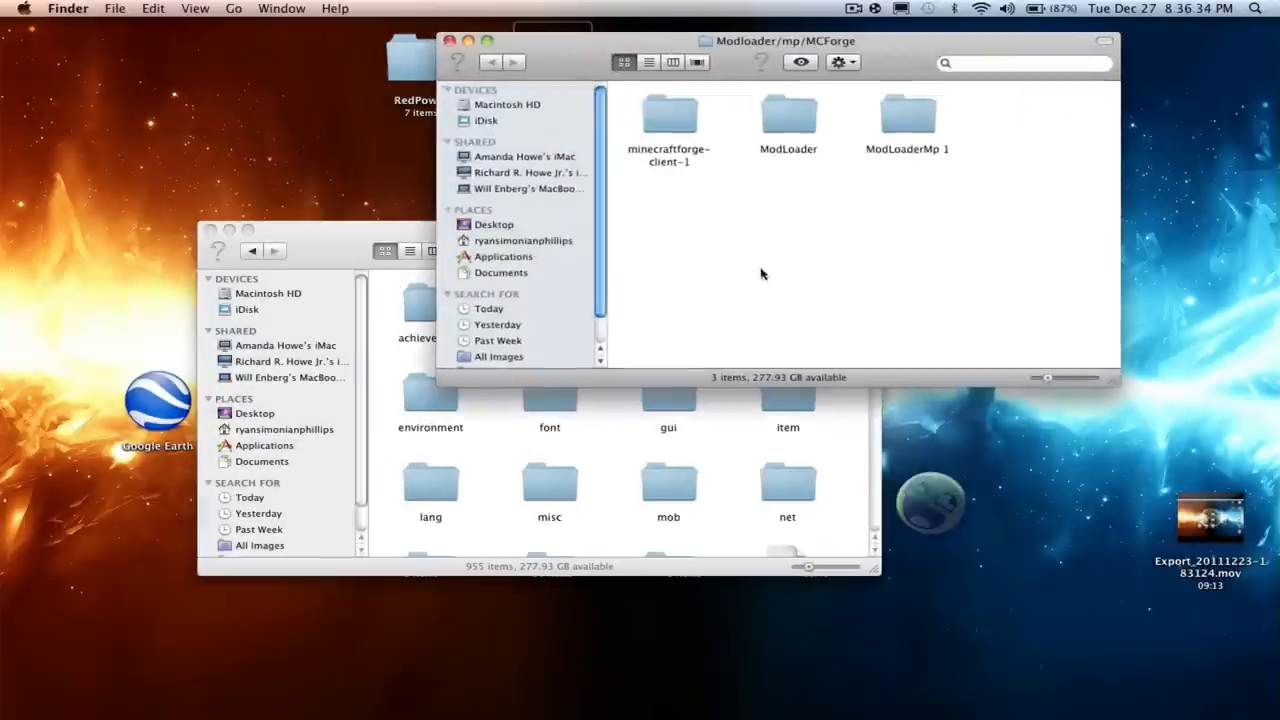
pyautogui.click(907, 115)
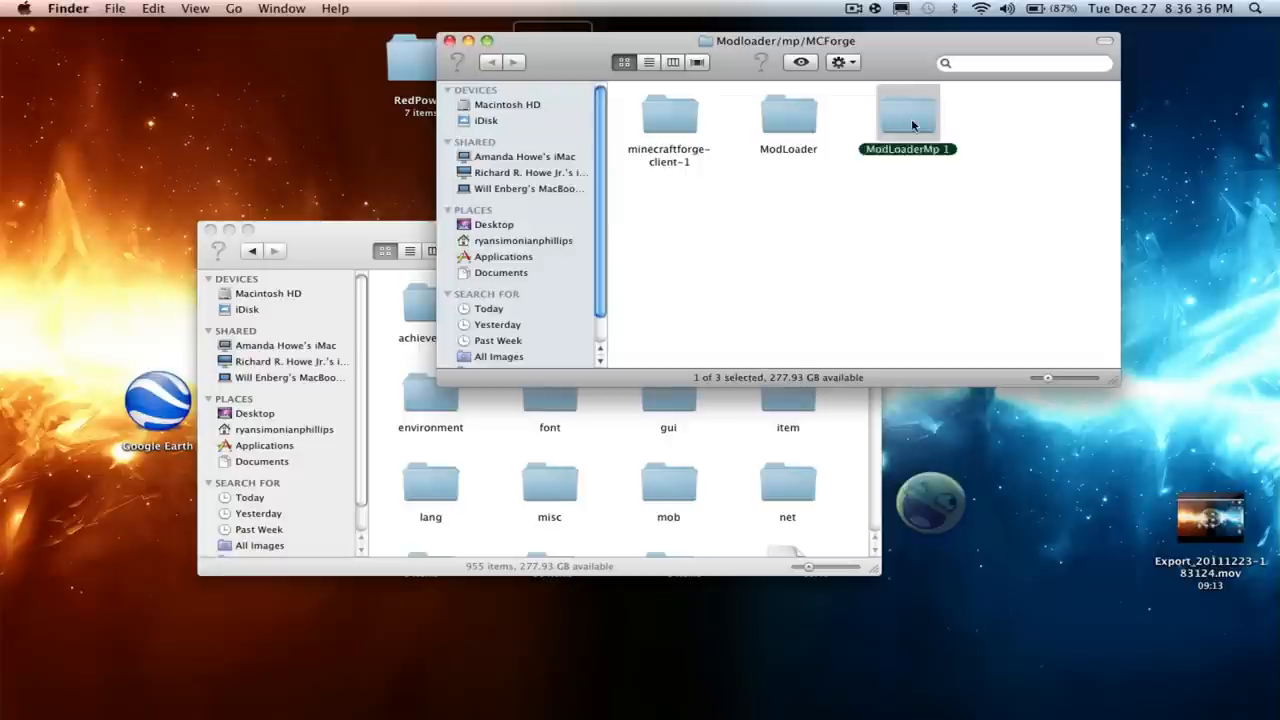
pyautogui.doubleClick(907, 115)
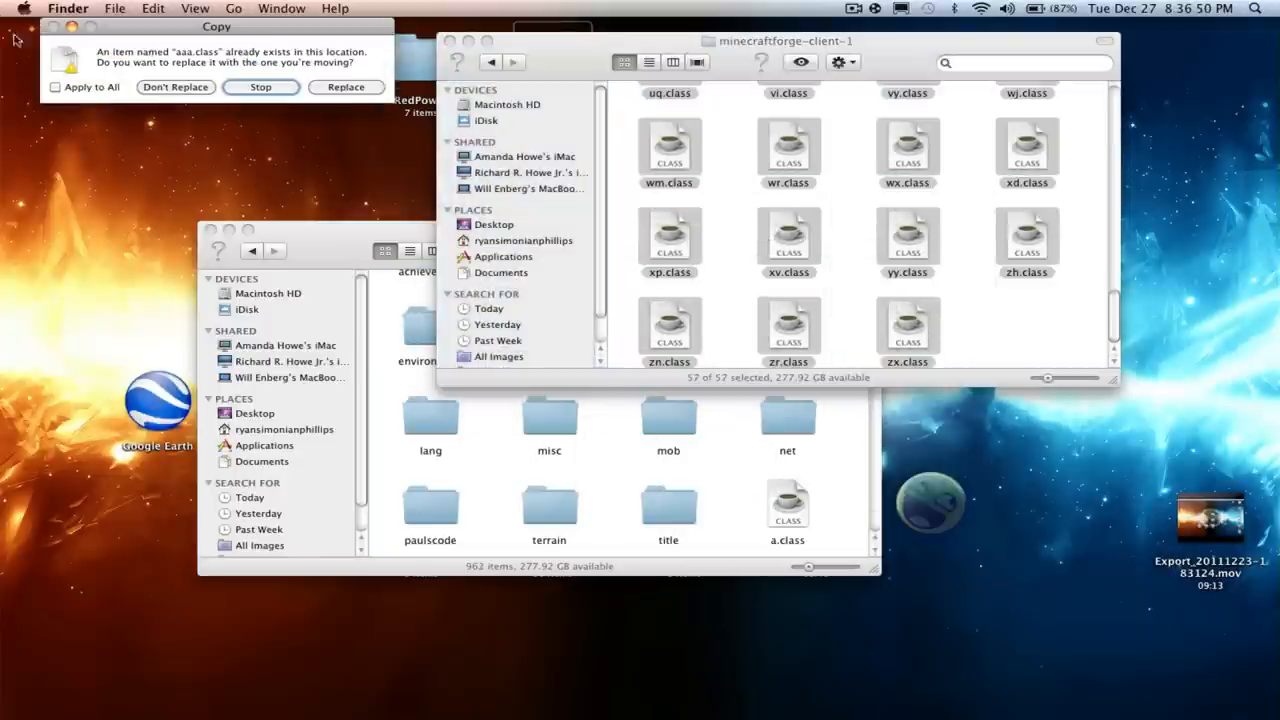
pyautogui.click(346, 87)
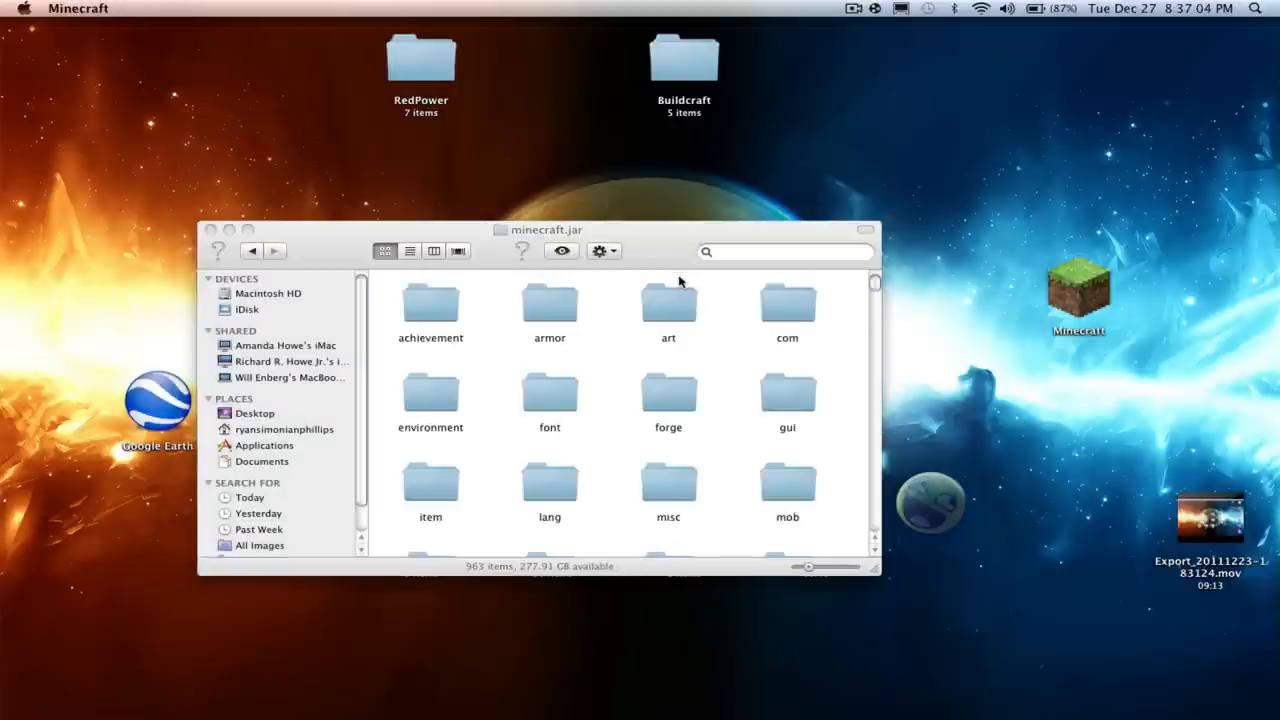
pyautogui.moveTo(675, 280)
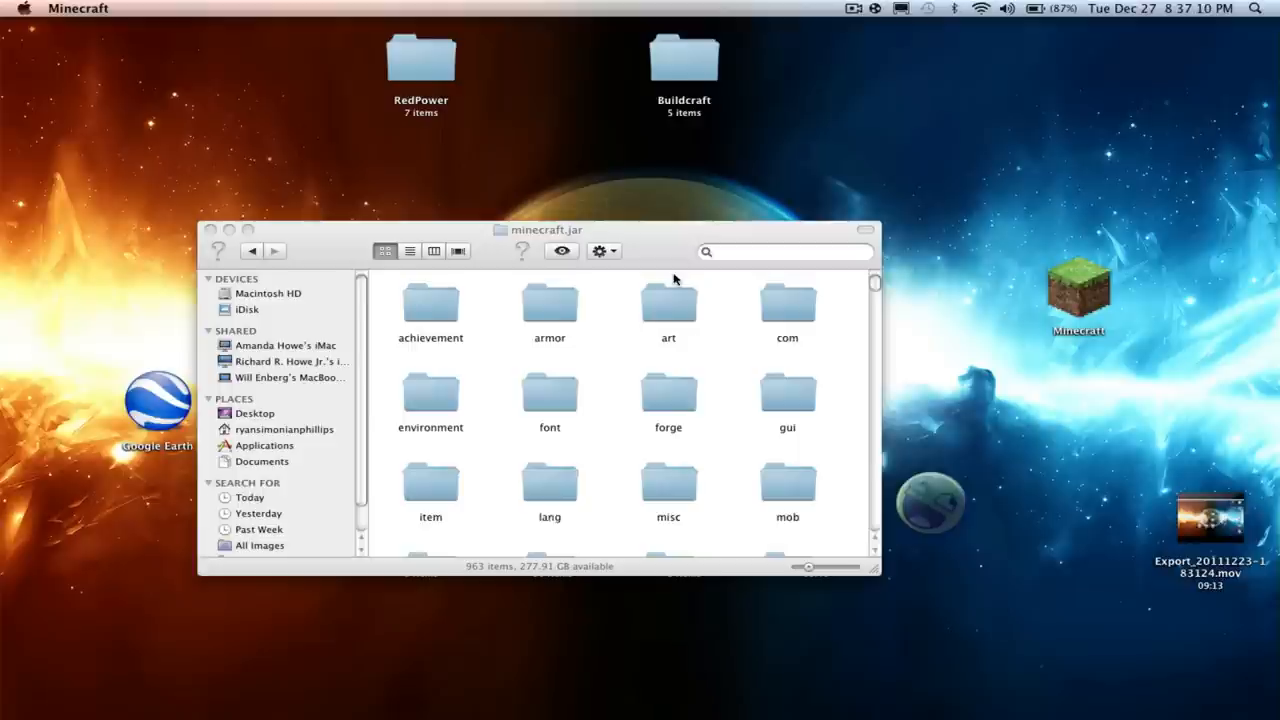
pyautogui.moveTo(741, 541)
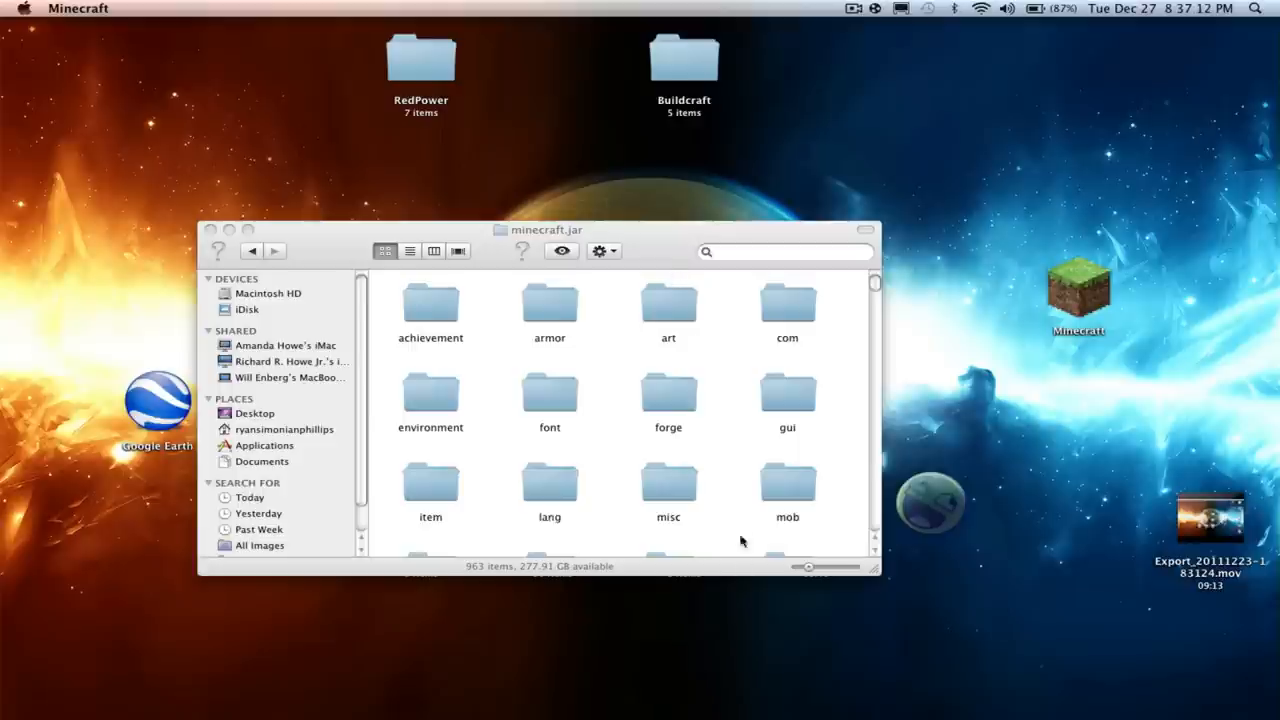
pyautogui.moveTo(695, 420)
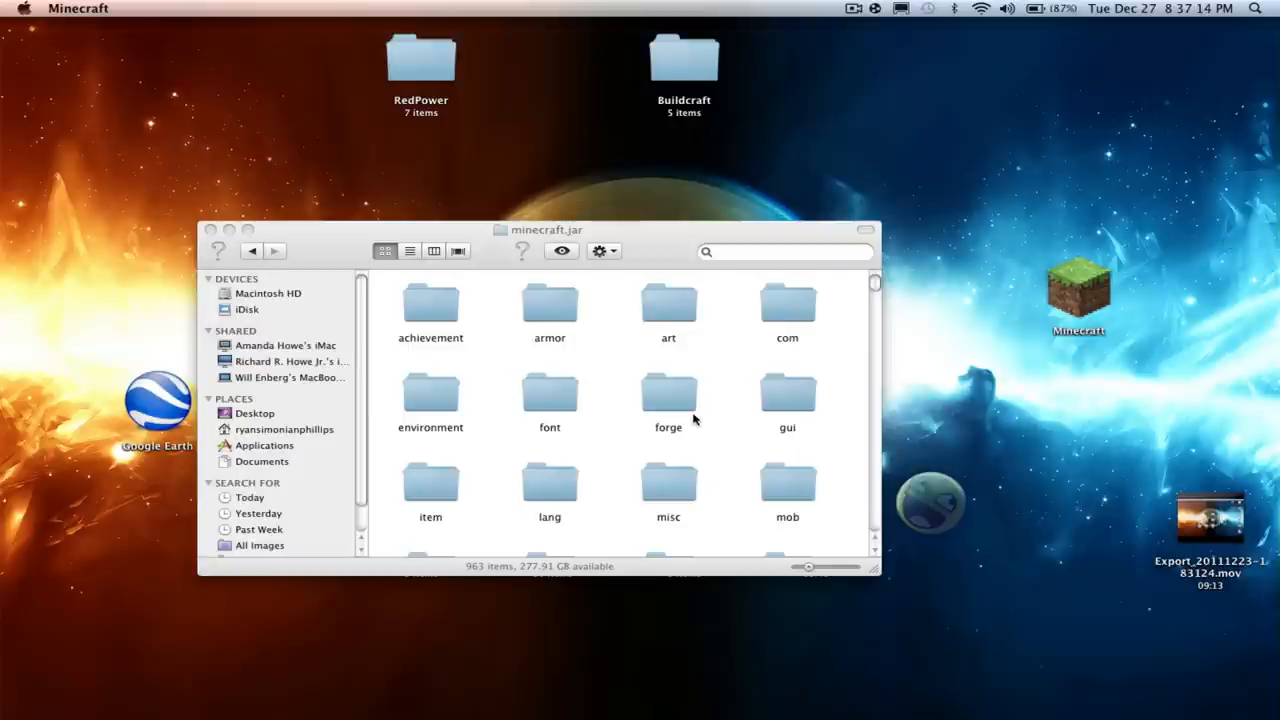
pyautogui.moveTo(497, 440)
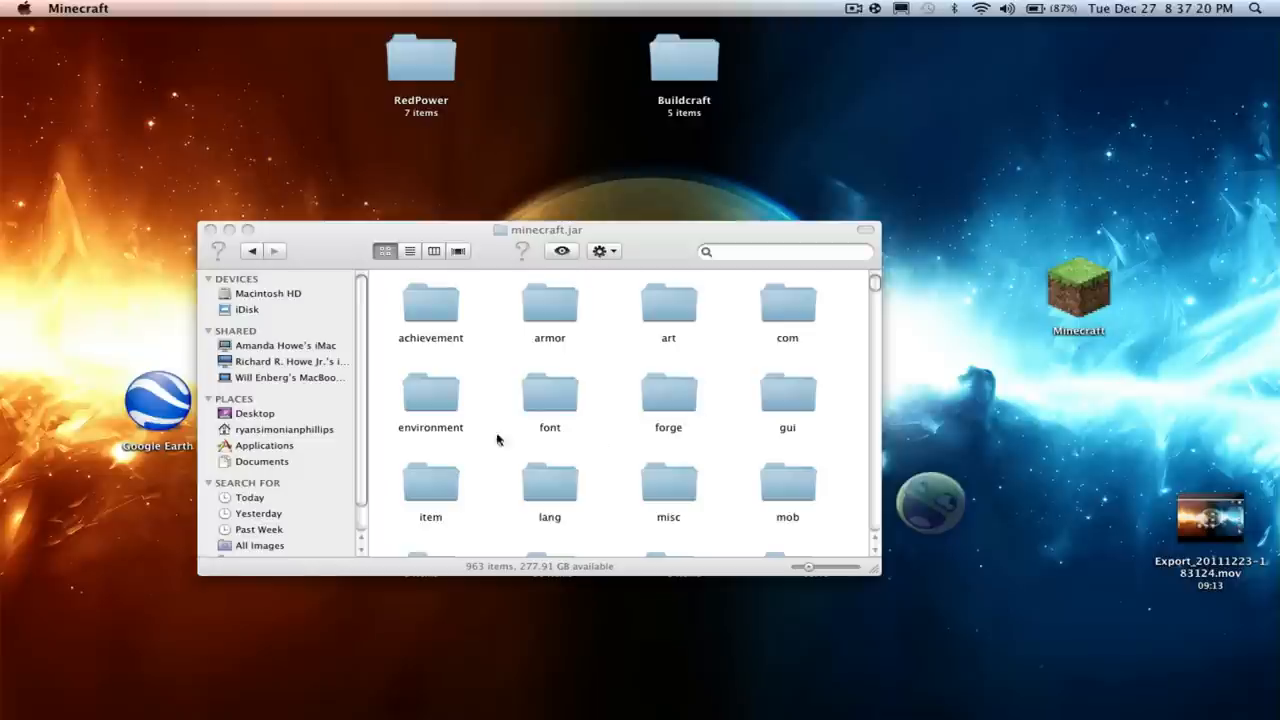
pyautogui.moveTo(487, 262)
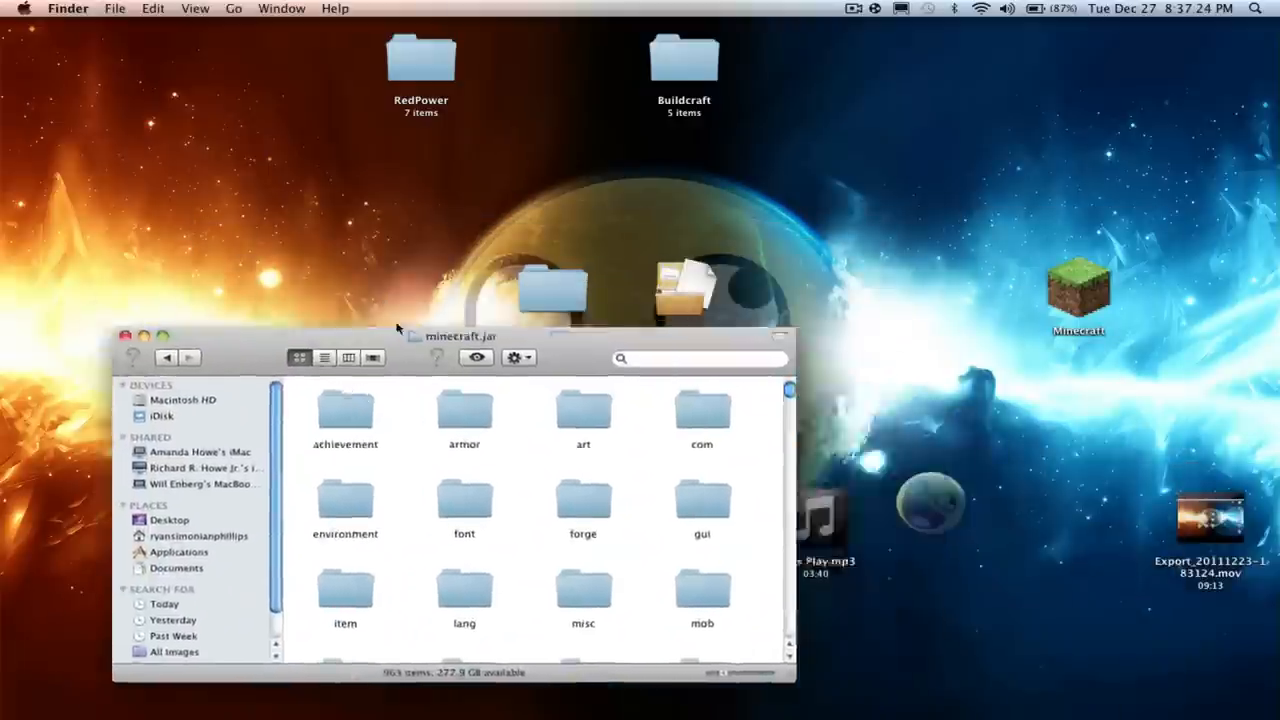
# Open the Minecraft Launcher with the saved account credentials filled in.
pyautogui.click(853, 8)
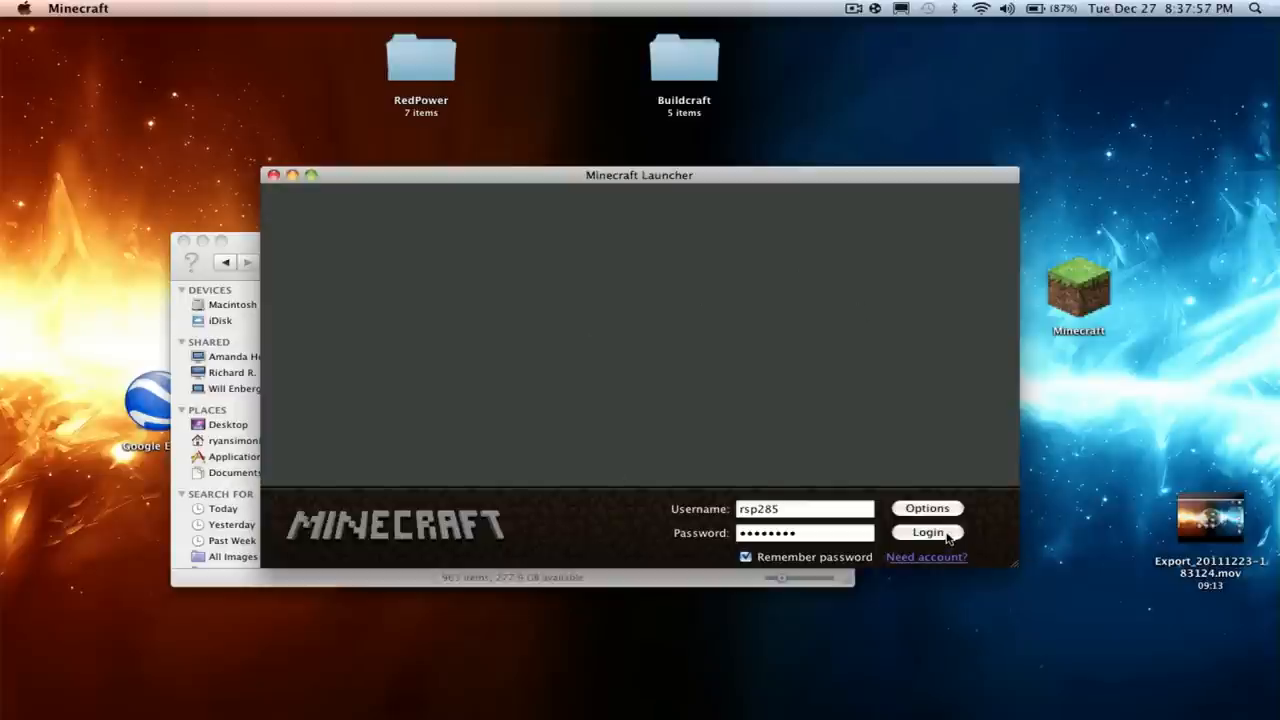
# Log in and generate a new singleplayer survival world.
pyautogui.click(927, 531)
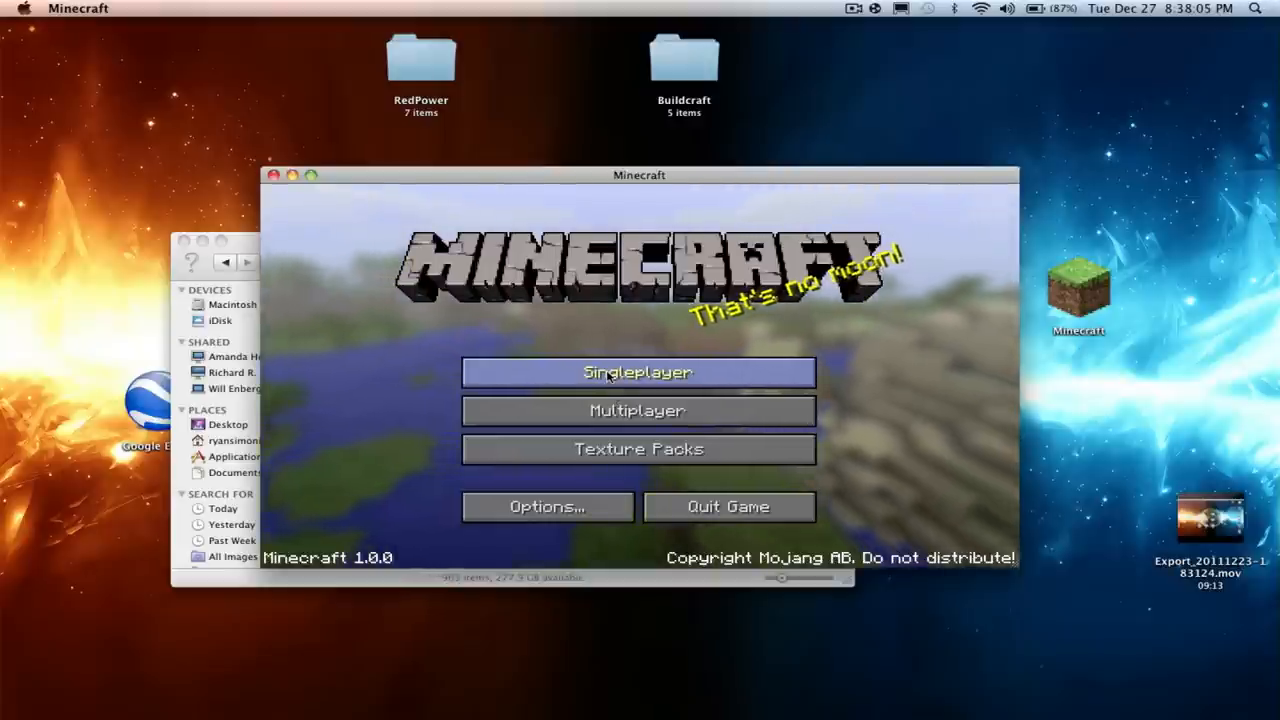
pyautogui.click(637, 372)
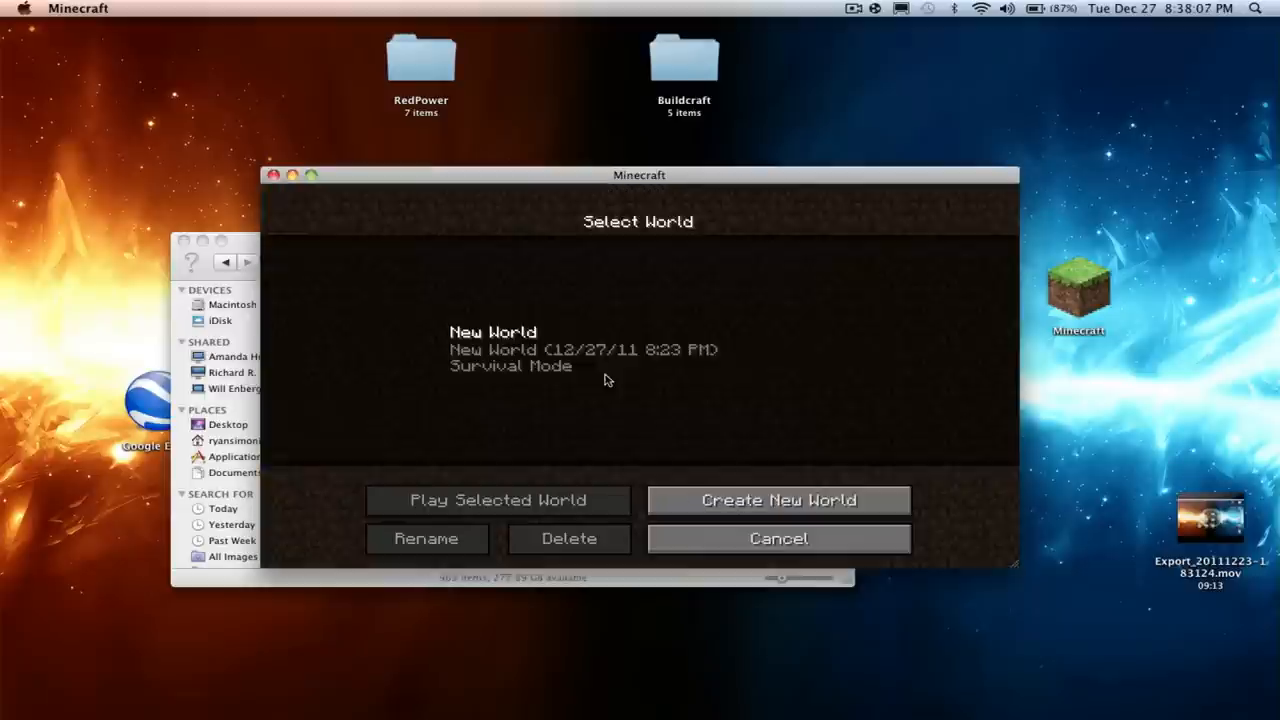
pyautogui.click(568, 538)
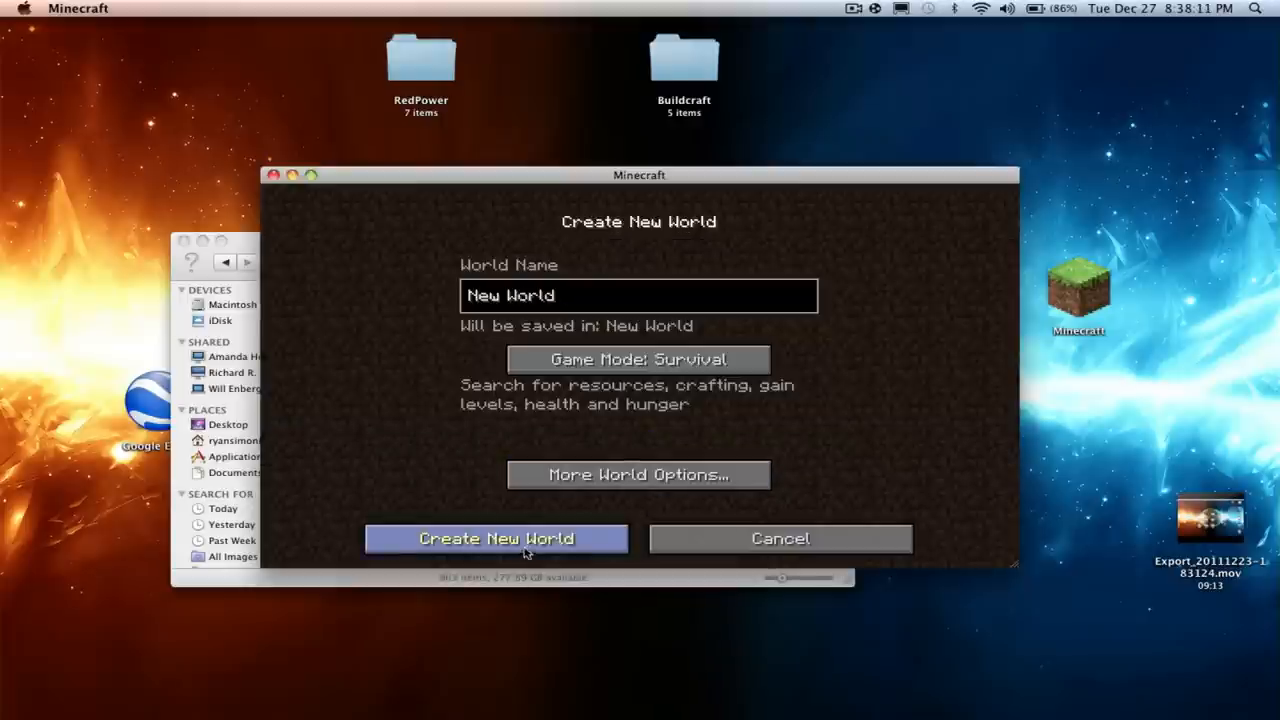
pyautogui.click(496, 538)
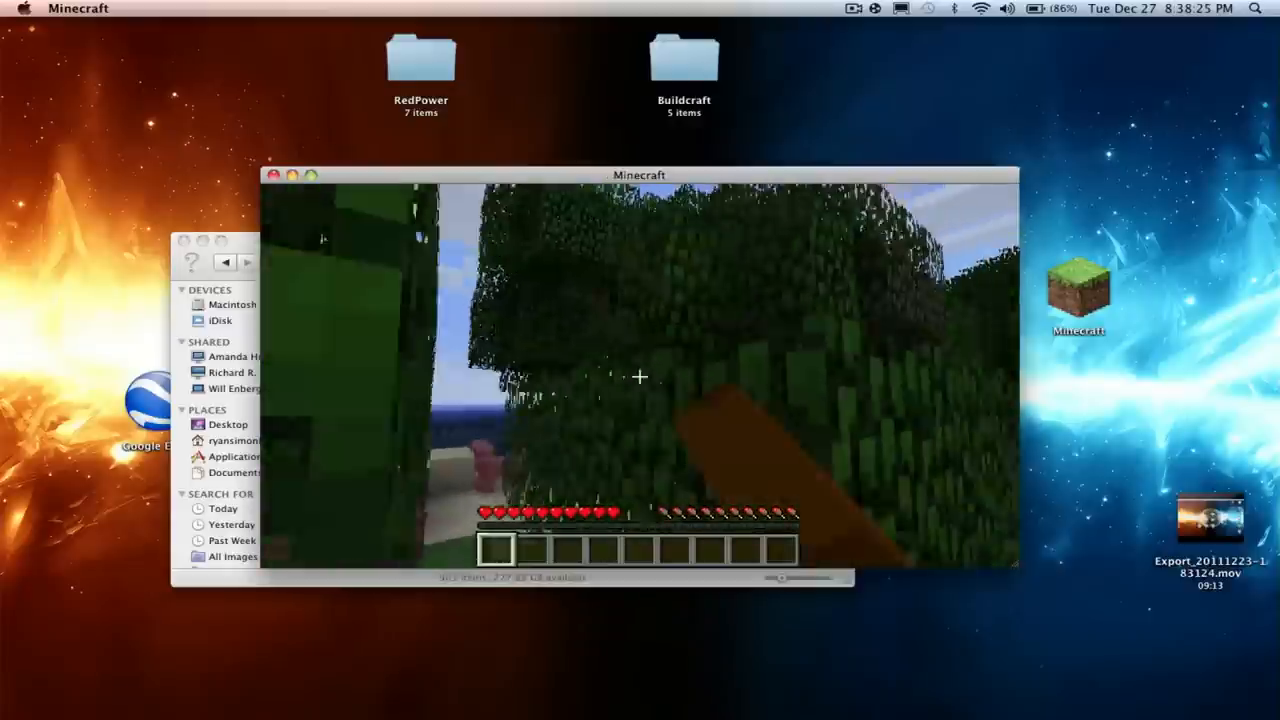
# Save and quit the world to the title screen, then return to Finder.
pyautogui.press('Escape')
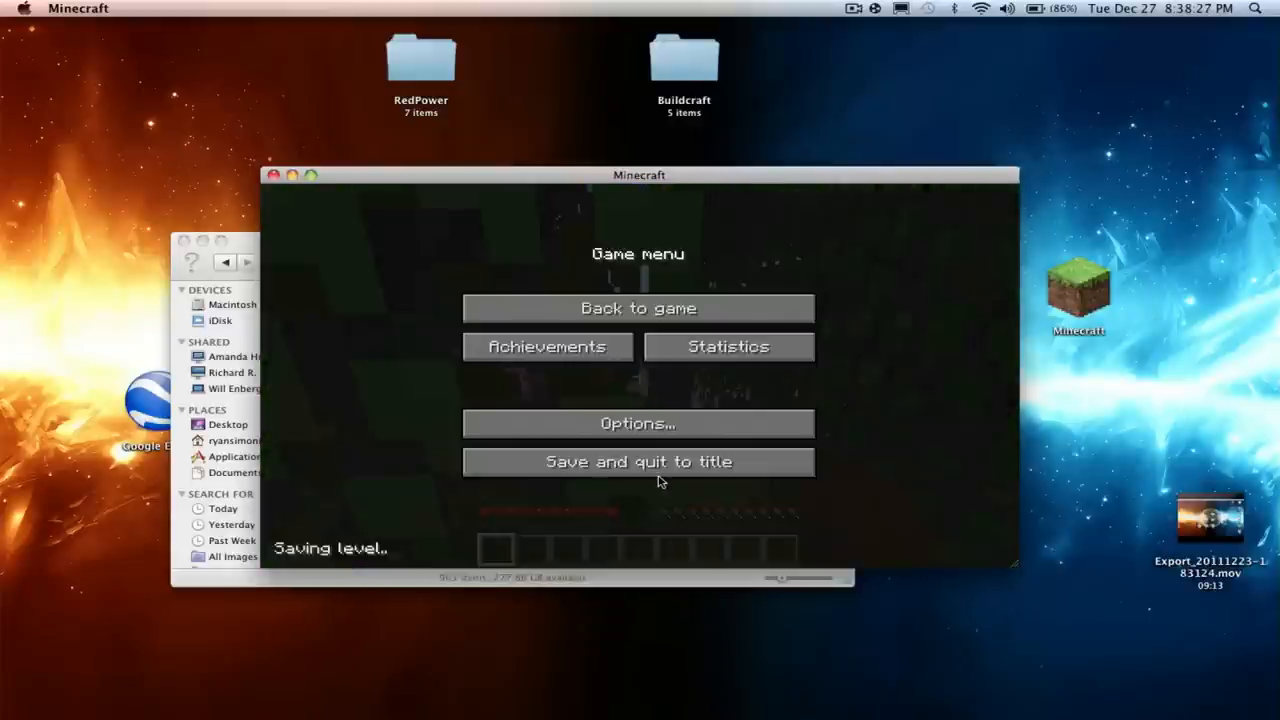
pyautogui.click(638, 461)
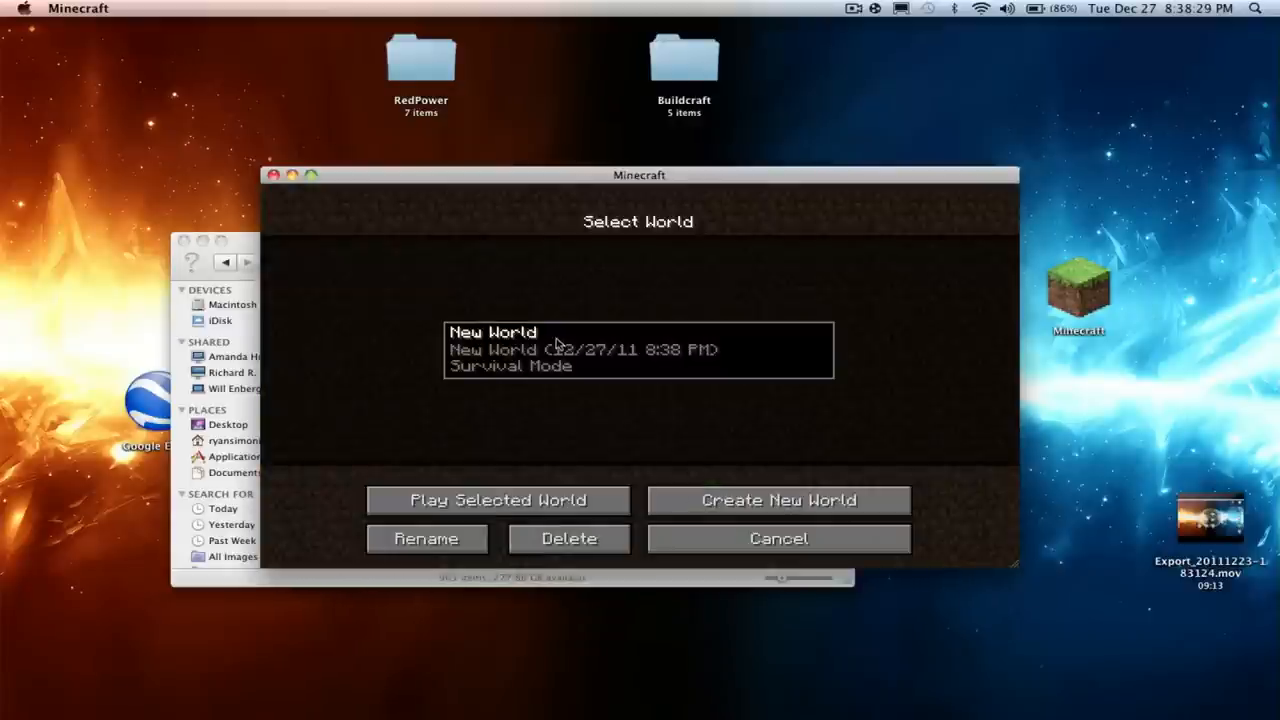
pyautogui.click(778, 538)
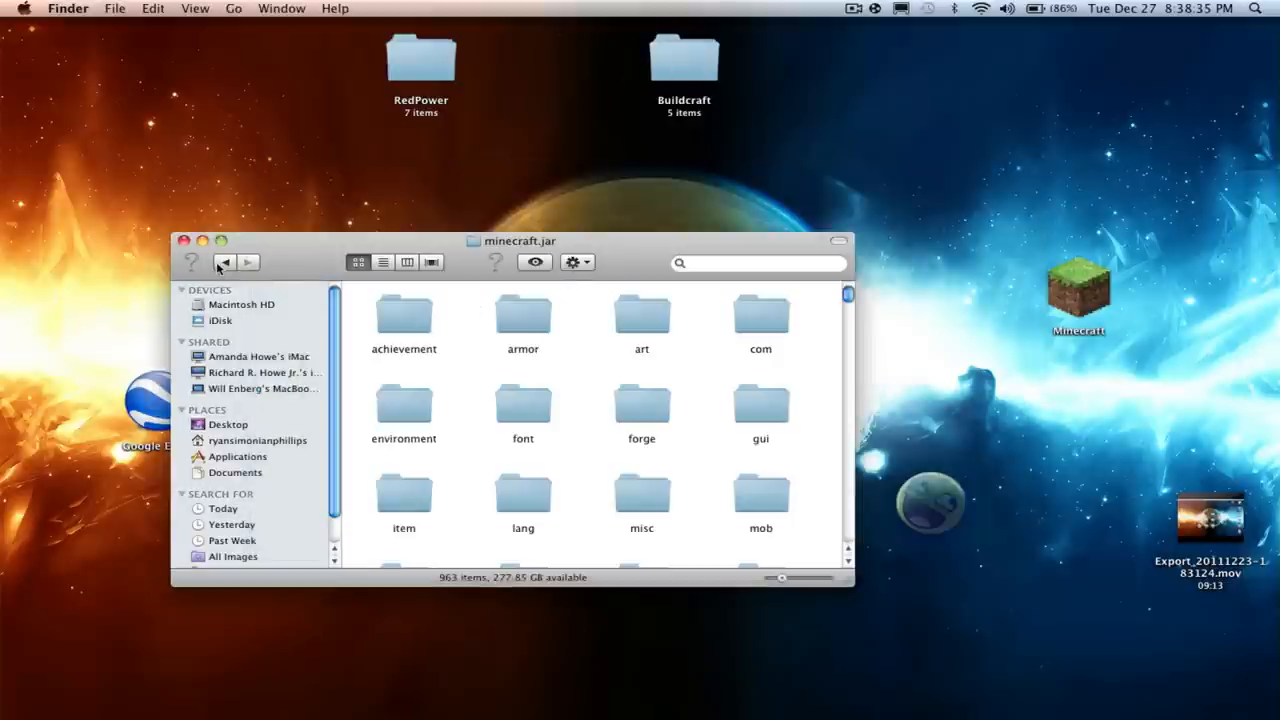
# Move all five Buildcraft client folders into the minecraft mods folder.
pyautogui.click(224, 262)
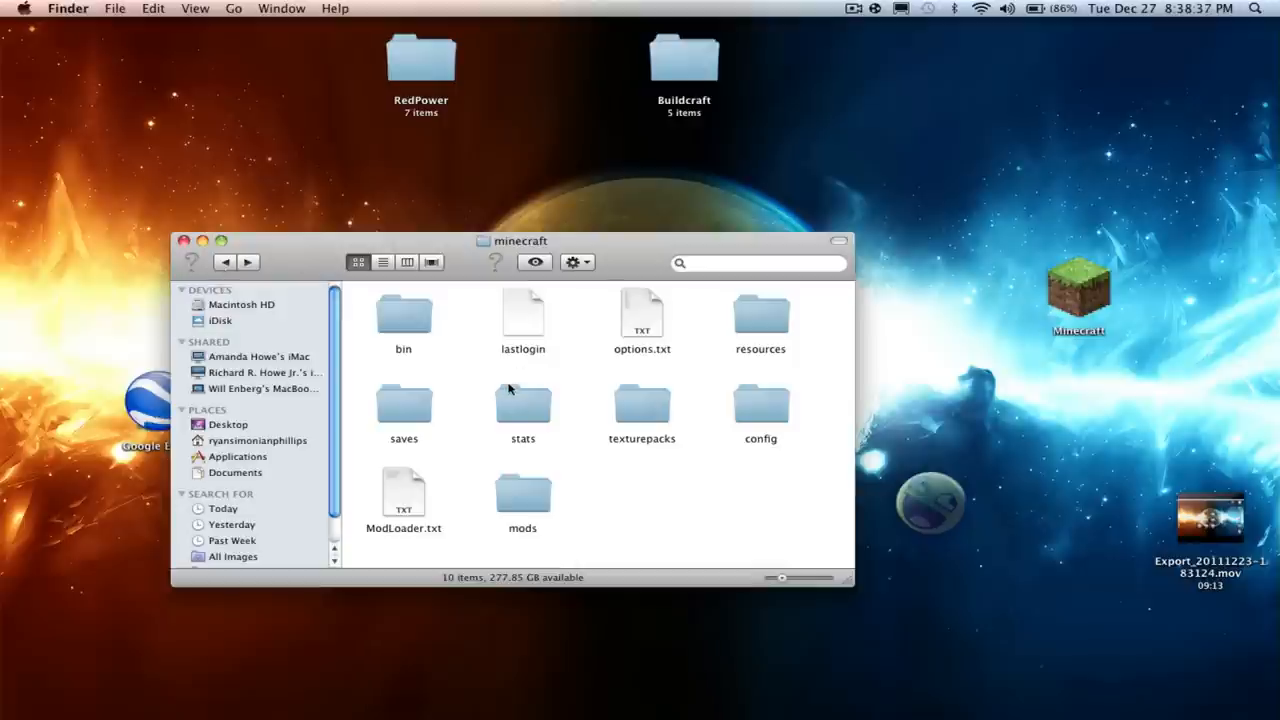
pyautogui.moveTo(444, 542)
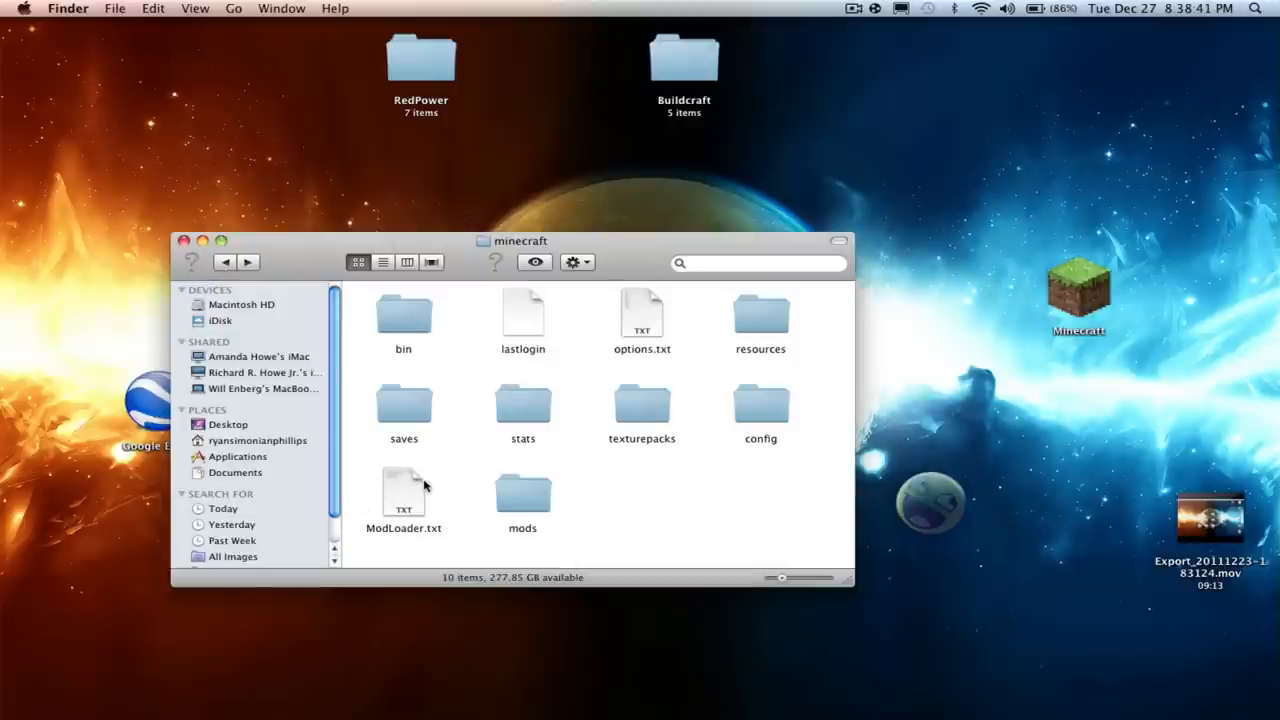
pyautogui.moveTo(503, 502)
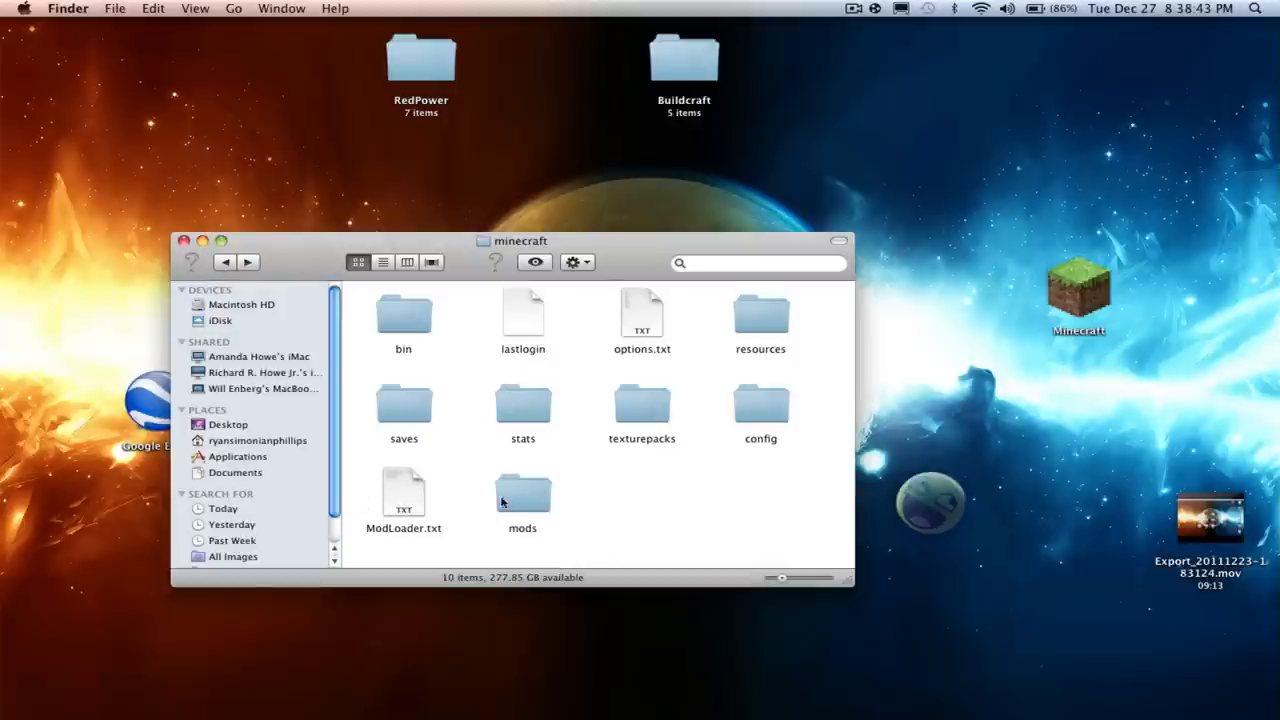
pyautogui.doubleClick(522, 495)
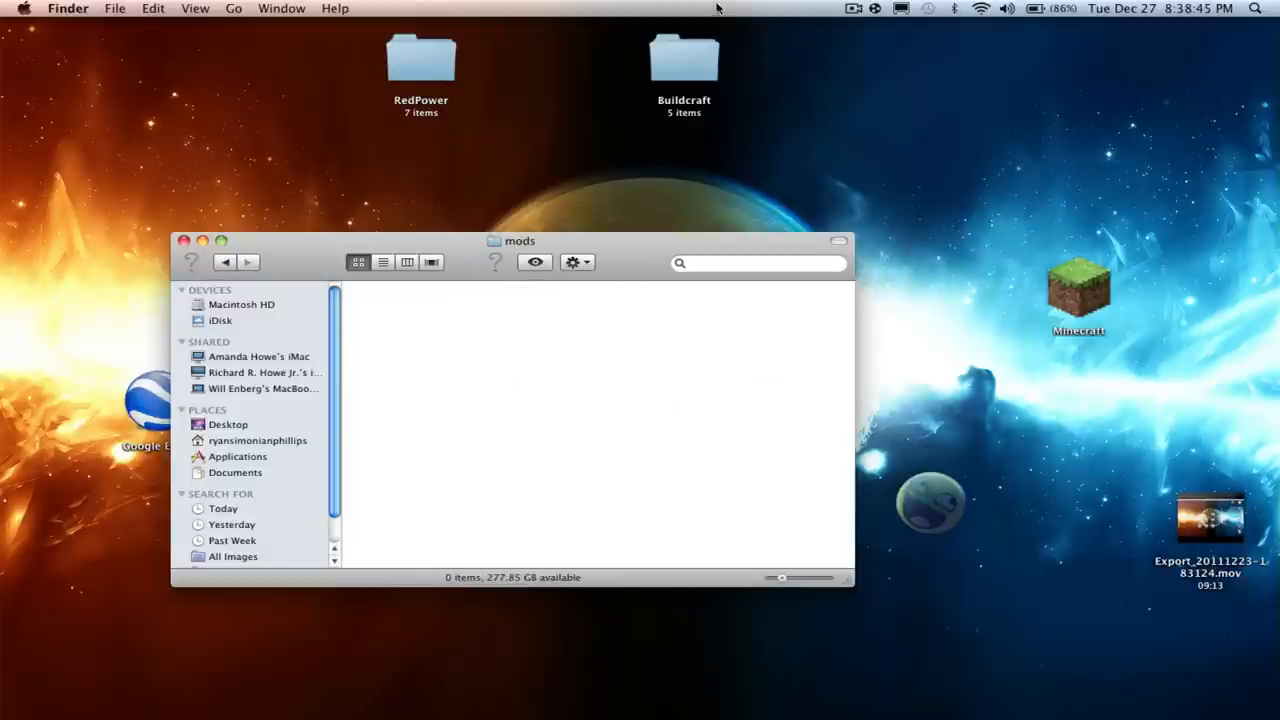
pyautogui.doubleClick(684, 57)
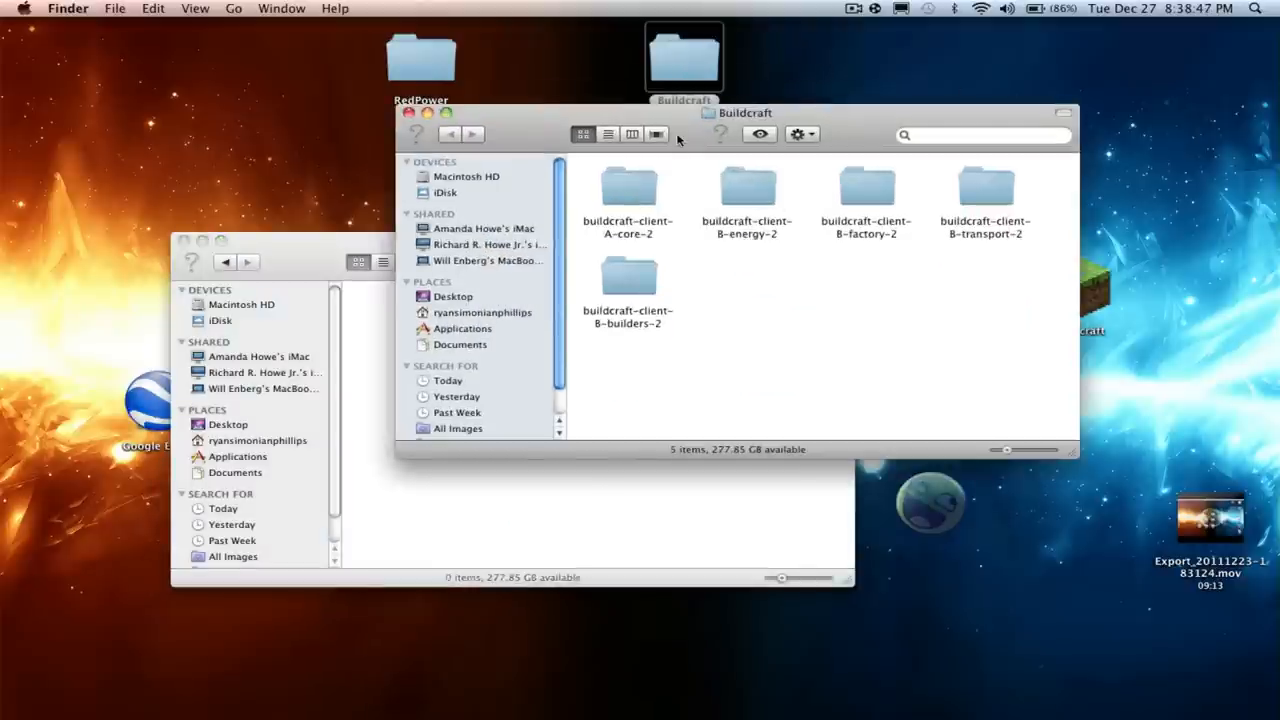
pyautogui.moveTo(745, 112); pyautogui.dragTo(818, 26)
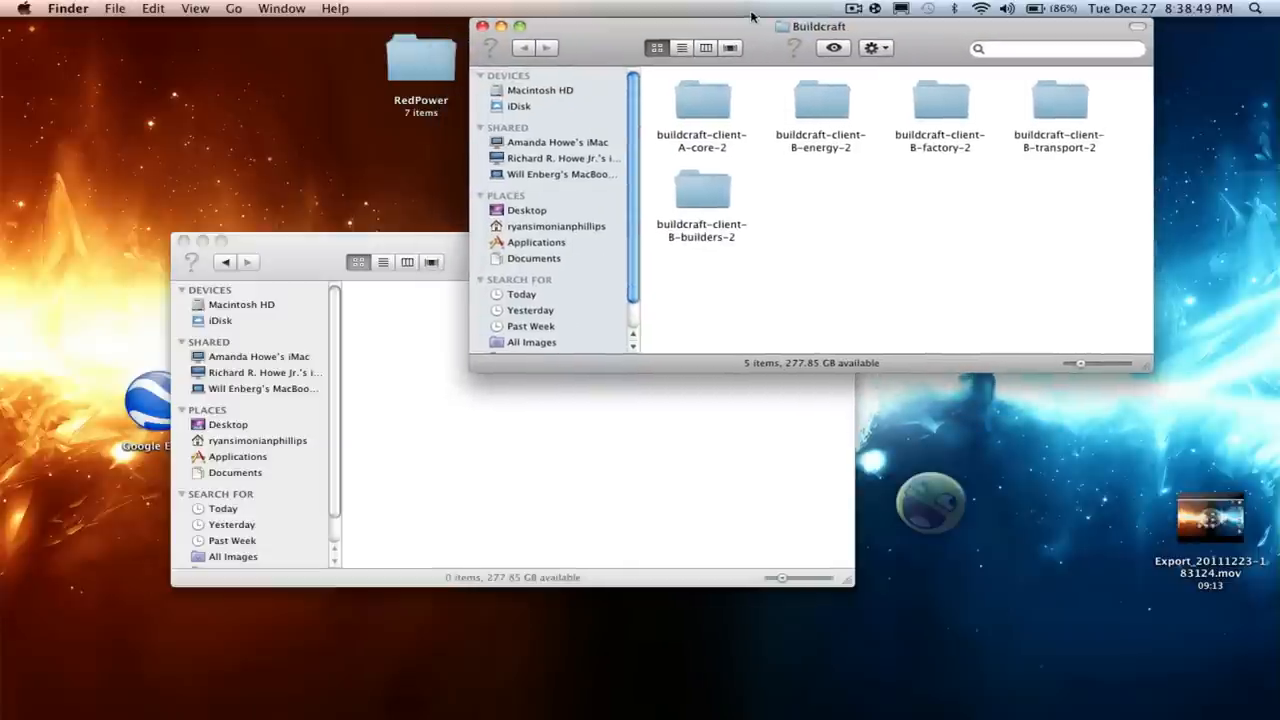
pyautogui.press('cmd+a')
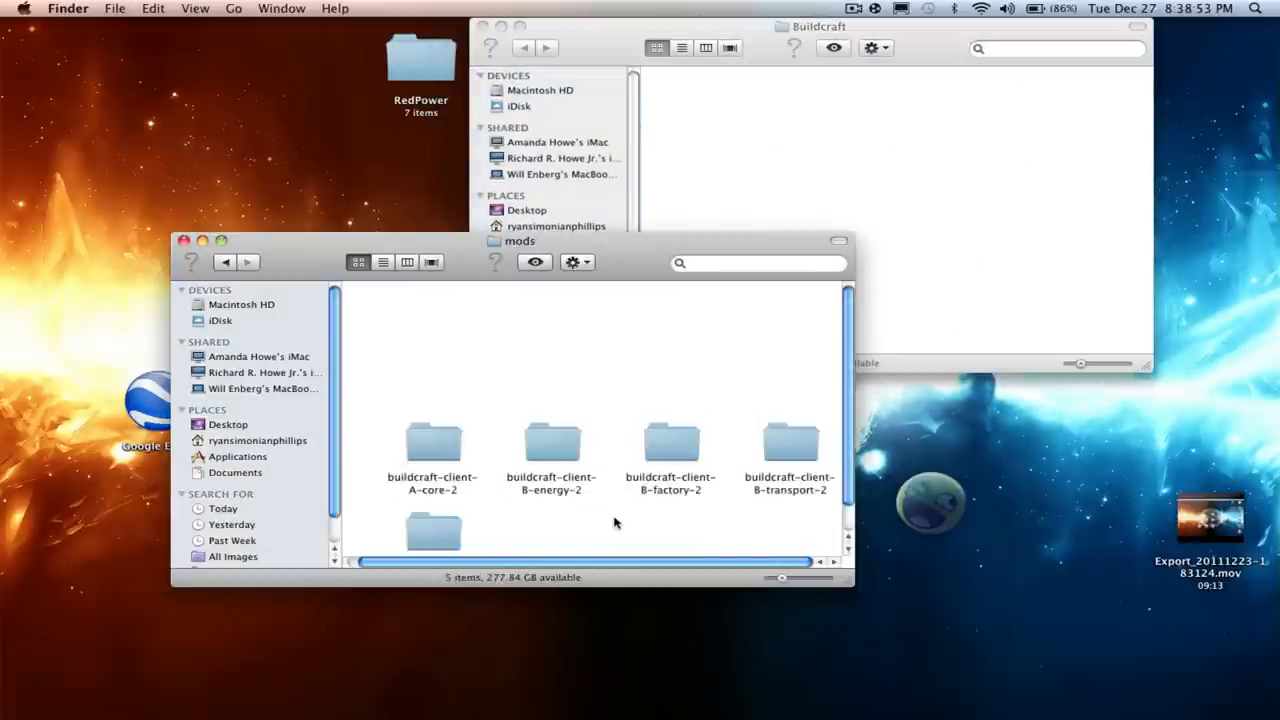
pyautogui.rightClick(615, 520)
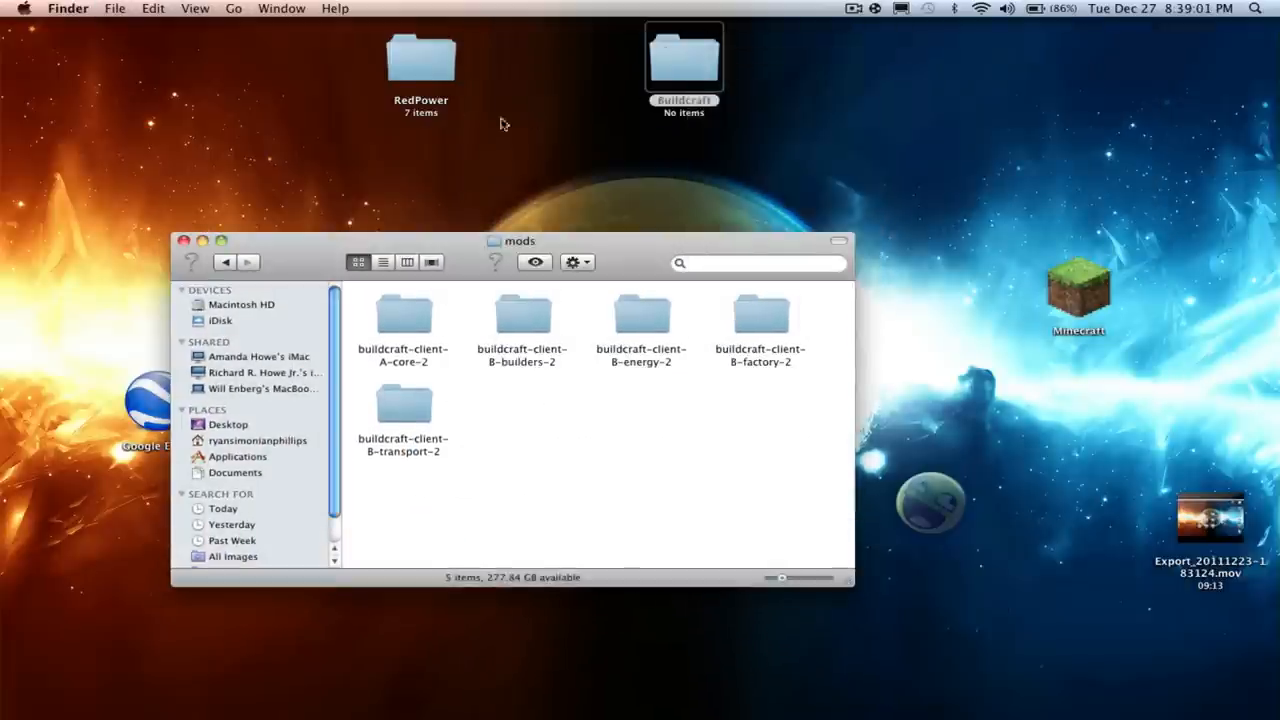
# Move all seven RedPower folders into mods and close the Finder windows.
pyautogui.doubleClick(420, 60)
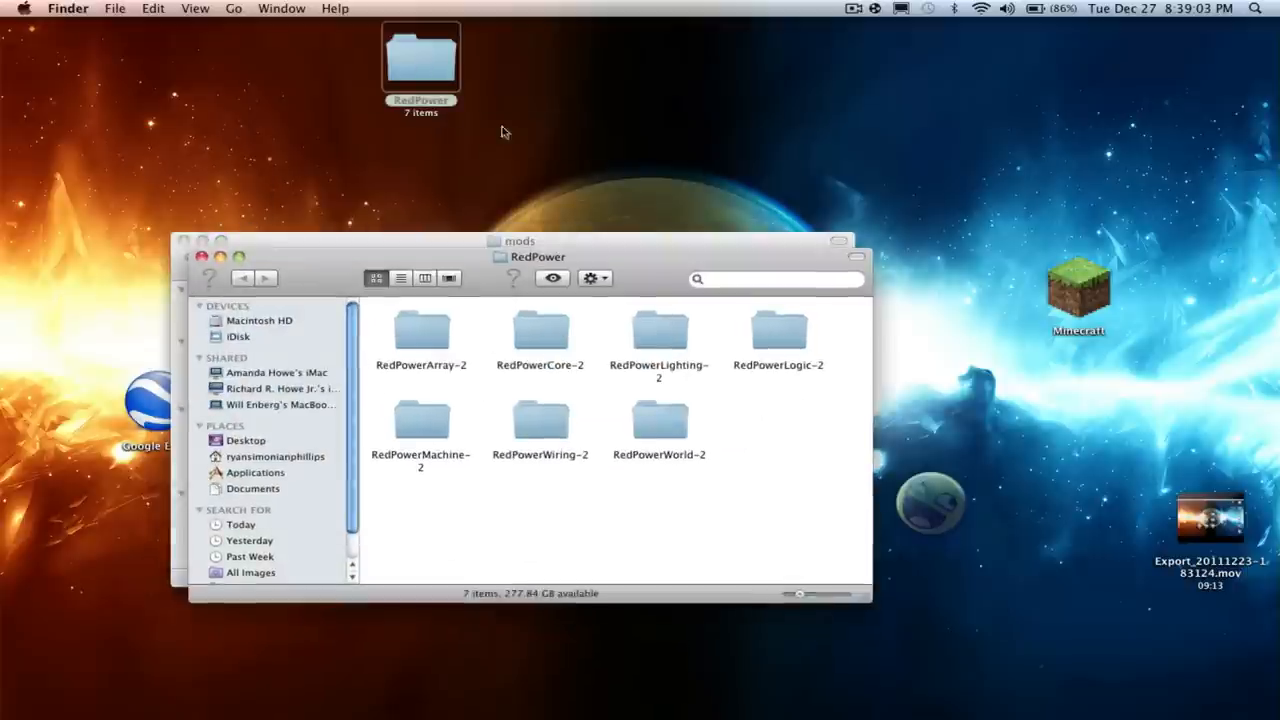
pyautogui.press('cmd+a')
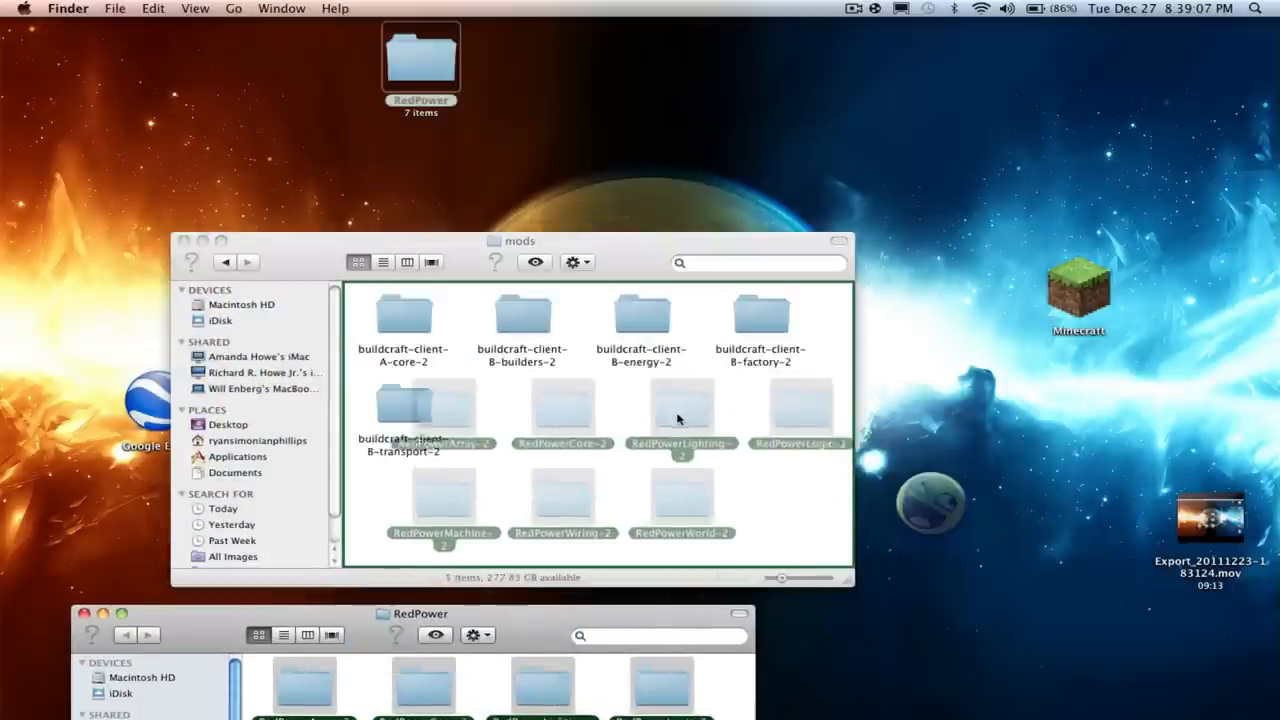
pyautogui.rightClick(680, 420)
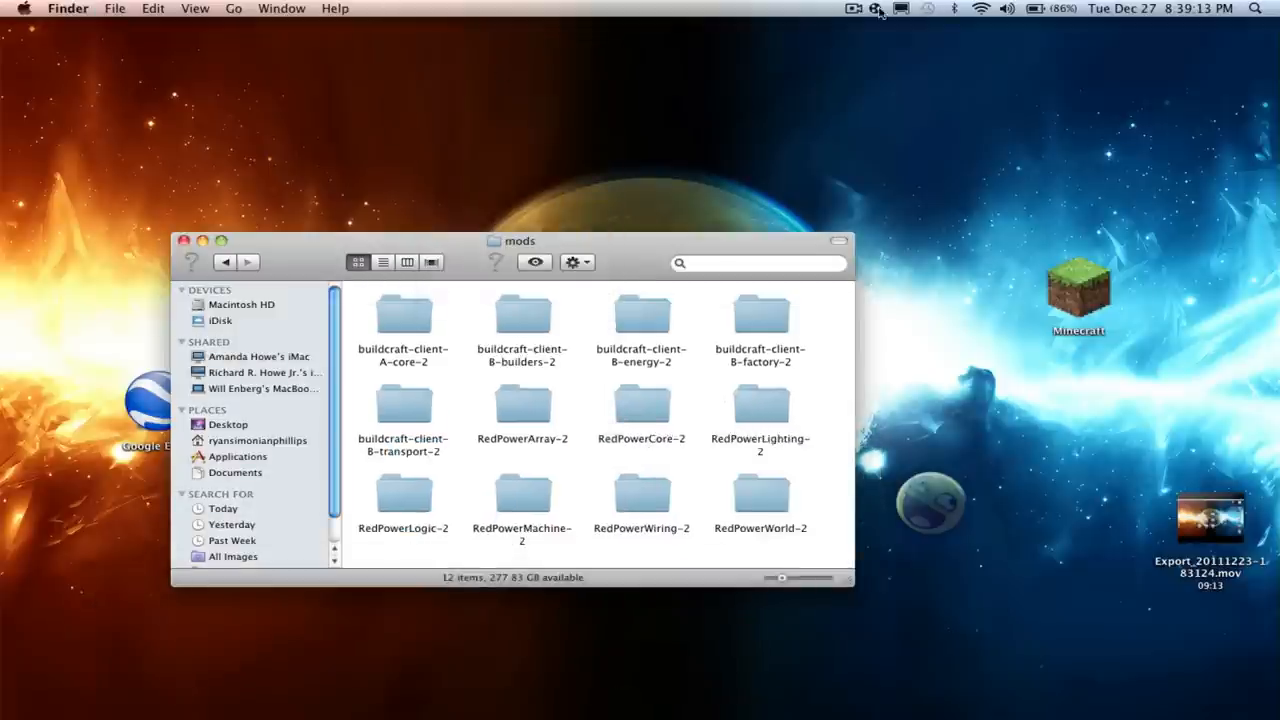
pyautogui.click(853, 9)
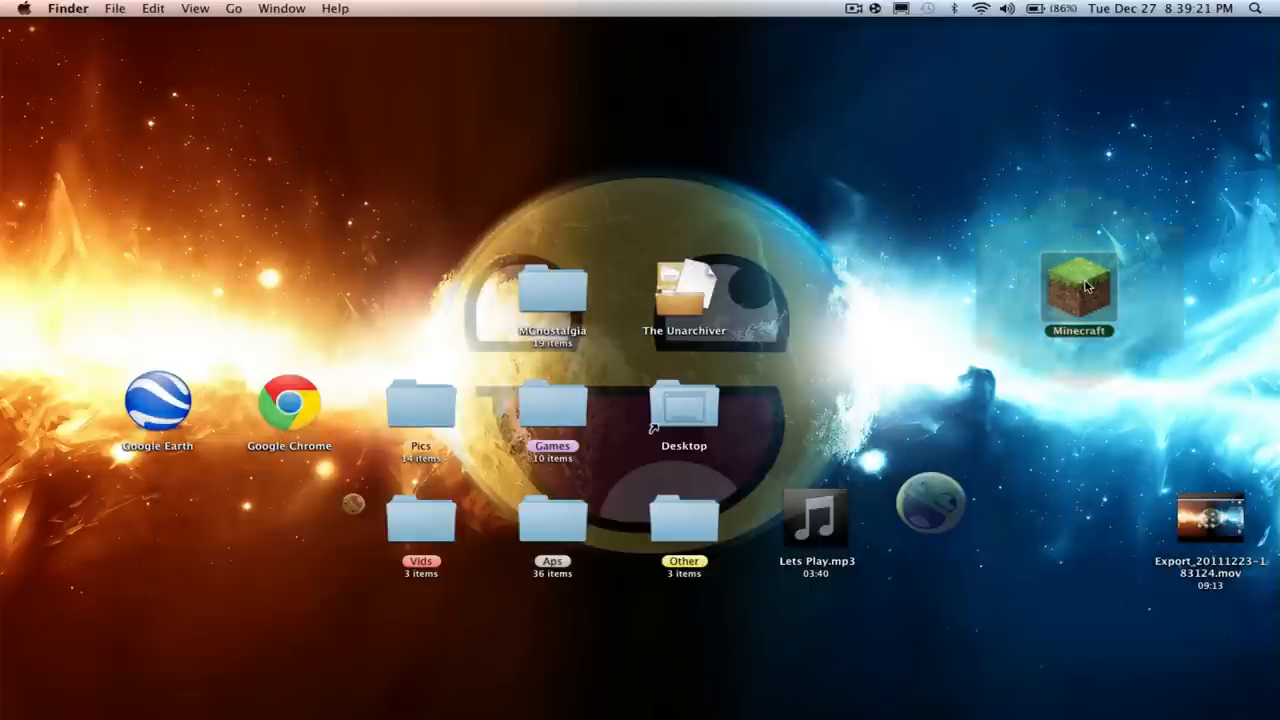
# Relaunch Minecraft, create a Creative world and scroll the item list to mod items like Ruby Block.
pyautogui.doubleClick(1078, 290)
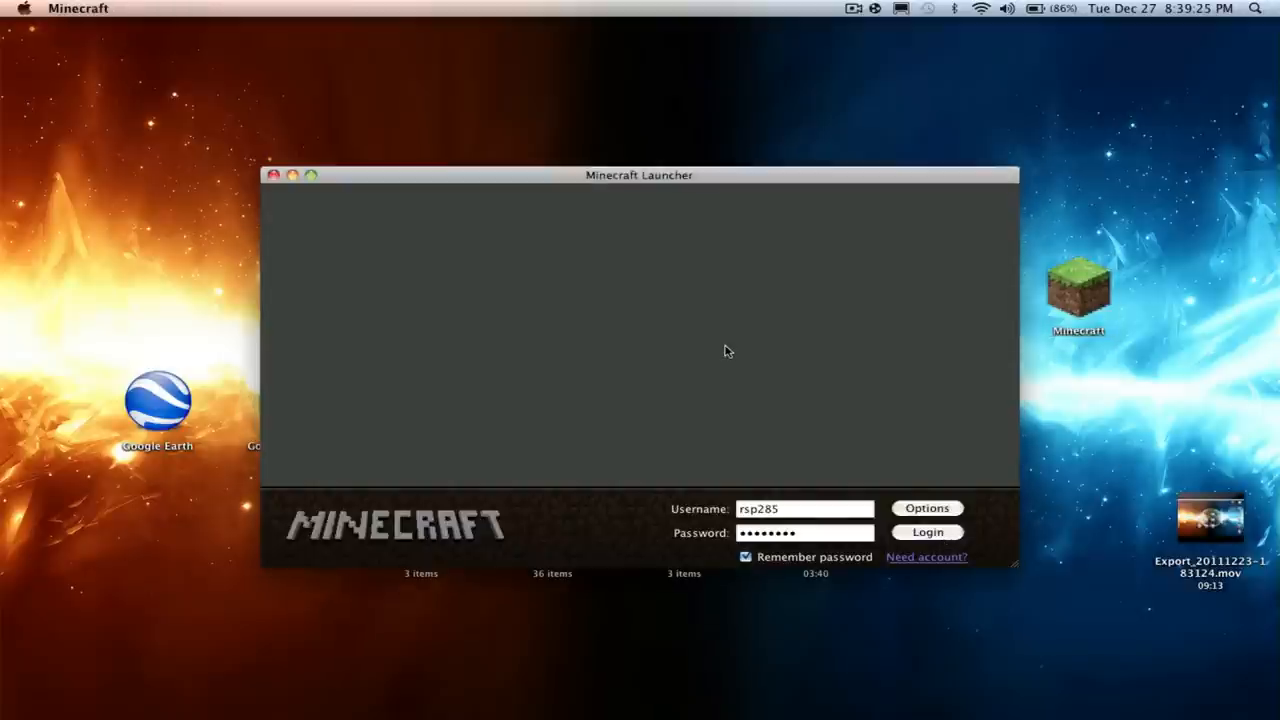
pyautogui.moveTo(350, 188)
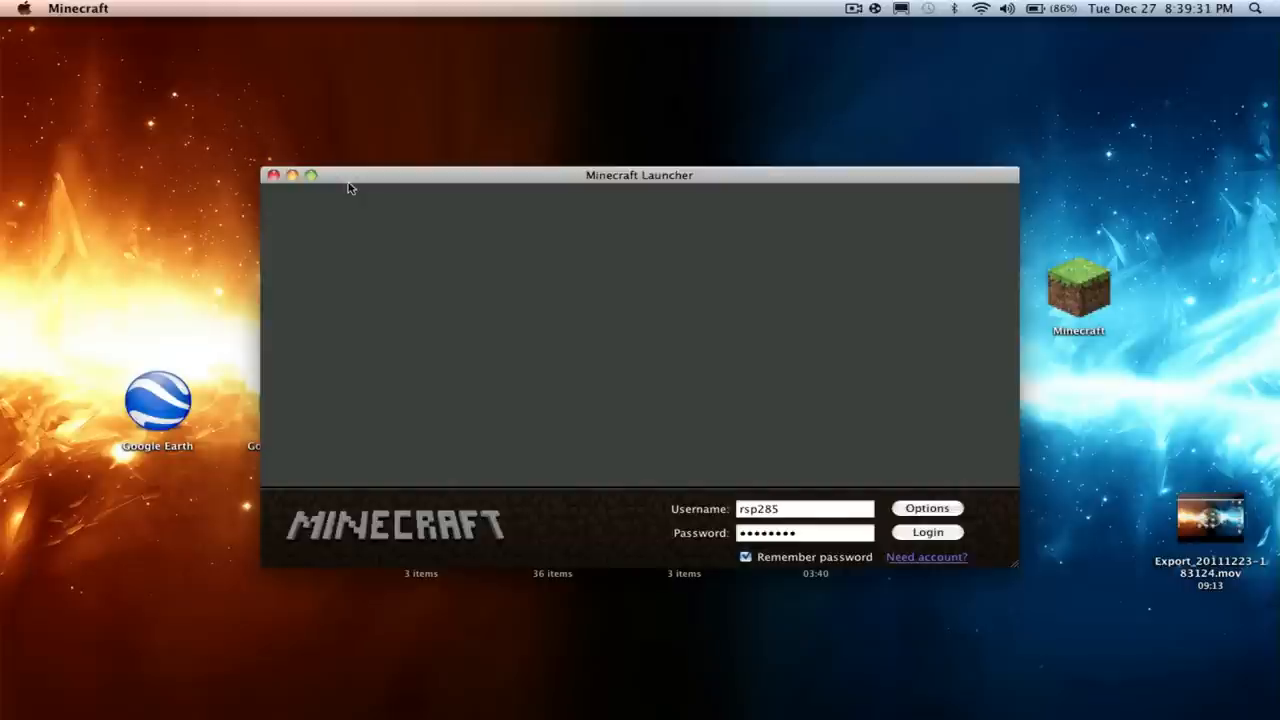
pyautogui.click(926, 531)
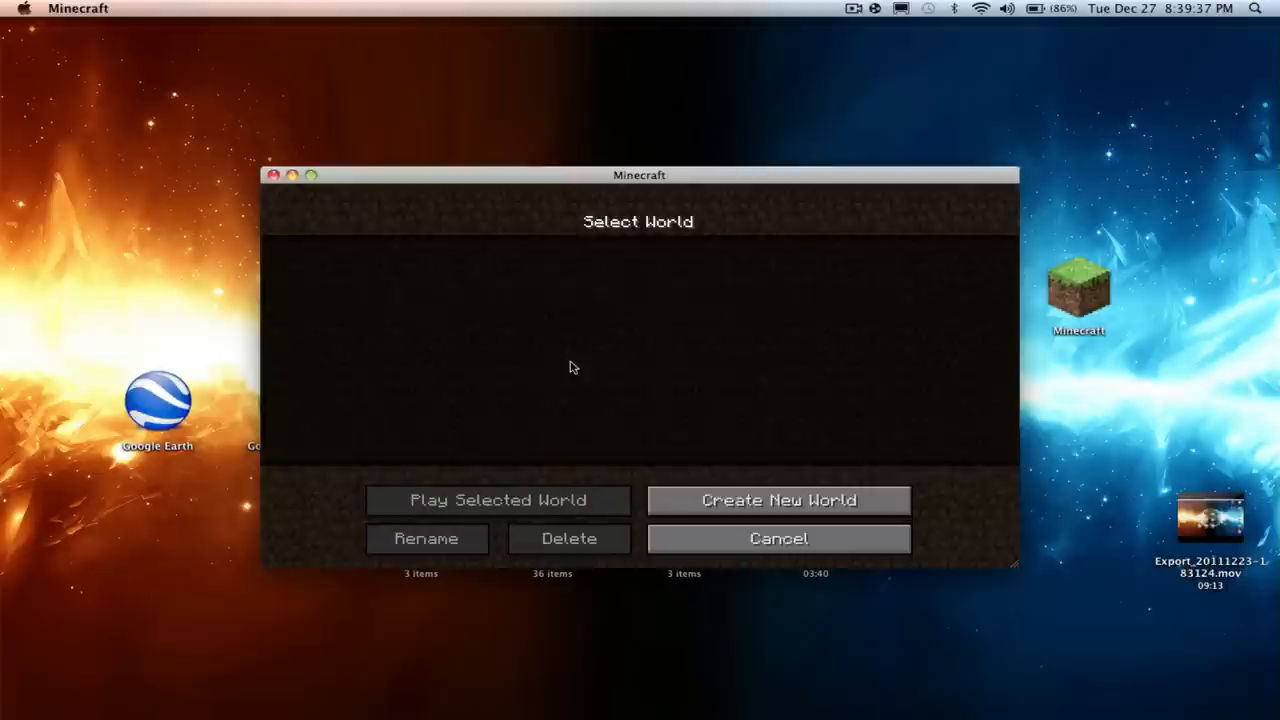
pyautogui.click(778, 500)
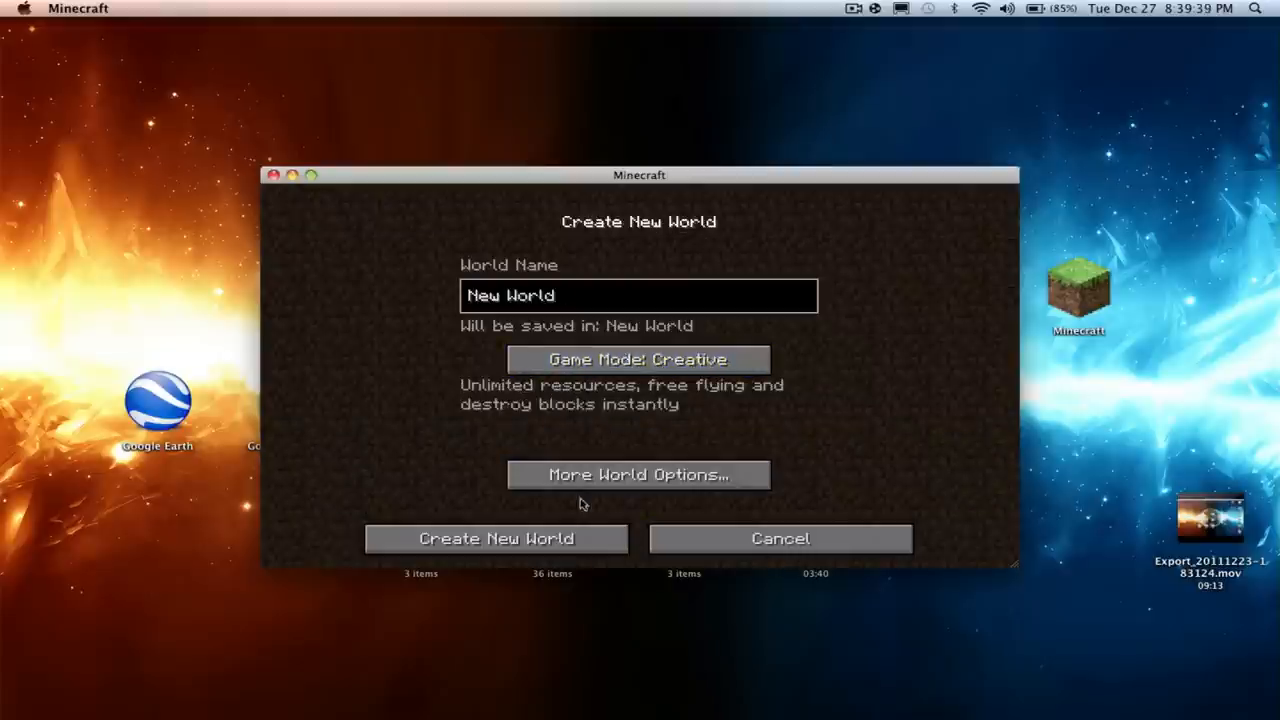
pyautogui.click(496, 538)
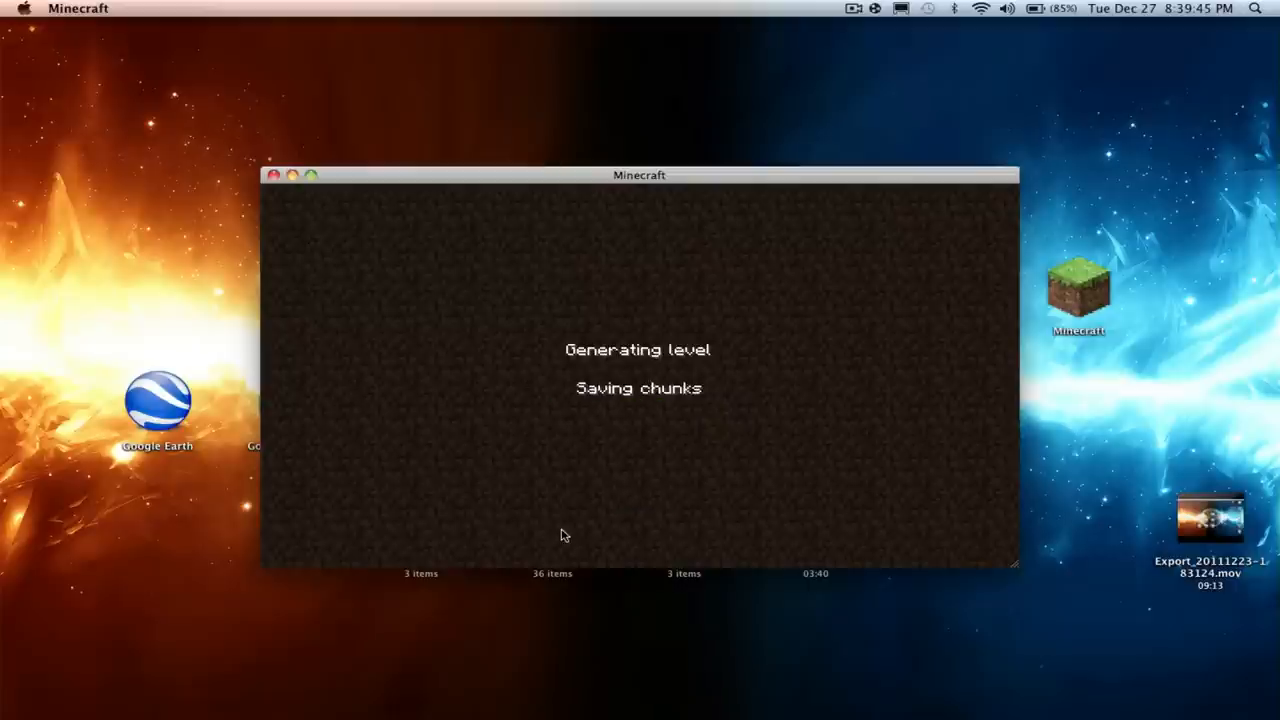
pyautogui.moveTo(603, 414)
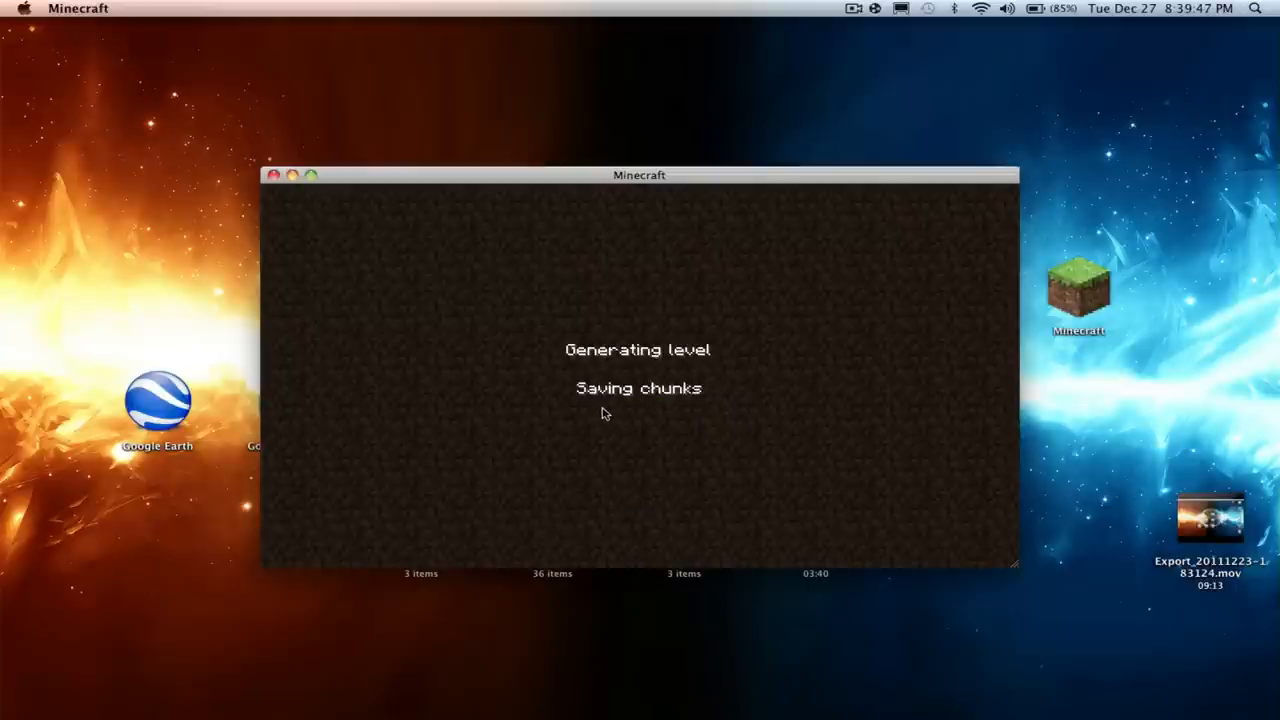
pyautogui.moveTo(645, 434)
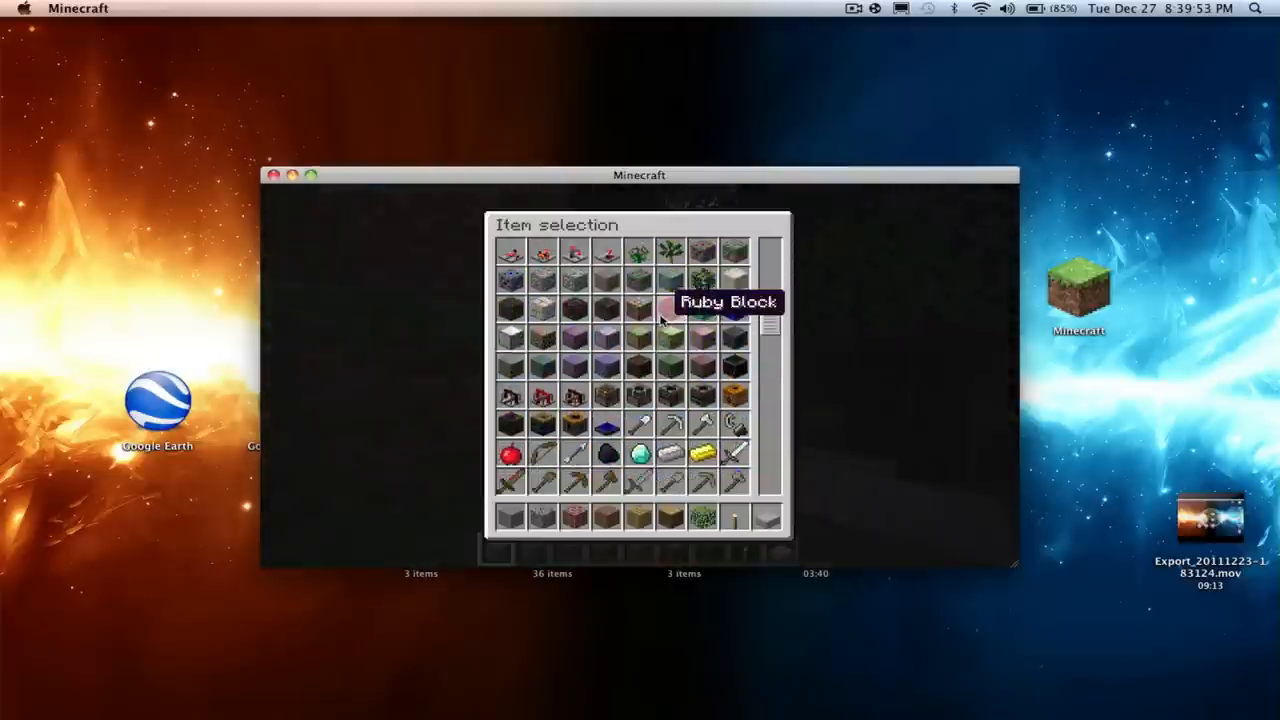
pyautogui.scroll(-3)
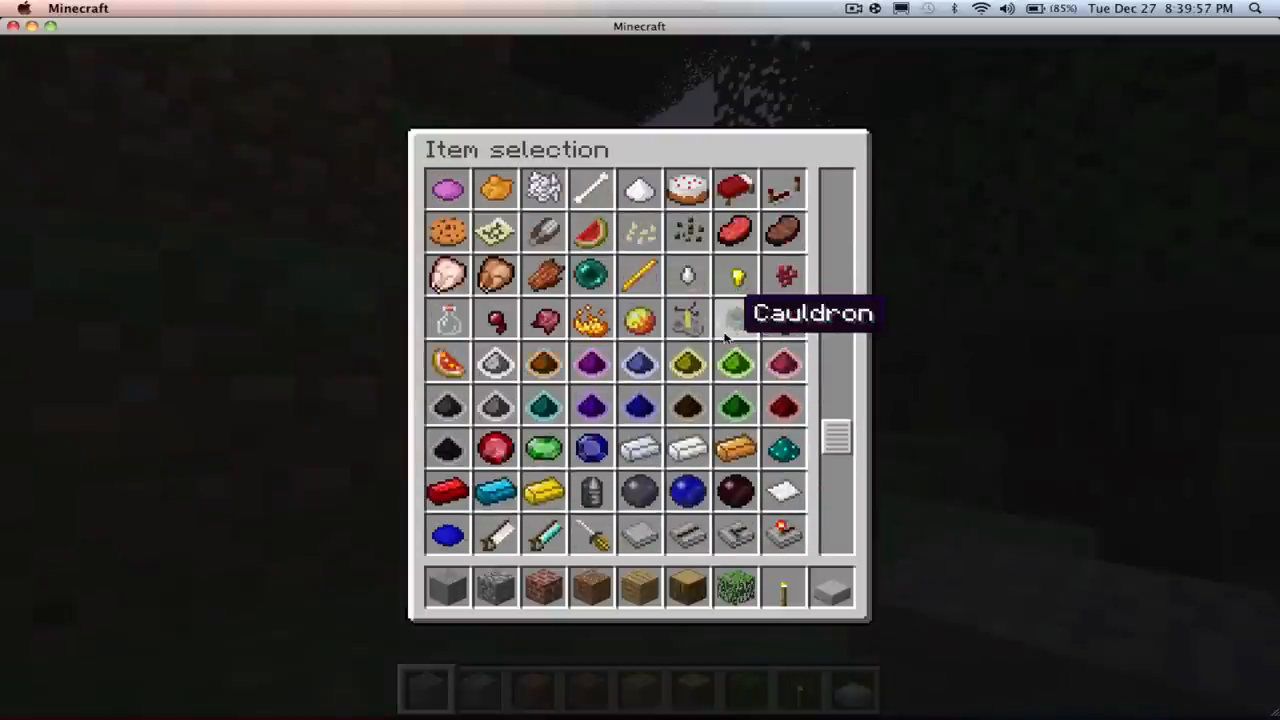
pyautogui.moveTo(495, 490)
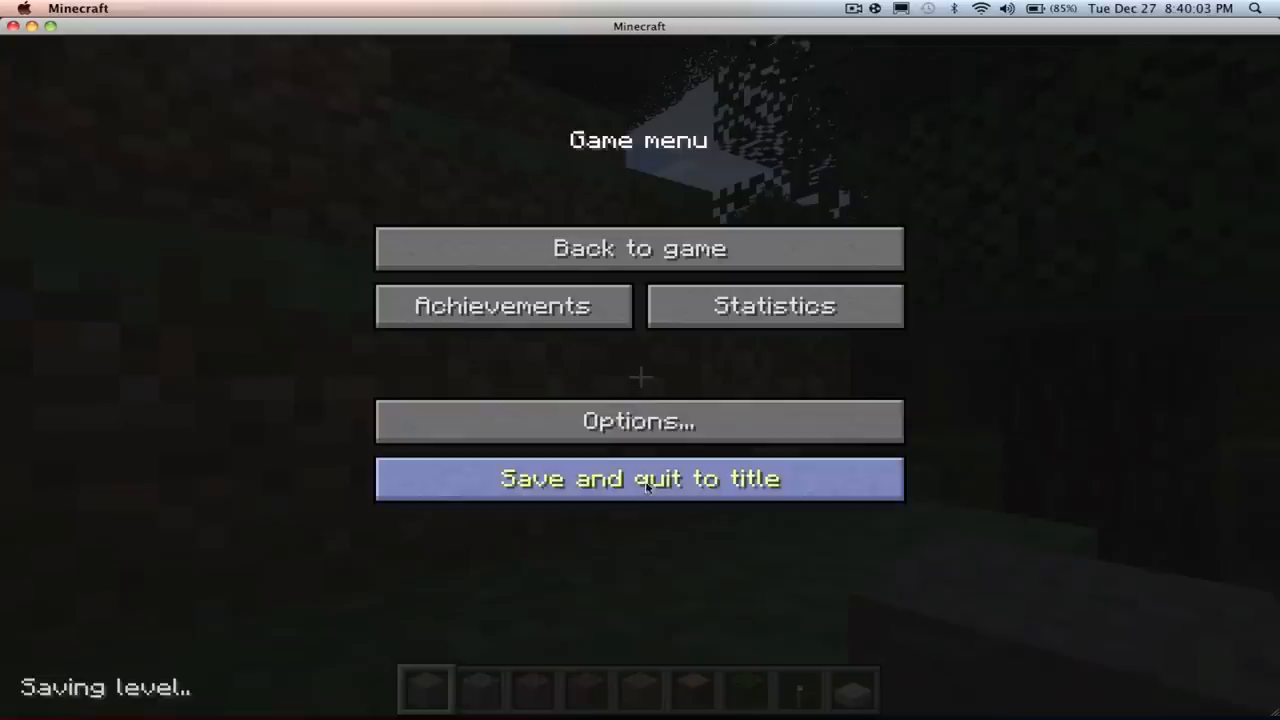
# Quit the world to title, then Google 'toomanyitems' in Safari and open a result.
pyautogui.click(639, 478)
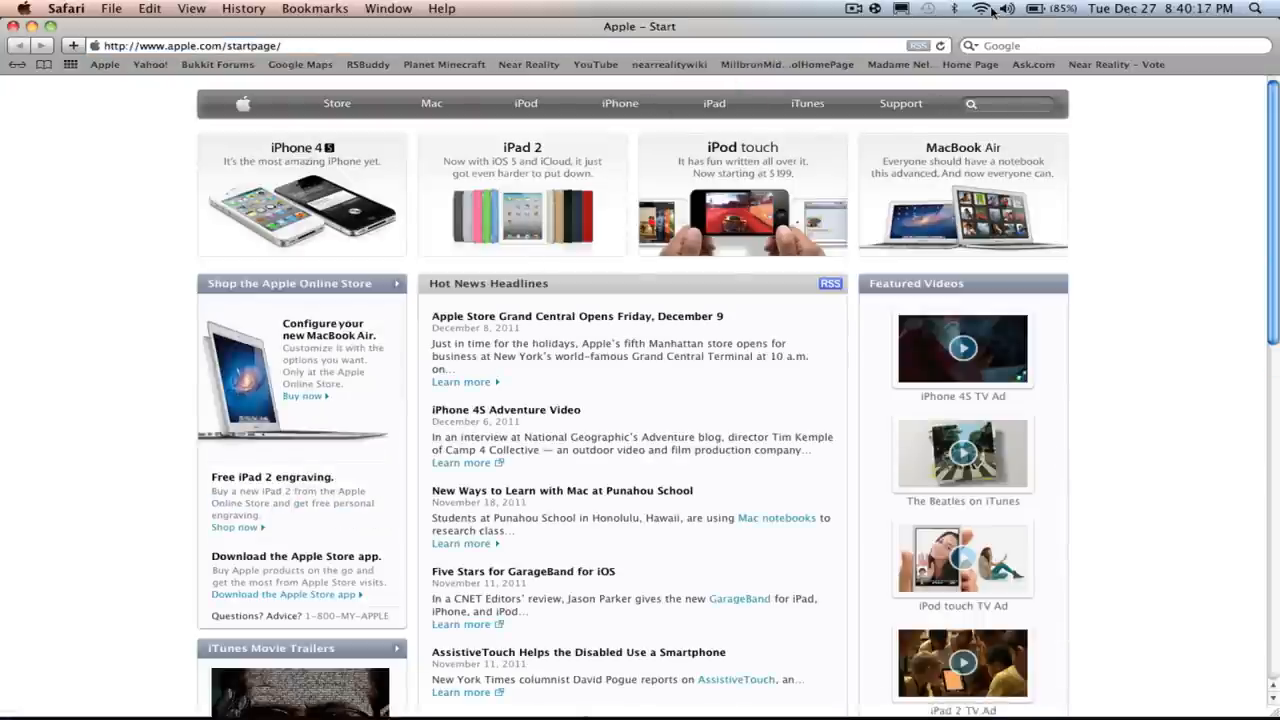
pyautogui.click(1024, 45)
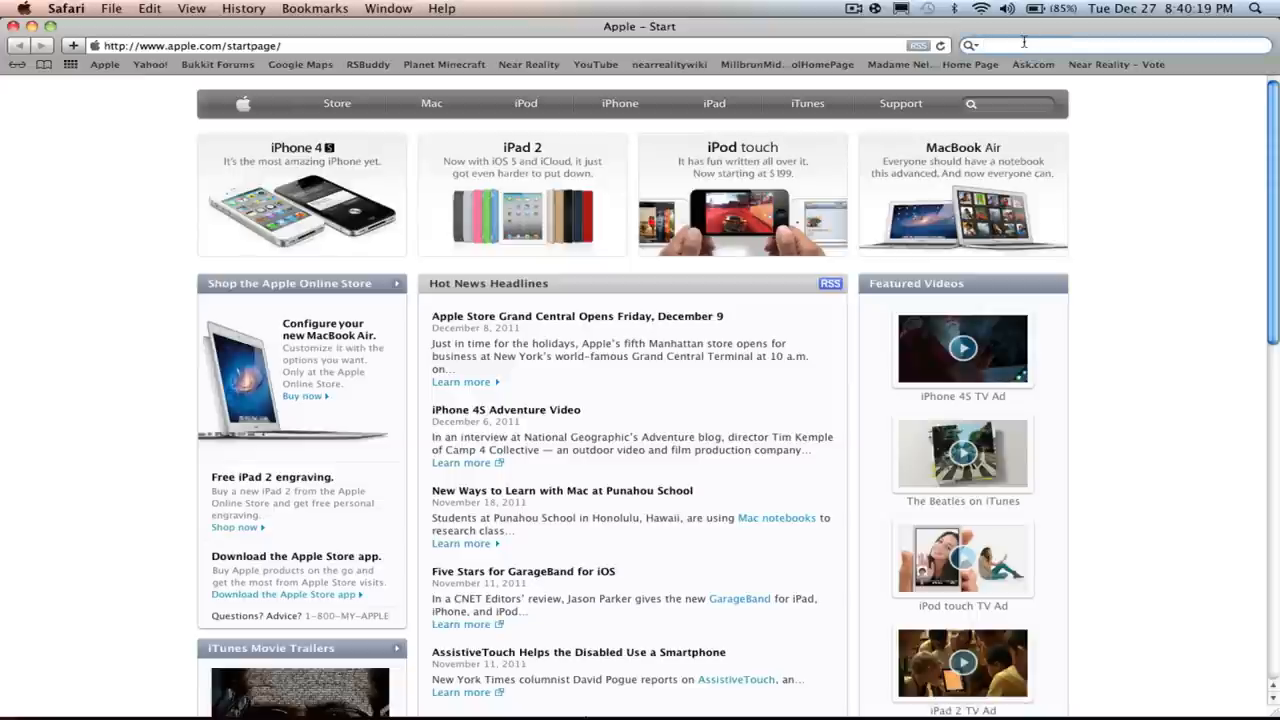
pyautogui.write('toomanyitems')
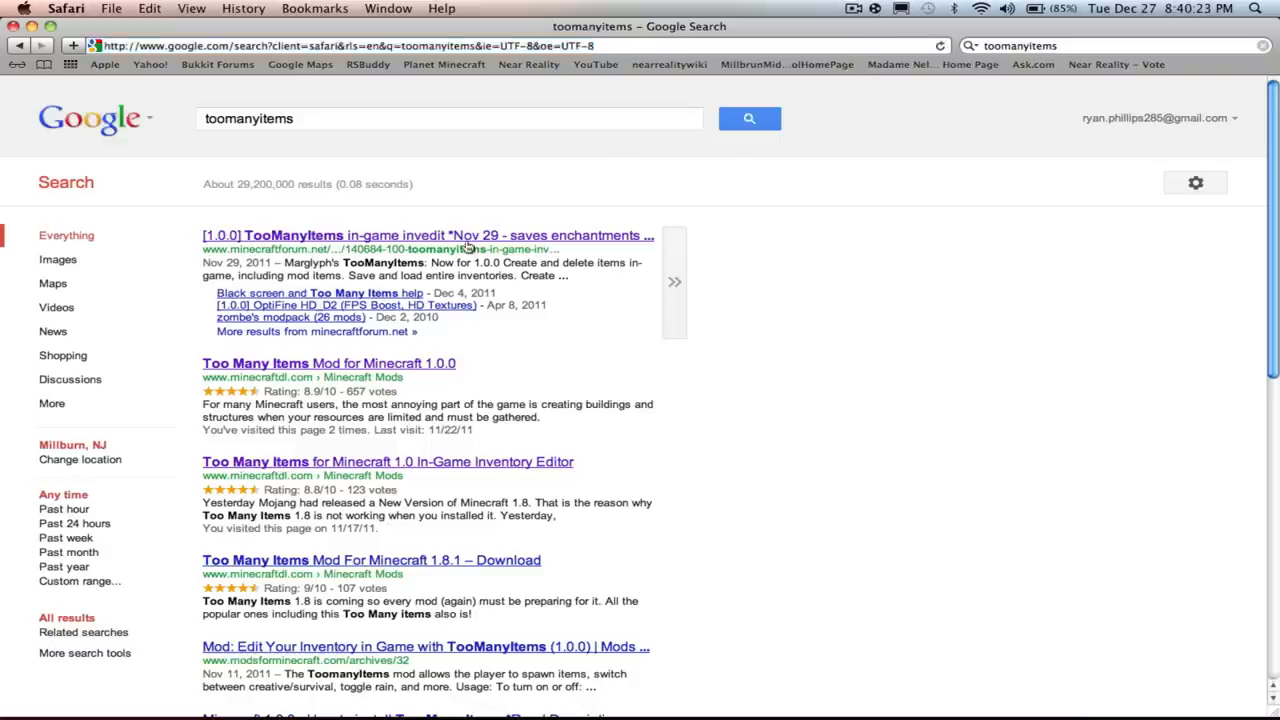
pyautogui.click(427, 235)
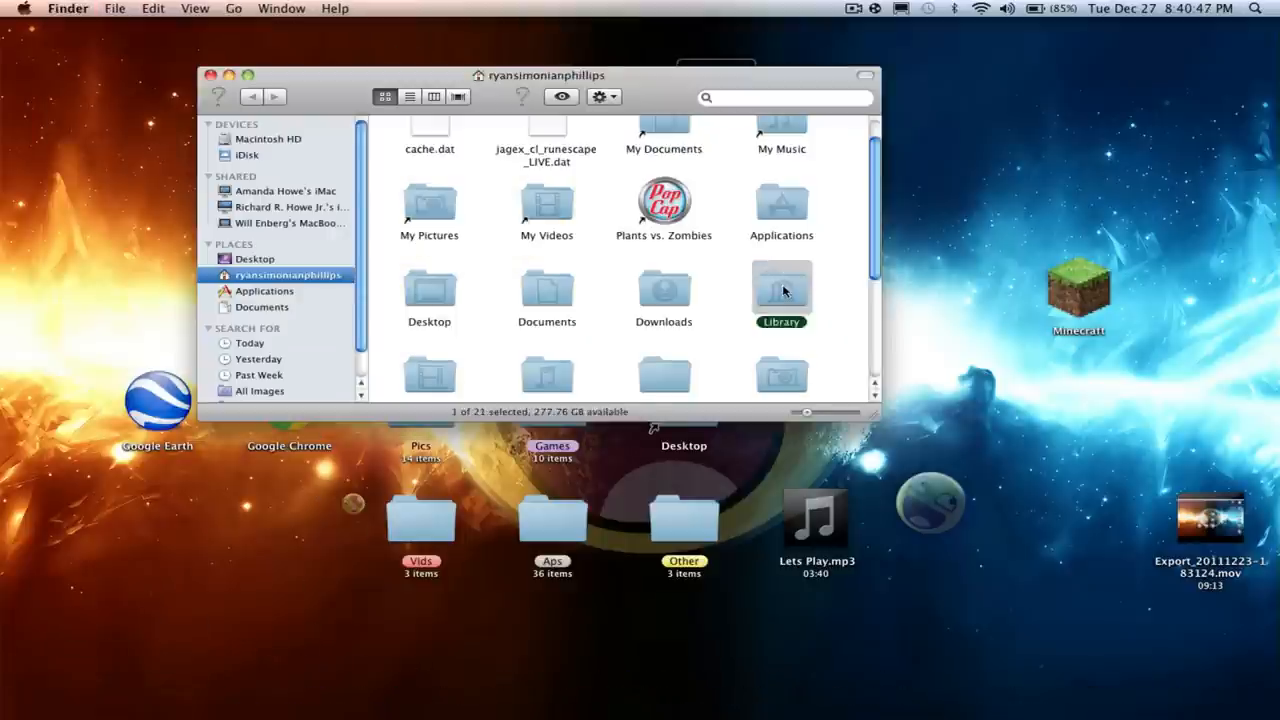
# Move every TooManyItems2011_11_29 file into minecraft.jar, replacing the existing mg.class.
pyautogui.doubleClick(781, 287)
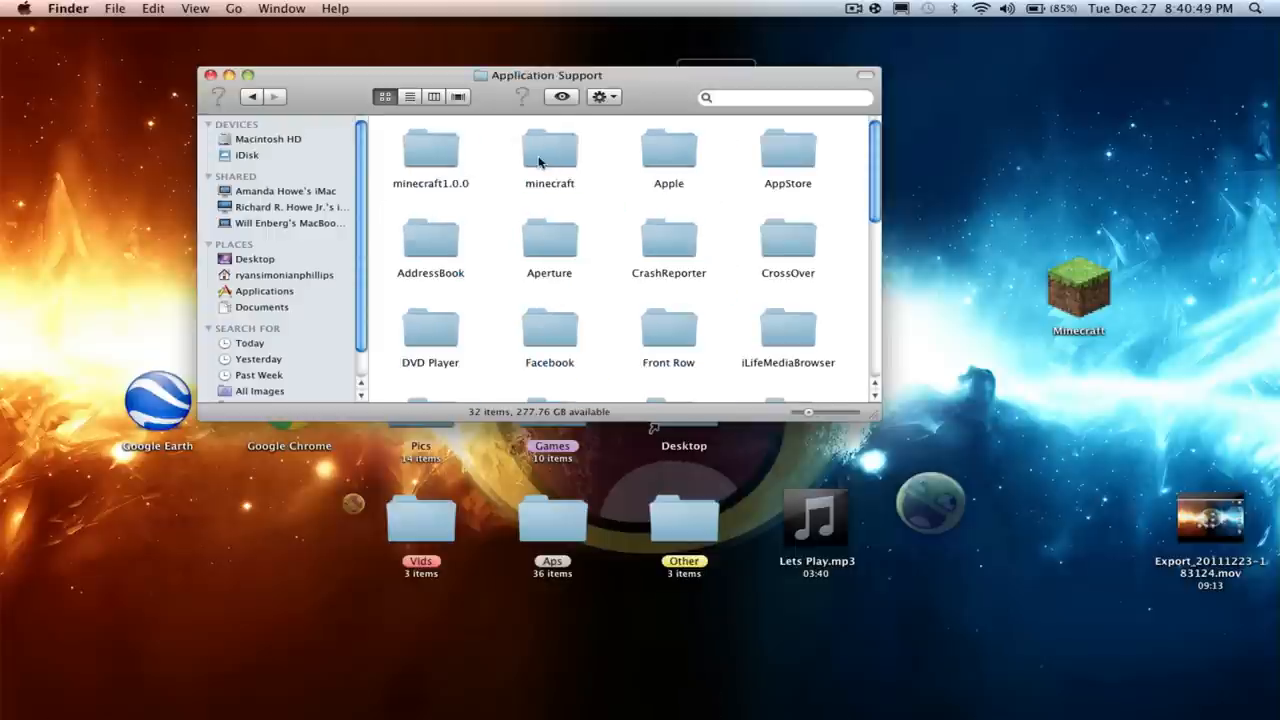
pyautogui.doubleClick(549, 150)
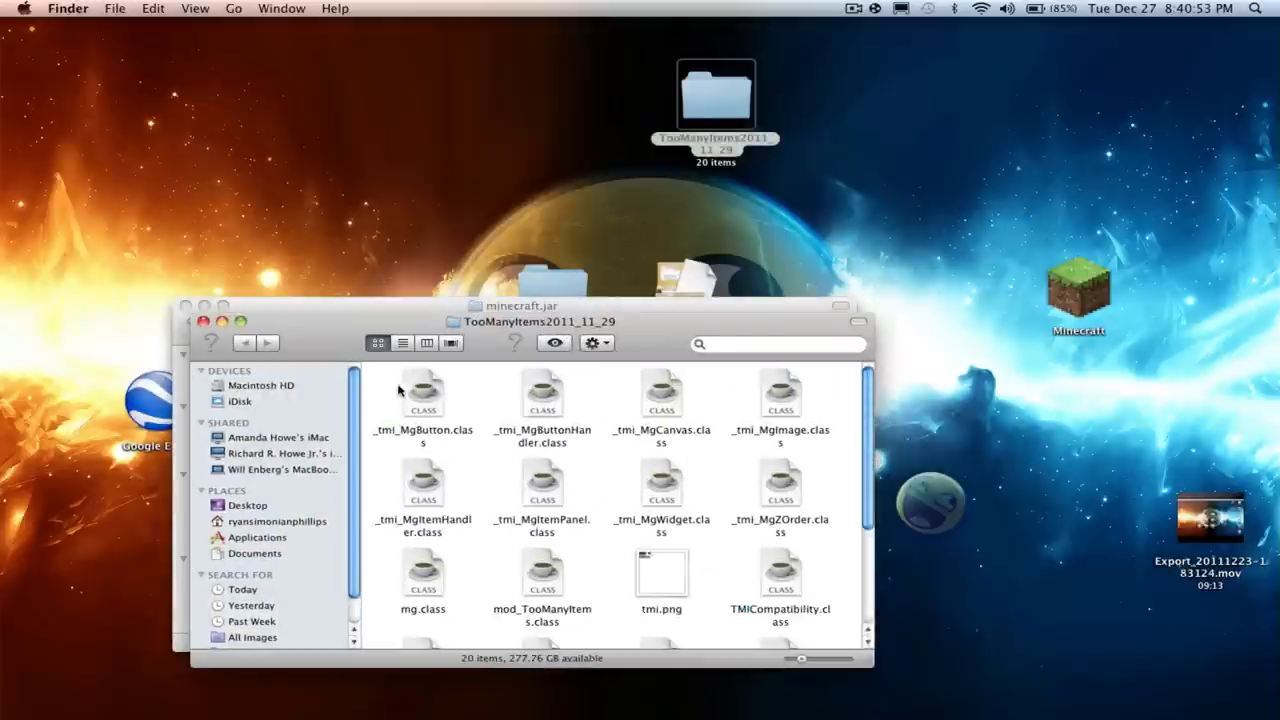
pyautogui.press('cmd+a')
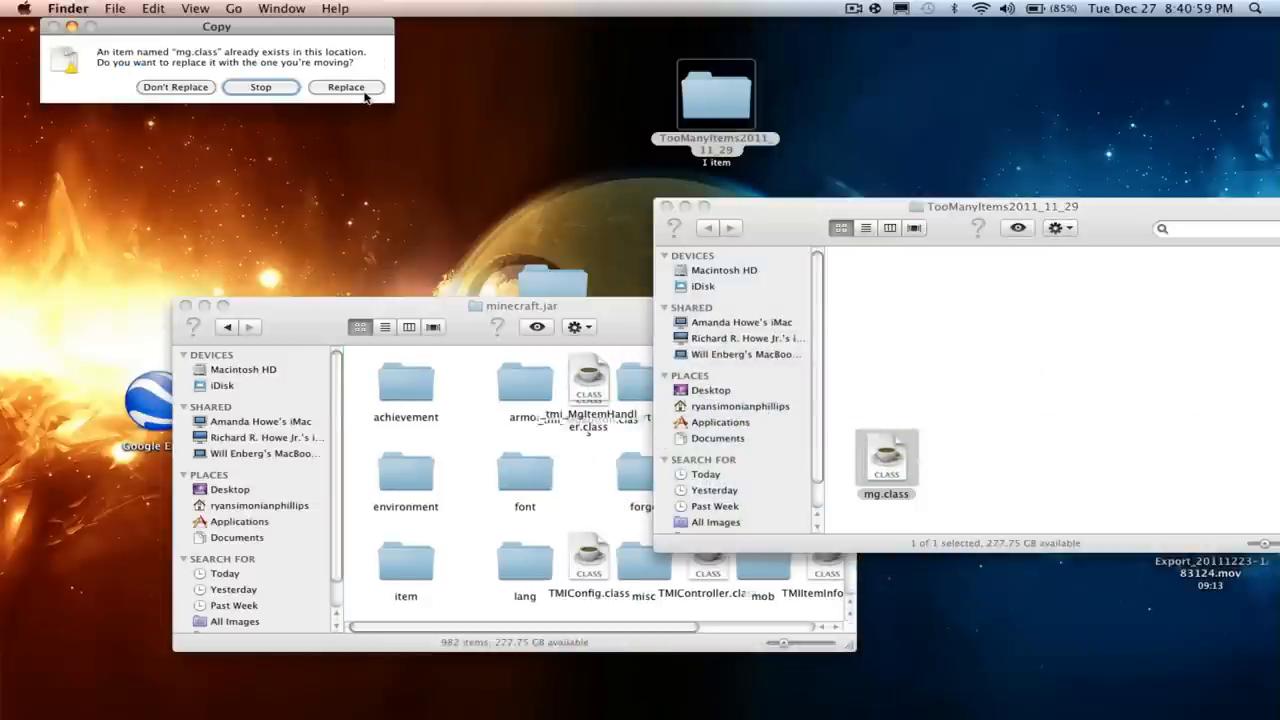
pyautogui.click(346, 87)
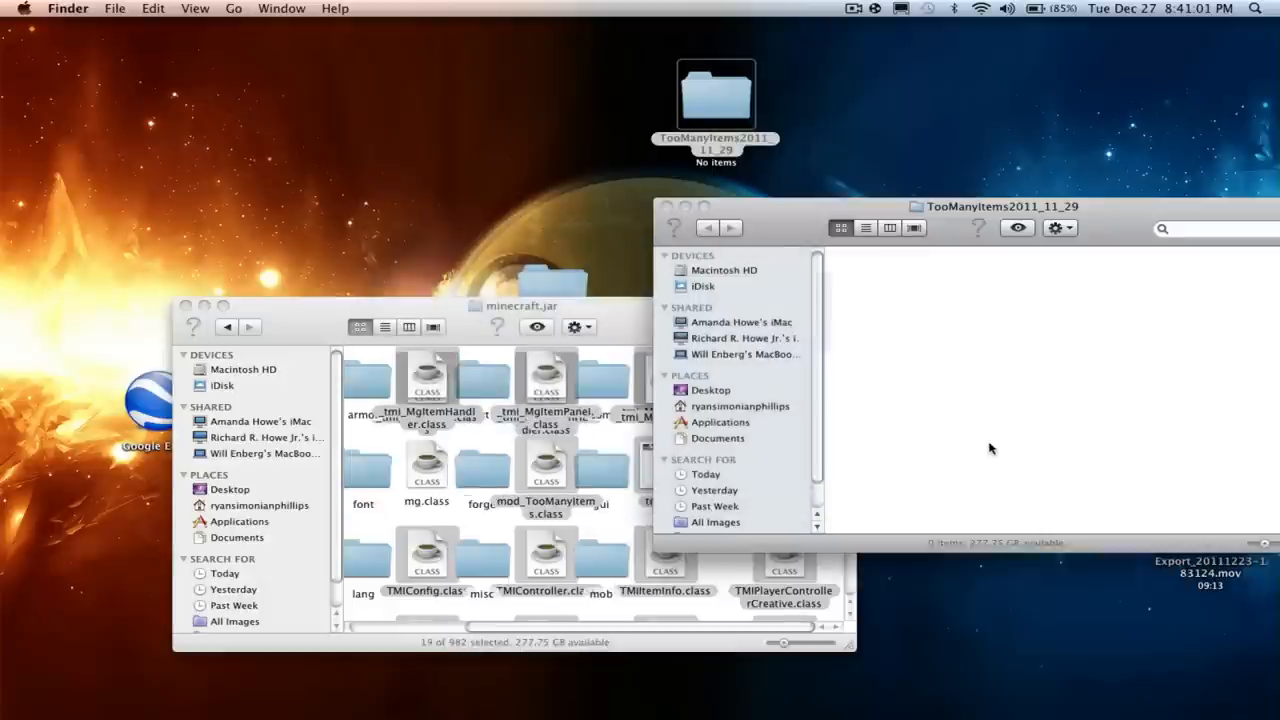
# Clean up the minecraft.jar folder's icon arrangement and close the windows.
pyautogui.rightClick(665, 465)
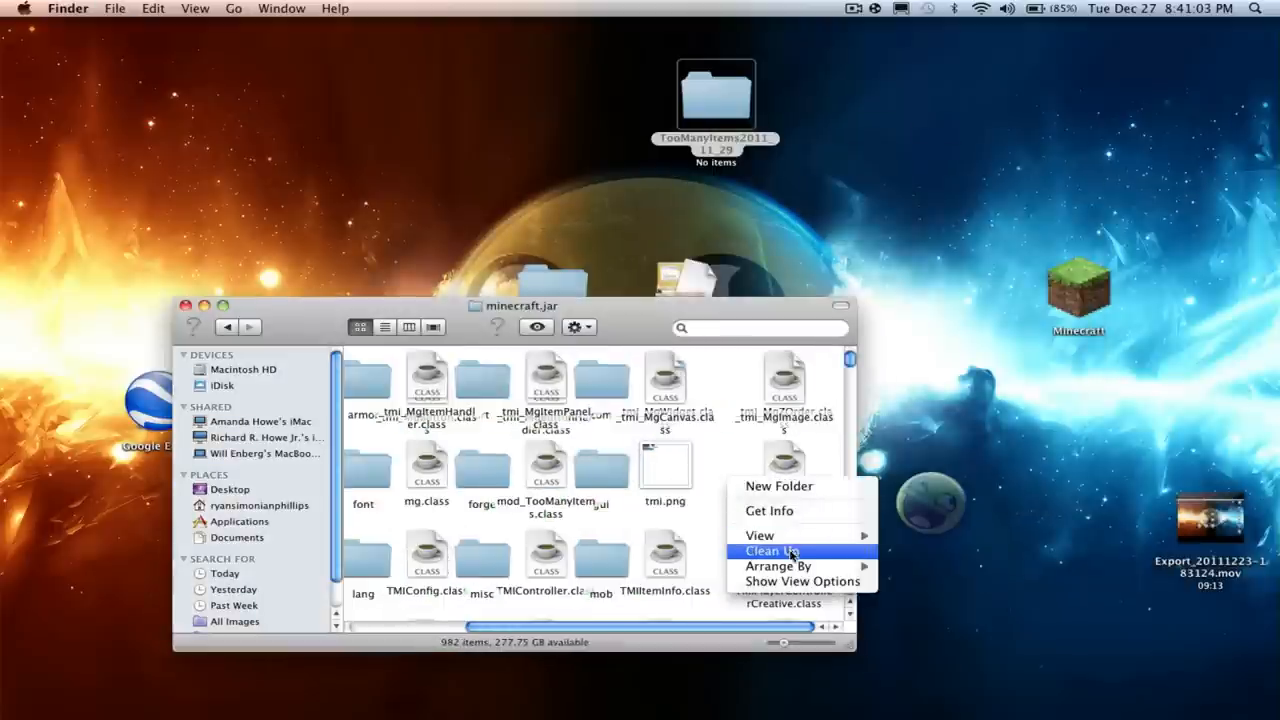
pyautogui.click(771, 551)
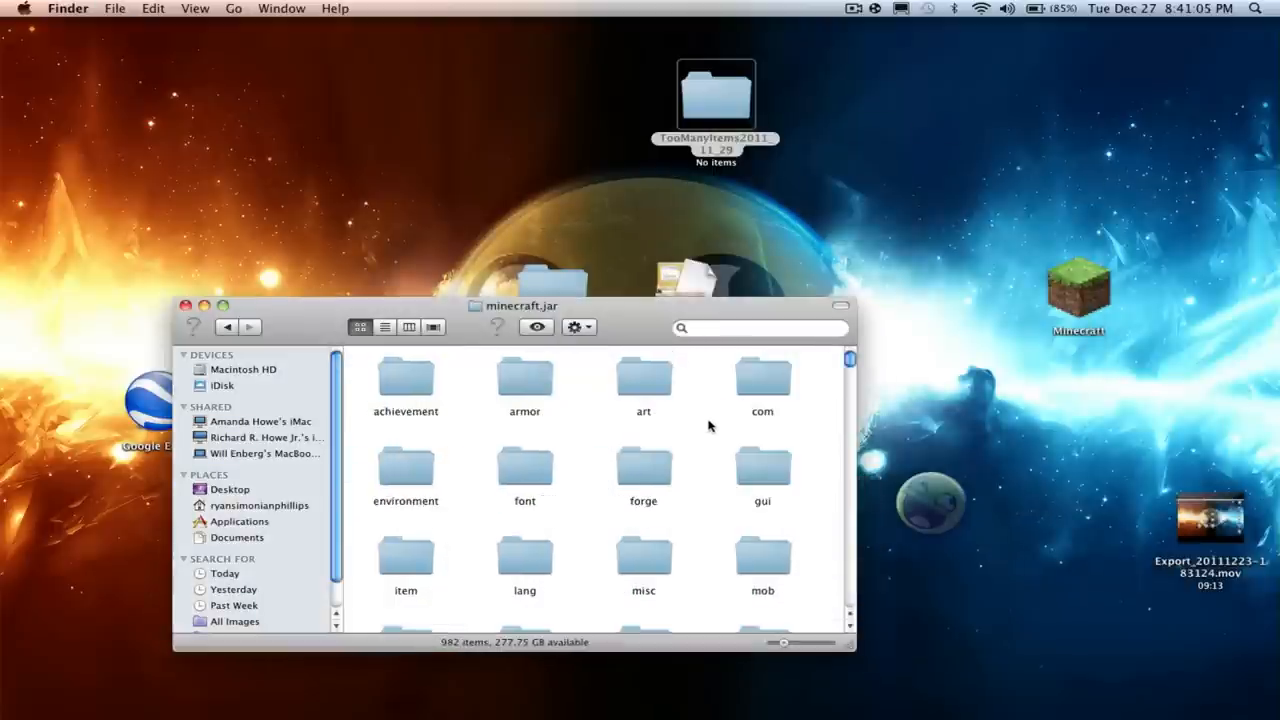
pyautogui.rightClick(715, 95)
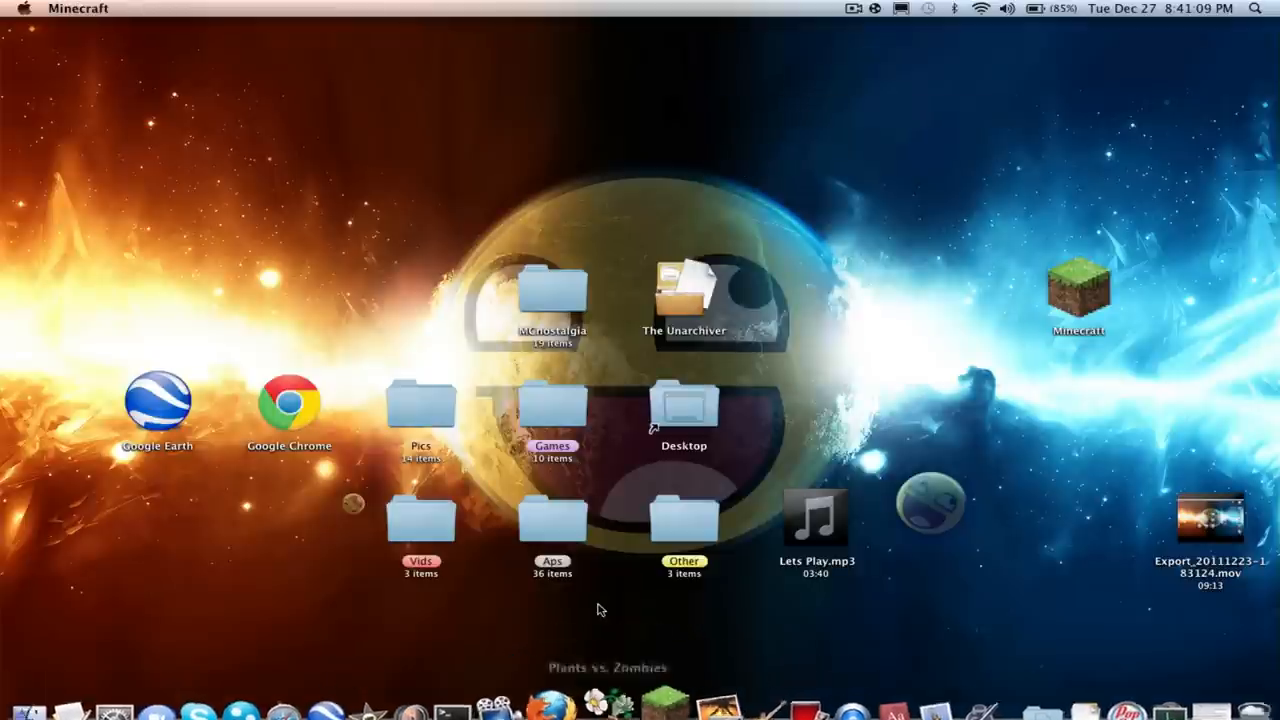
# Launch Minecraft and create a new survival world named 'mod test'.
pyautogui.doubleClick(1078, 290)
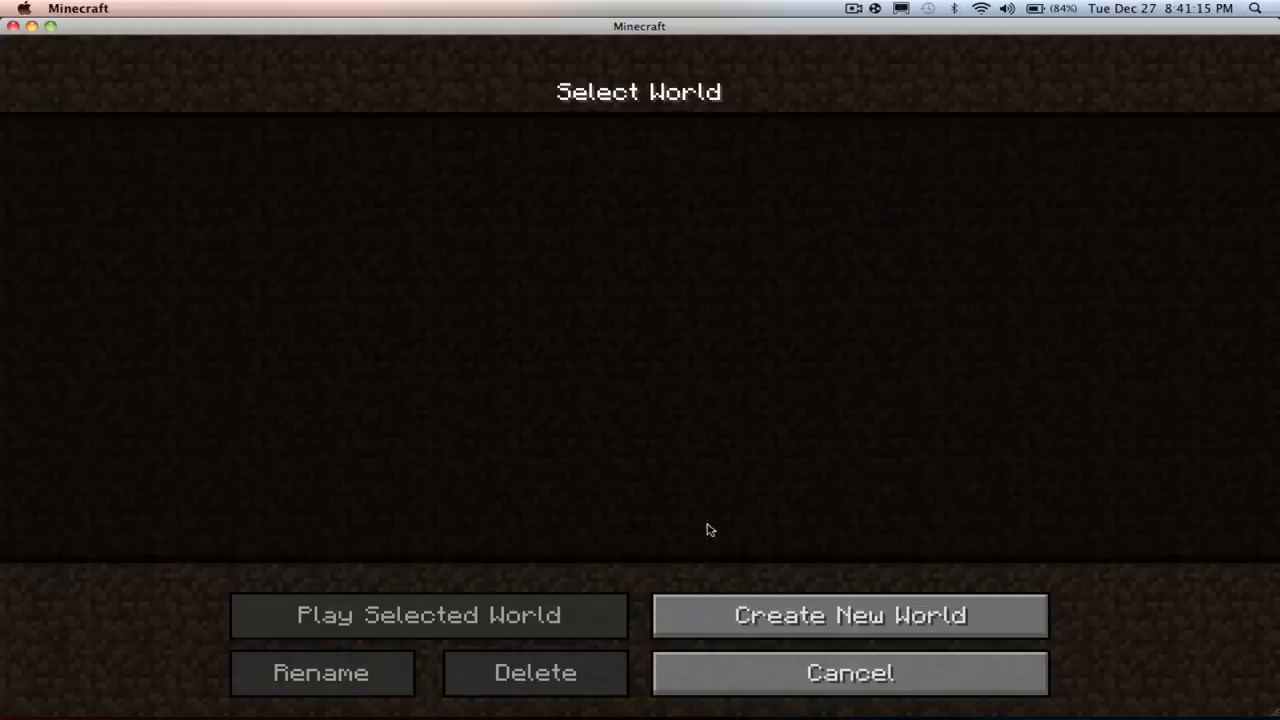
pyautogui.click(849, 614)
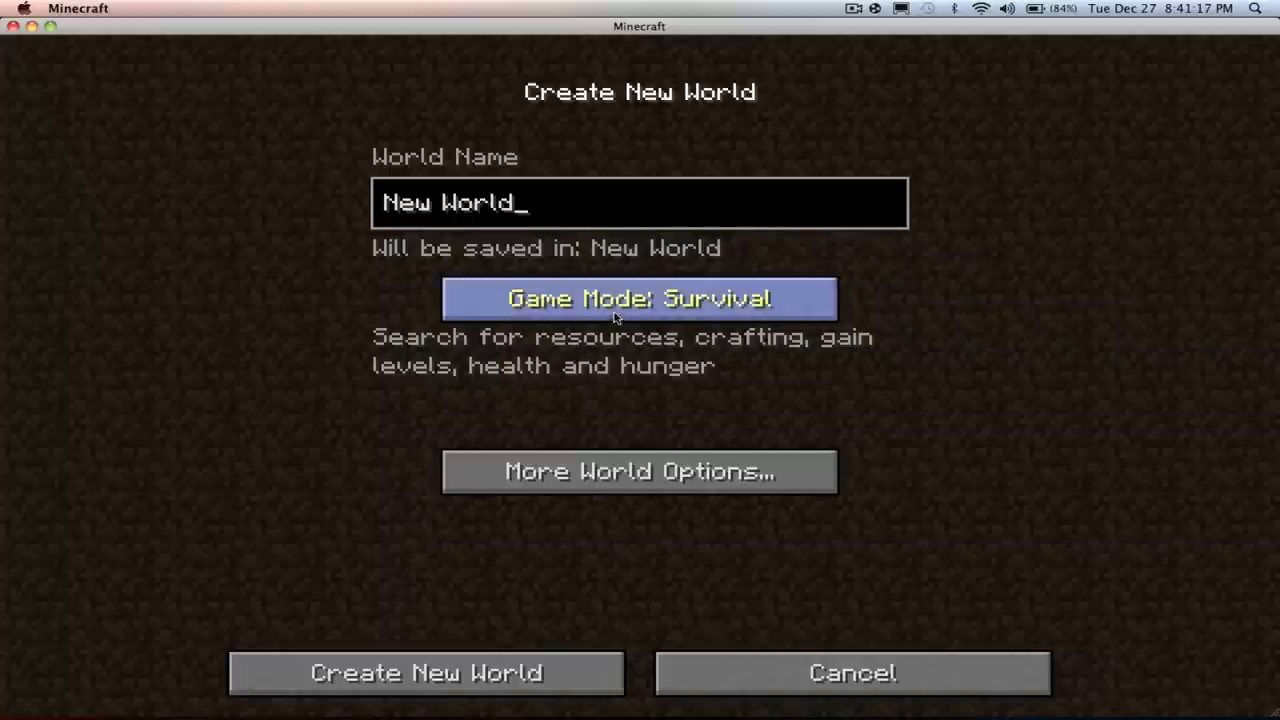
pyautogui.press('BackSpace')
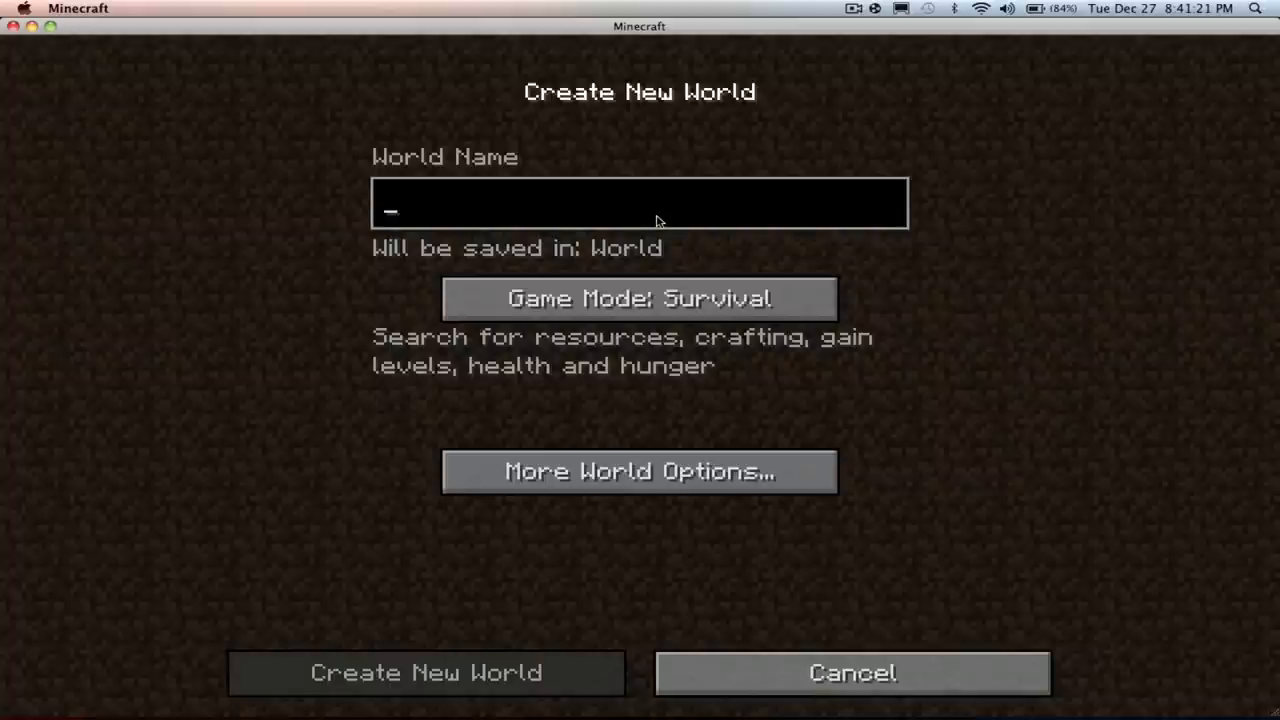
pyautogui.write('mod test')
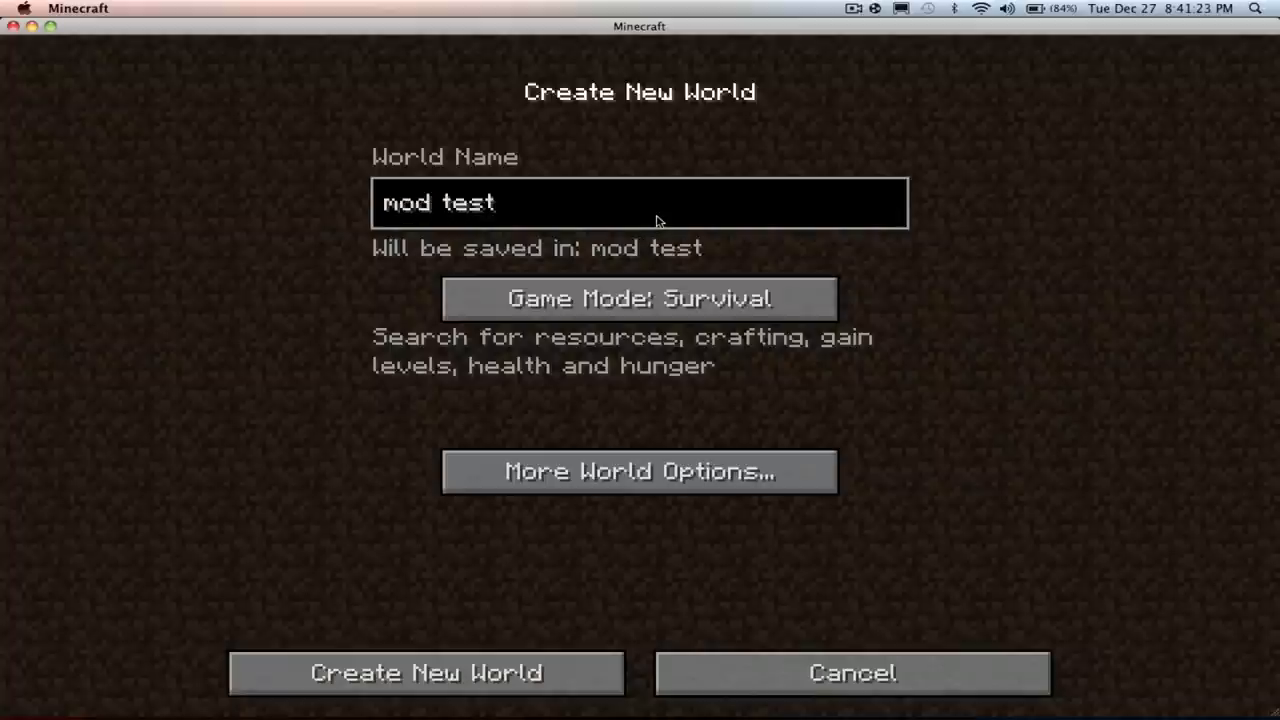
pyautogui.click(426, 672)
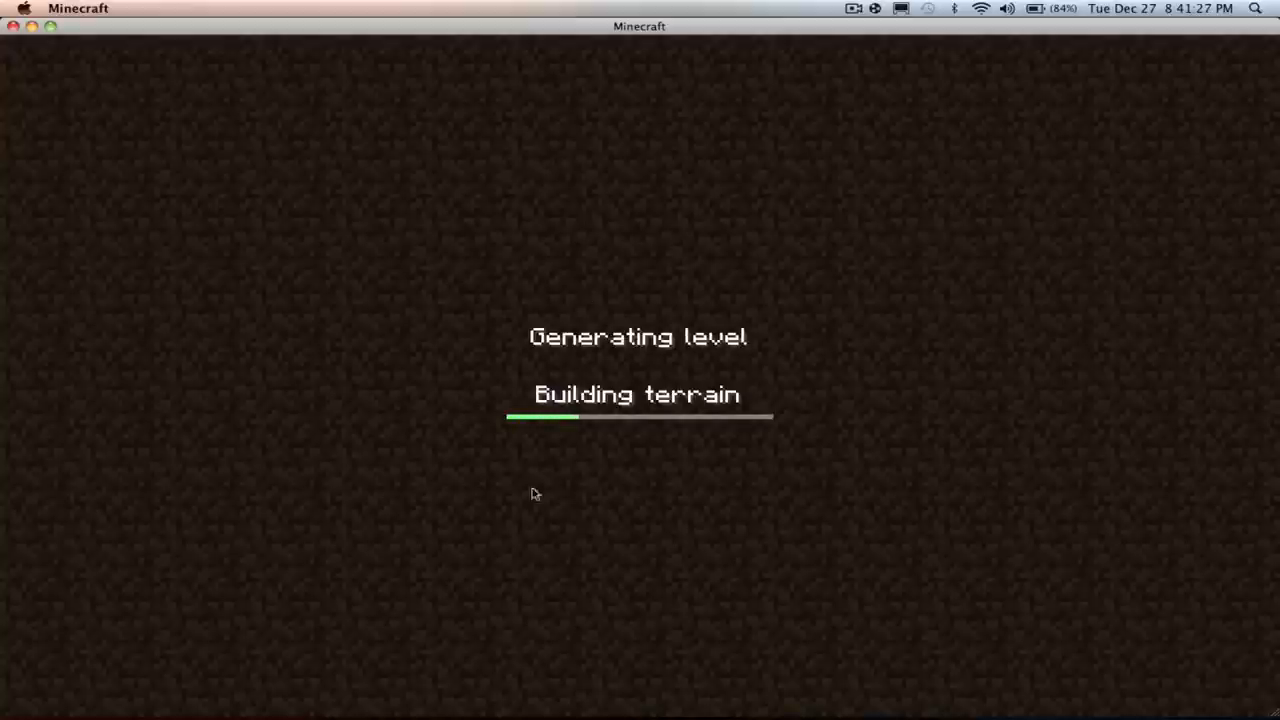
pyautogui.moveTo(519, 436)
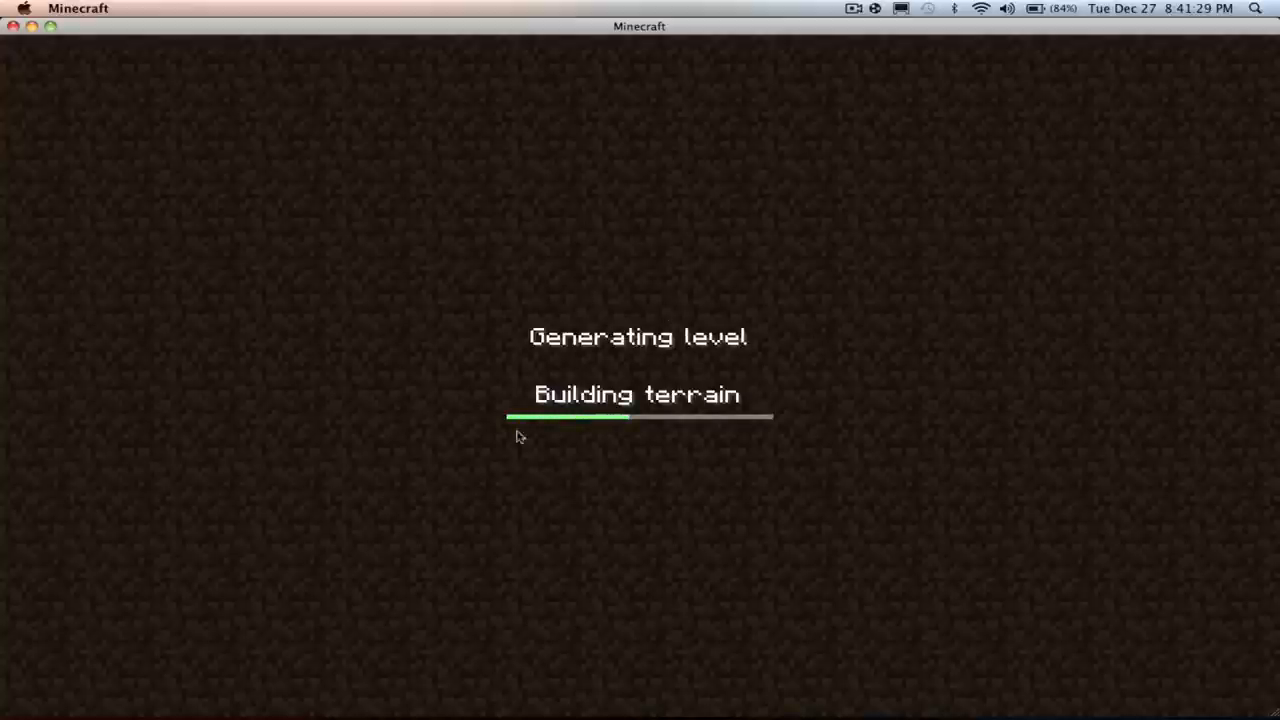
pyautogui.moveTo(455, 428)
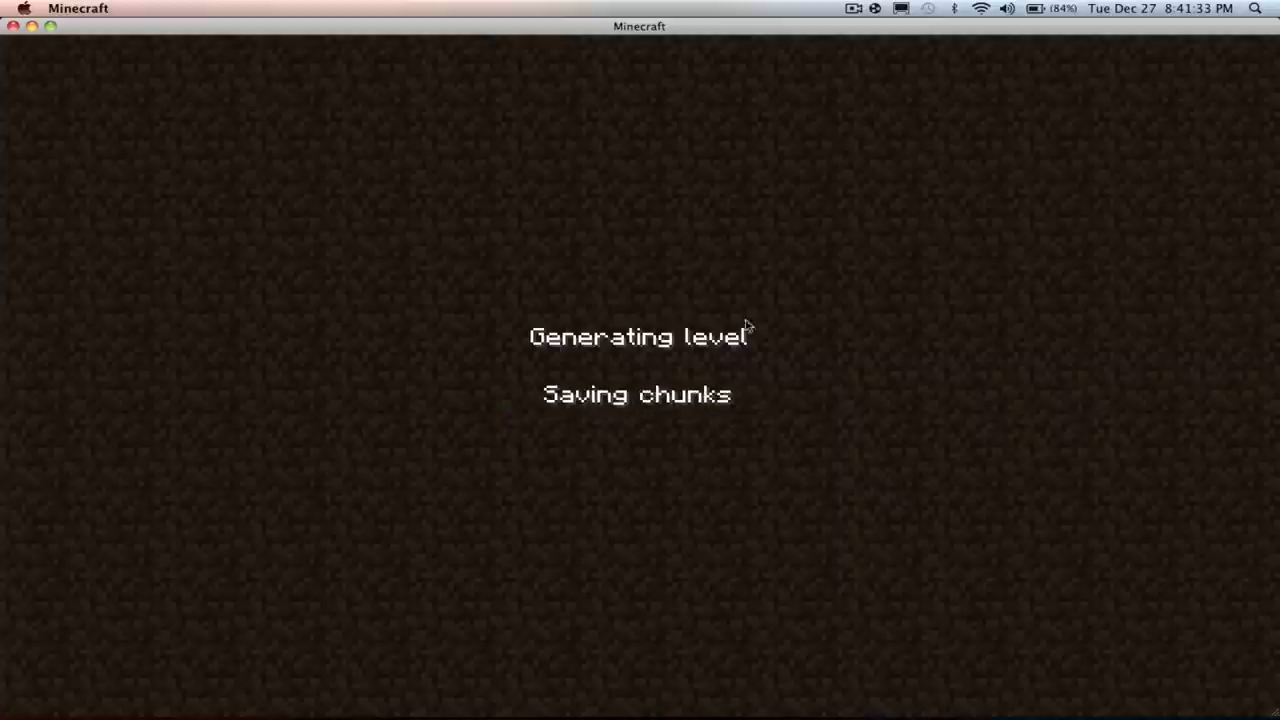
pyautogui.moveTo(742, 500)
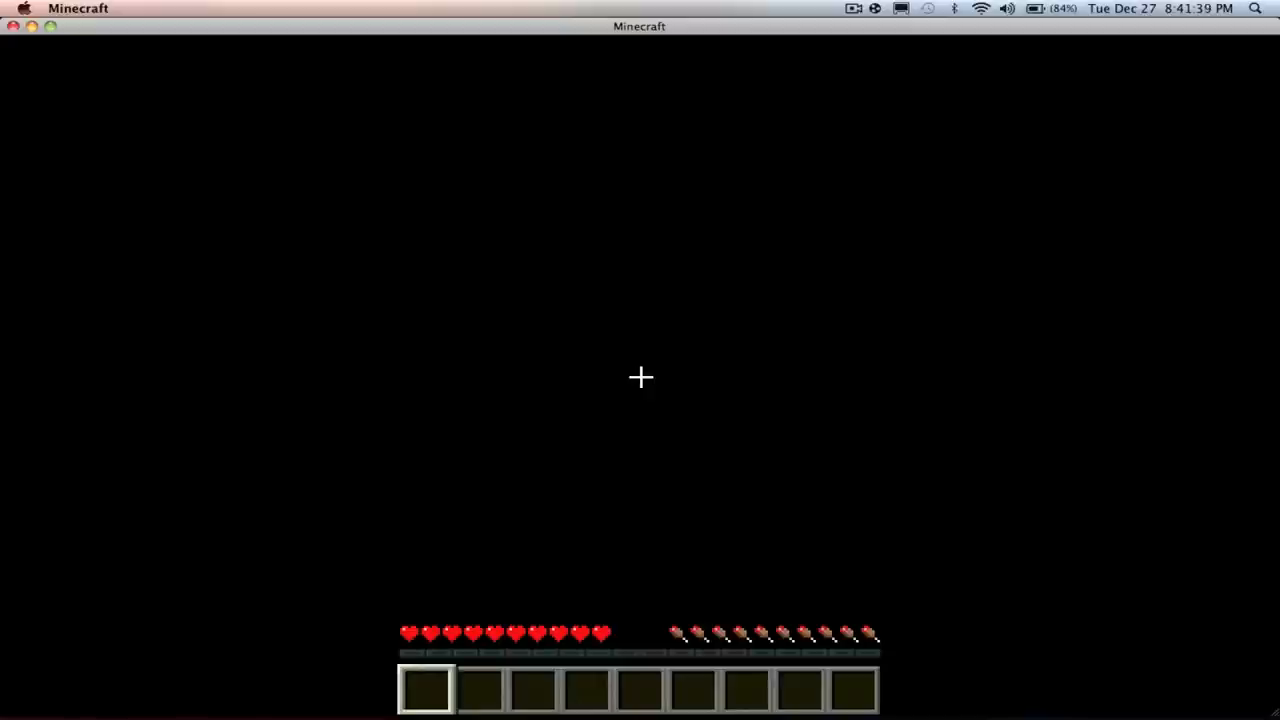
# Once 'mod test' loads, show the inventory with the TooManyItems 1.0.0 item list.
pyautogui.press('e')
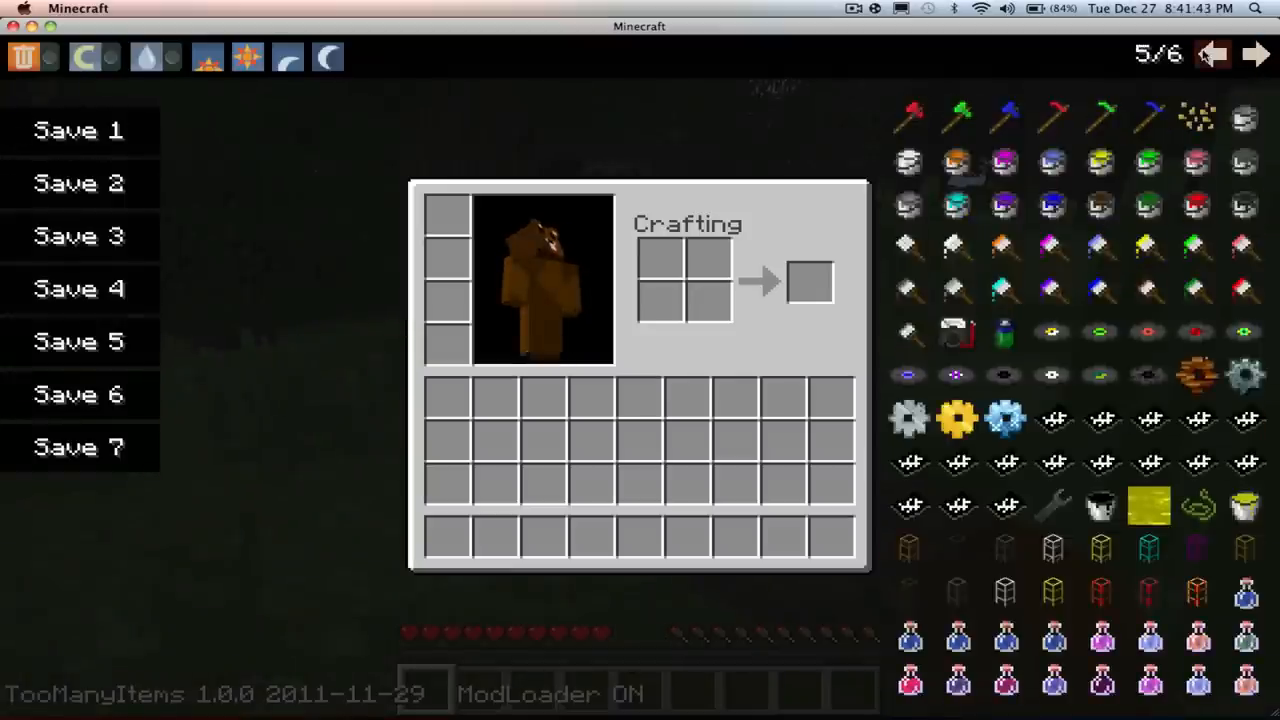
# Page back and forth through TooManyItems, then bring up the 3x3 crafting grid.
pyautogui.click(1213, 54)
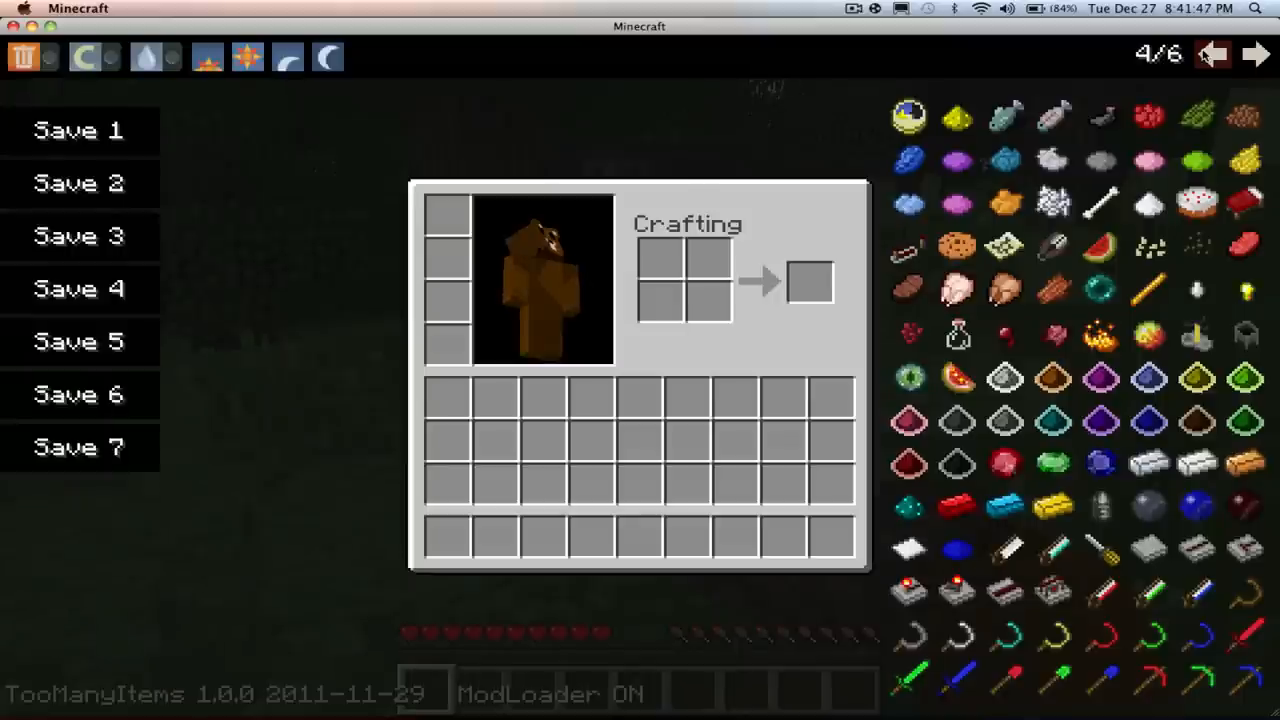
pyautogui.click(1213, 54)
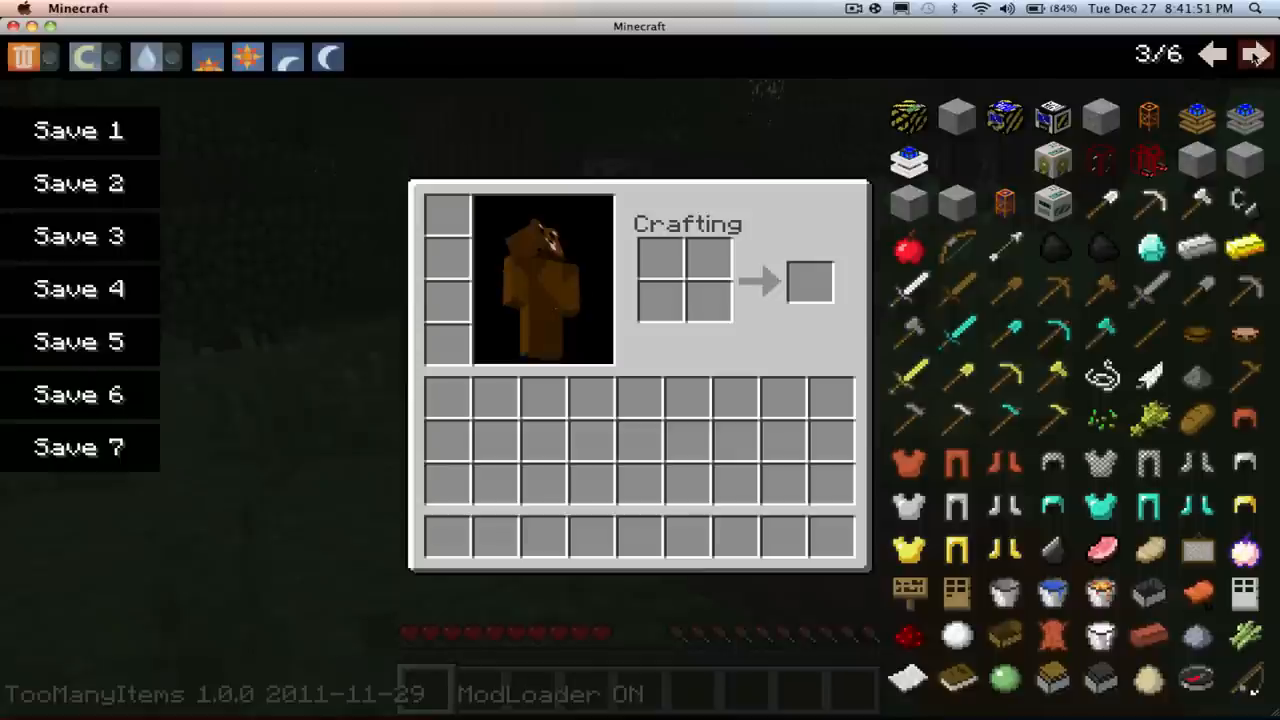
pyautogui.click(1213, 54)
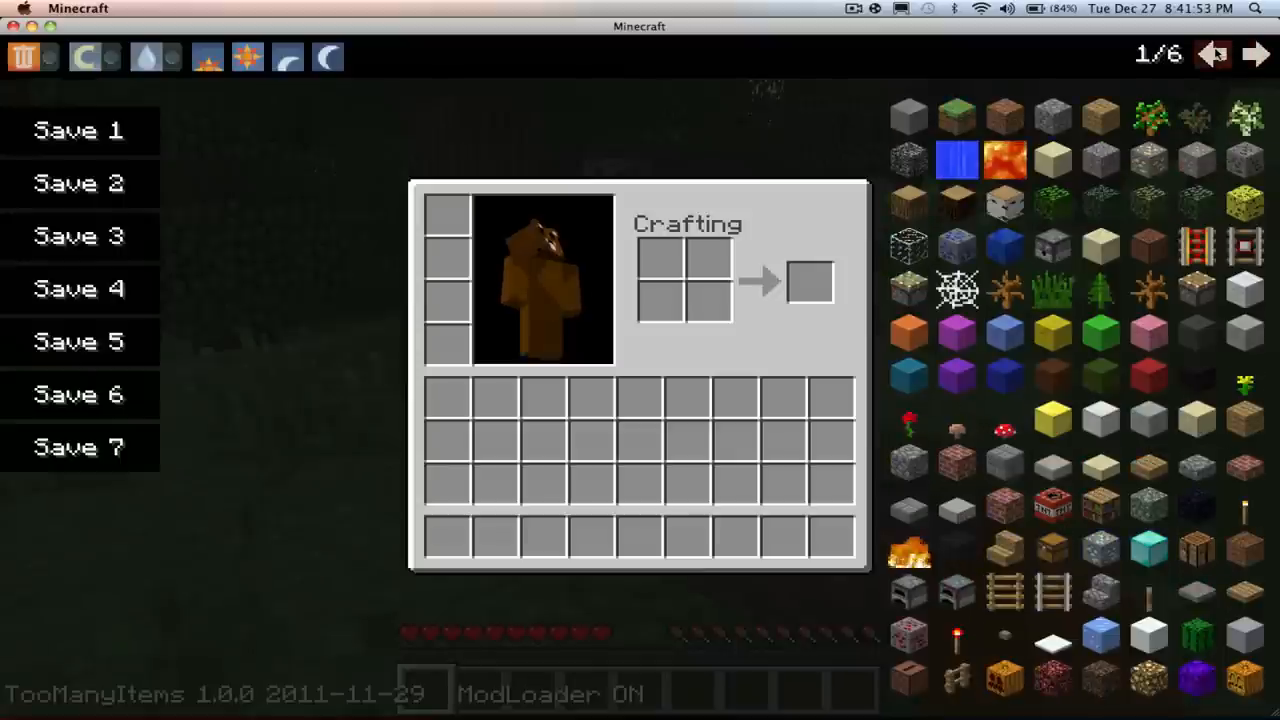
pyautogui.click(1255, 54)
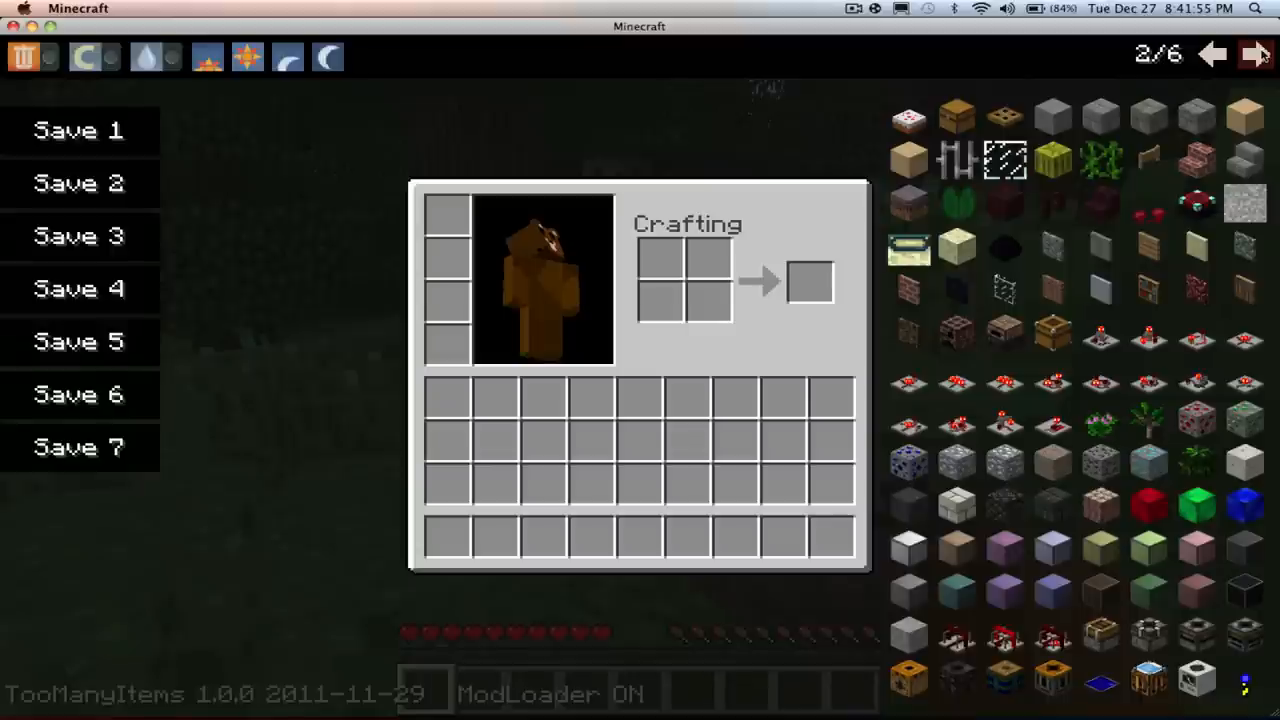
pyautogui.click(1211, 54)
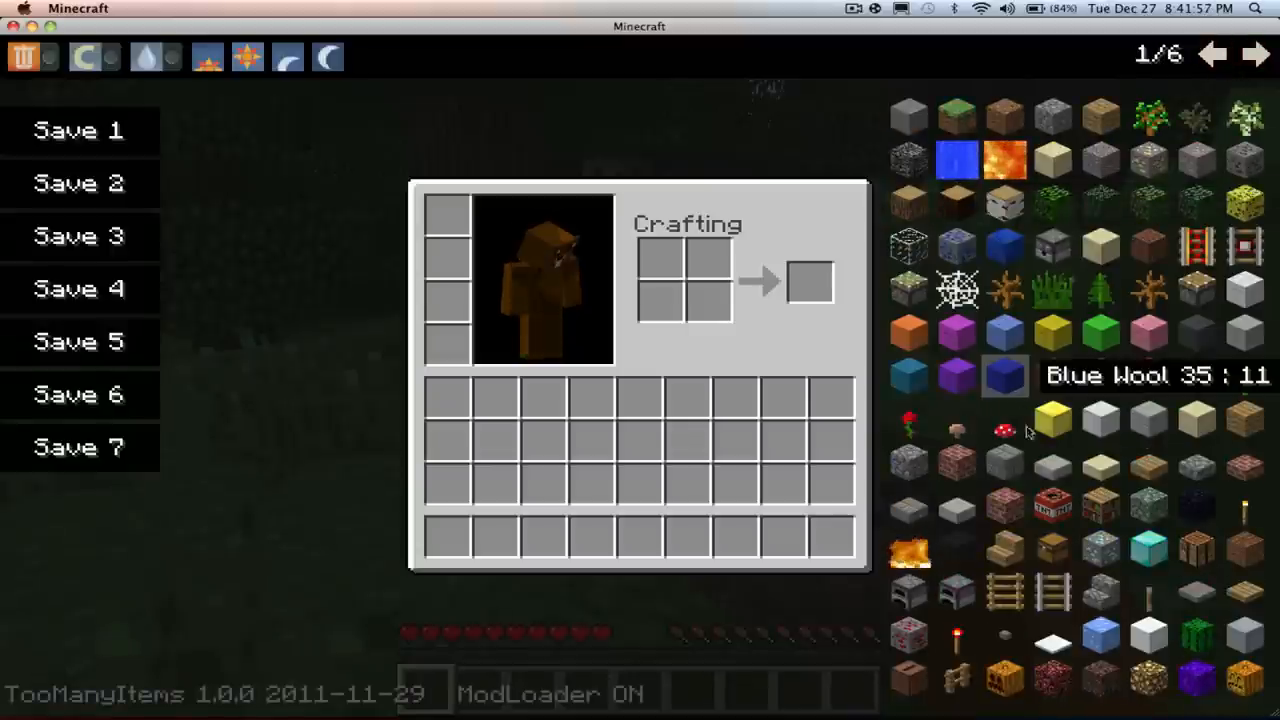
pyautogui.click(1197, 548)
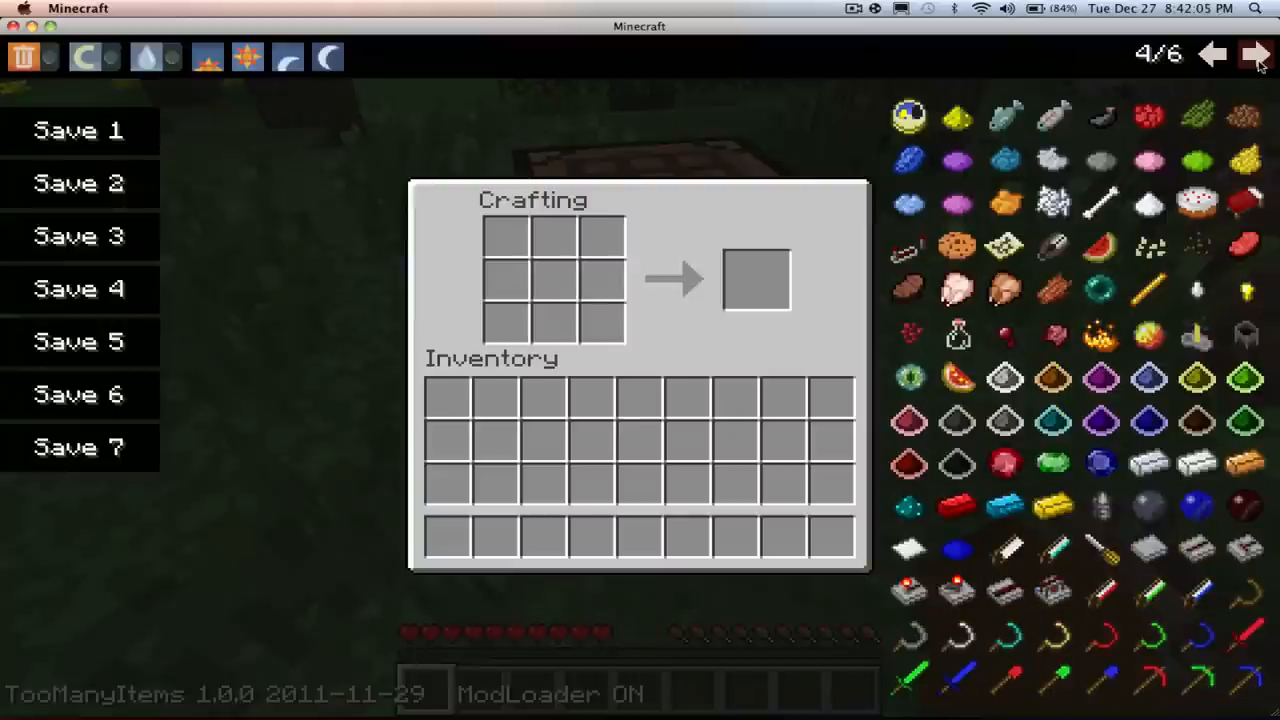
# Take red alloy wire from TooManyItems and place it along a tree trunk.
pyautogui.click(955, 505)
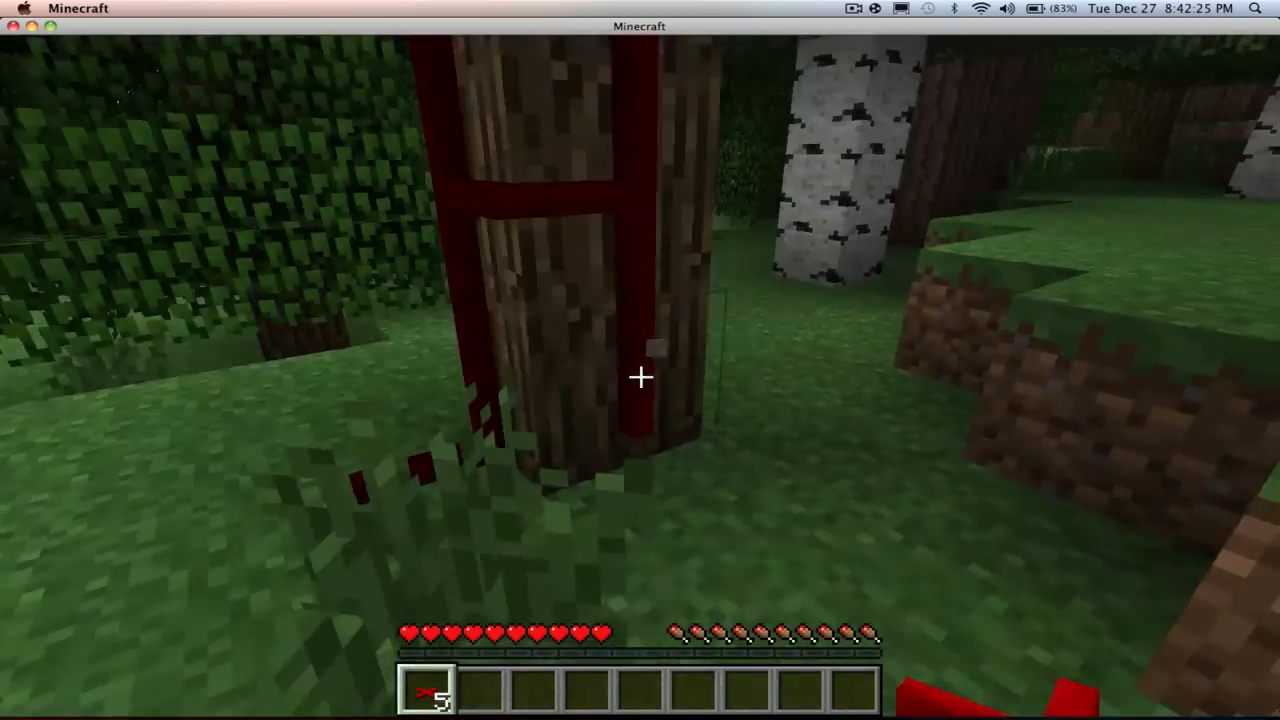
pyautogui.moveTo(640, 377)
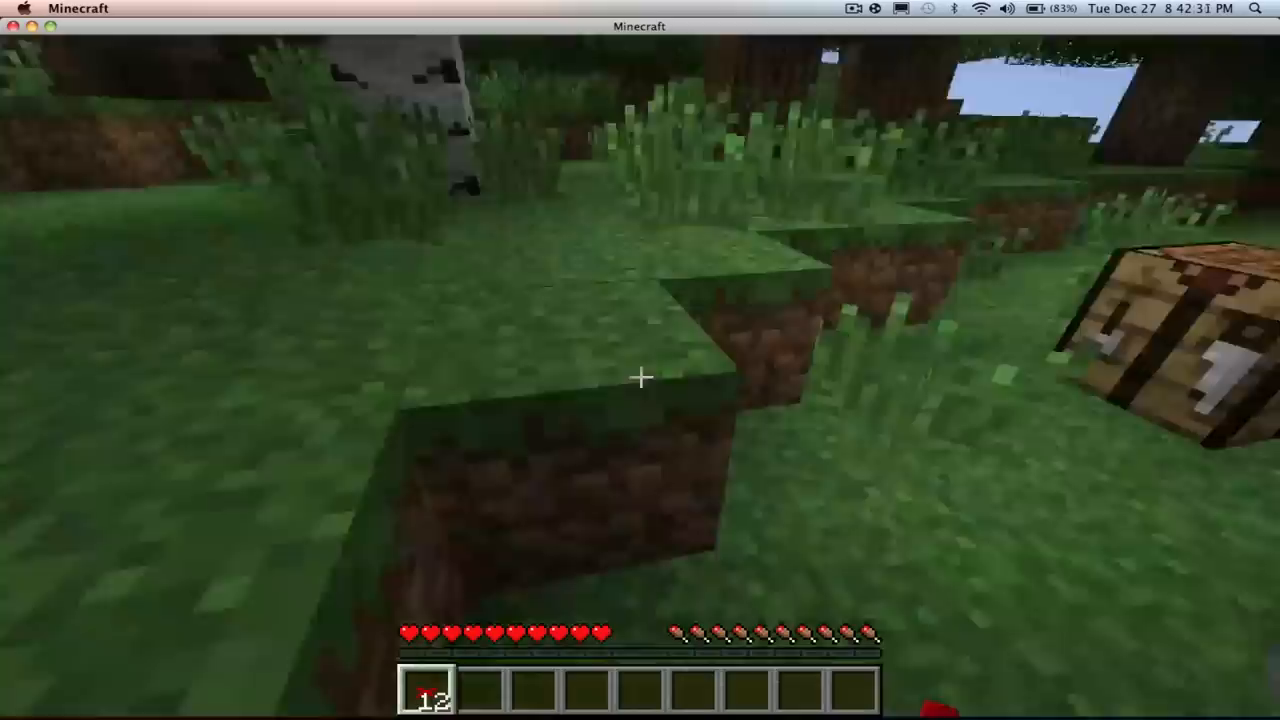
# Reopen the inventory, page through items, and trash all red wire and wool.
pyautogui.press('e')
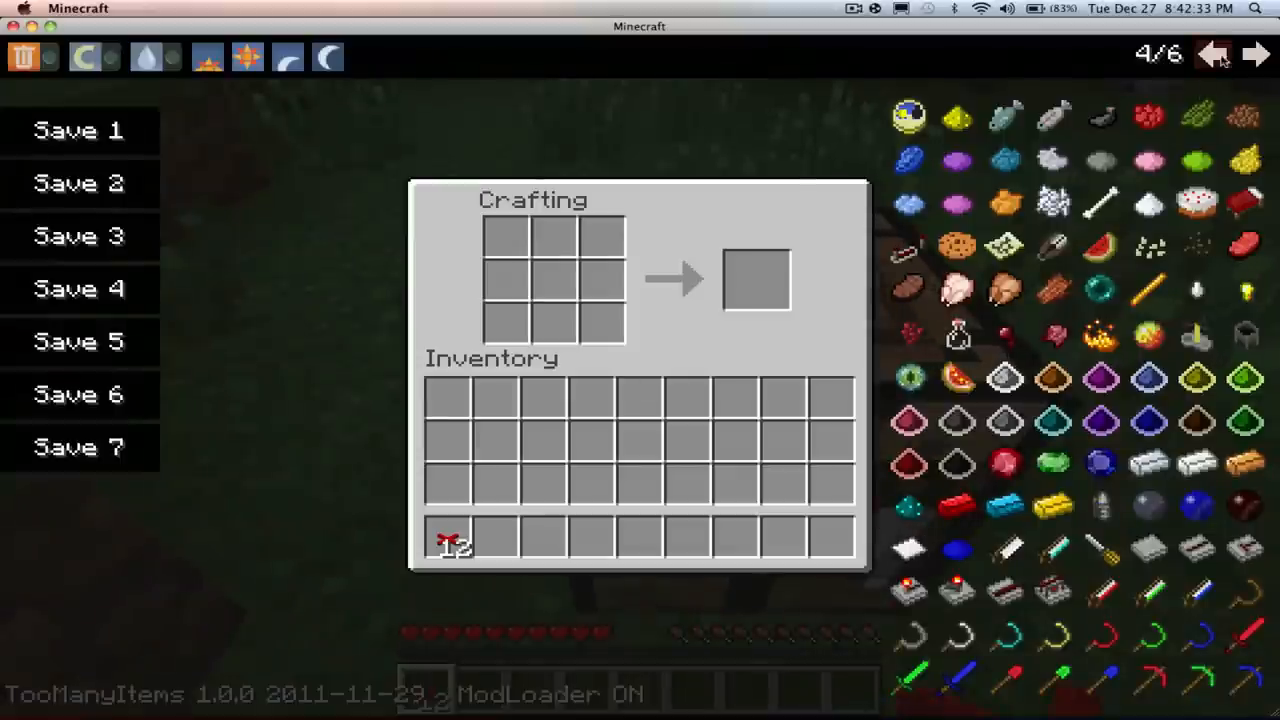
pyautogui.click(1213, 54)
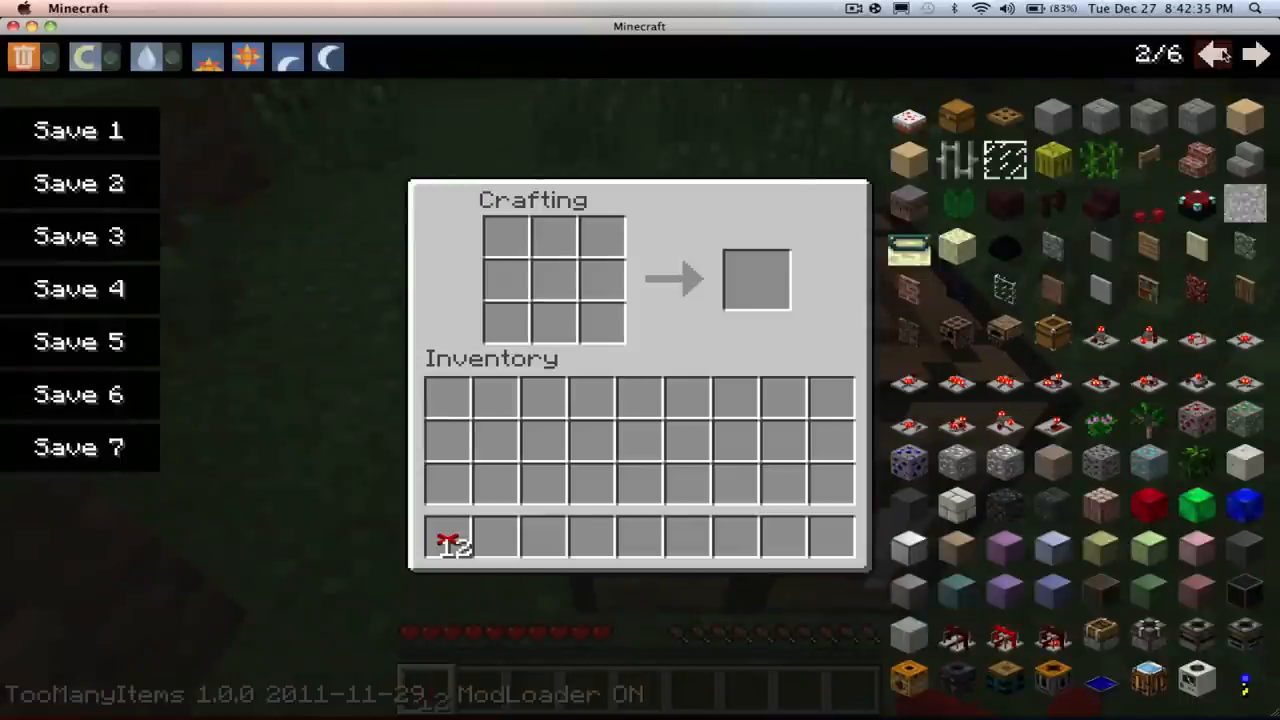
pyautogui.click(1213, 54)
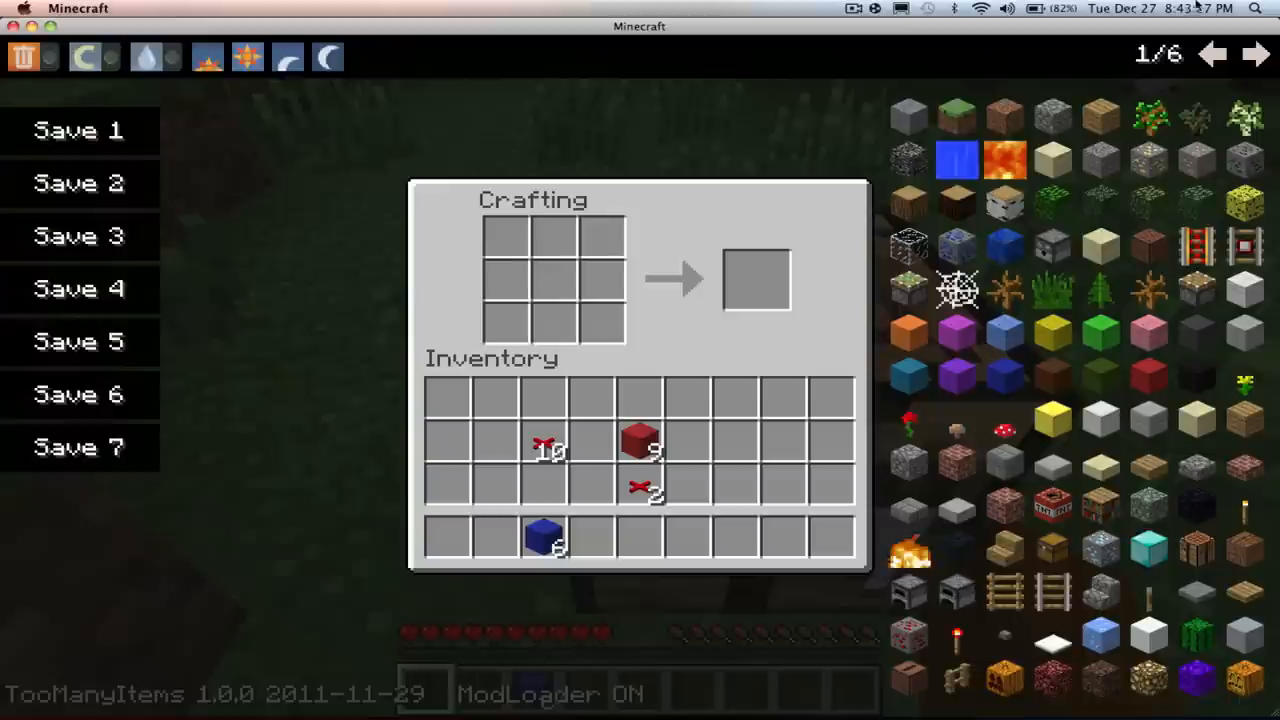
pyautogui.click(852, 8)
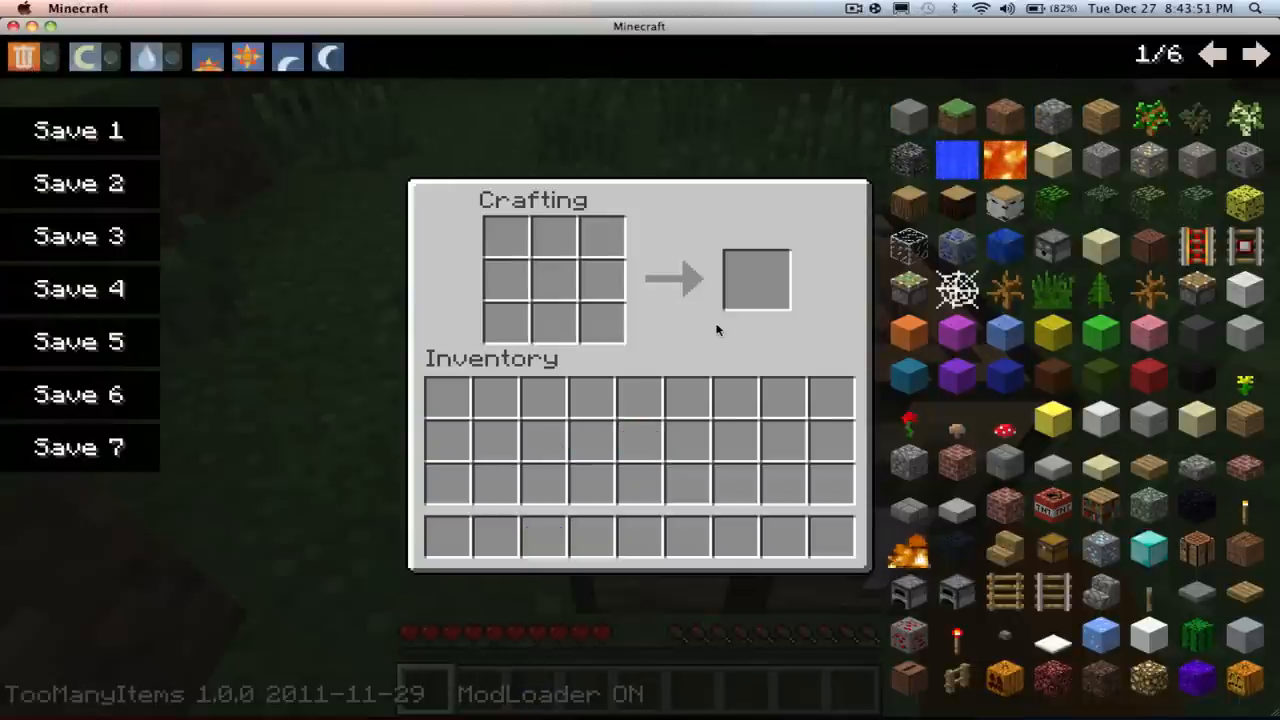
# Take Red Alloy Ingots from page 4 into the crafting grid, then return to the world.
pyautogui.click(1256, 54)
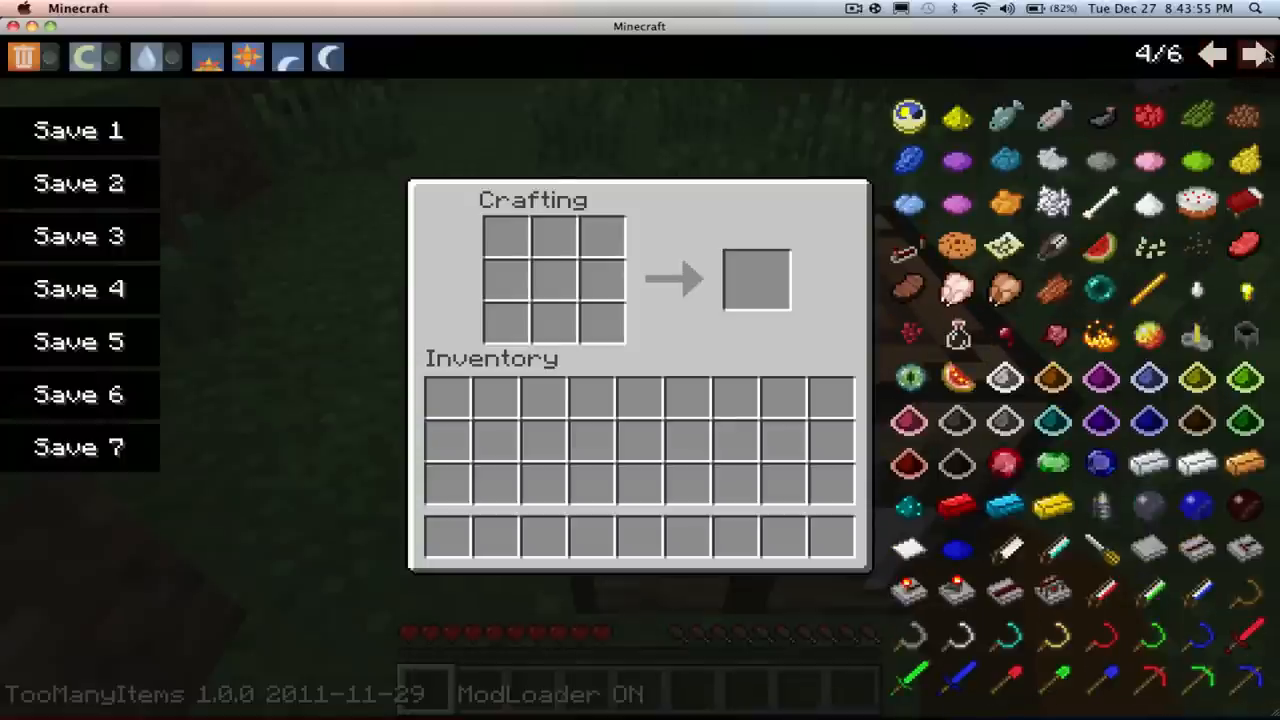
pyautogui.click(955, 505)
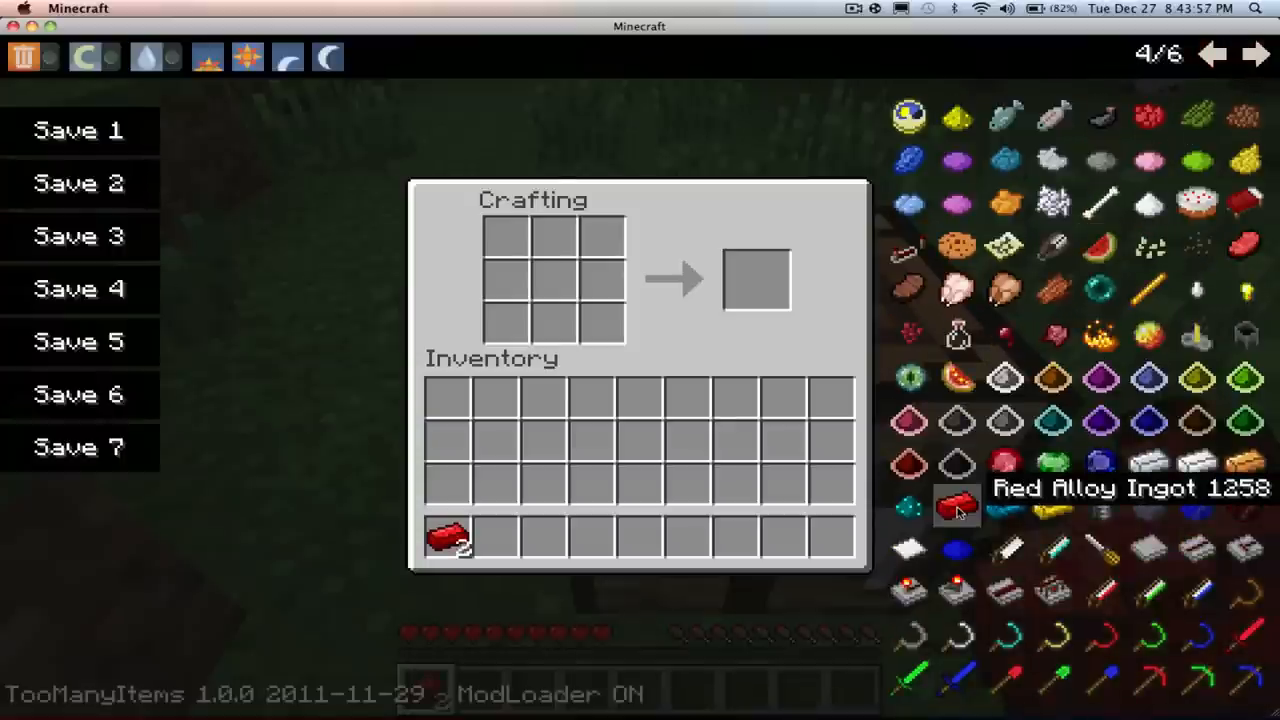
pyautogui.click(1213, 54)
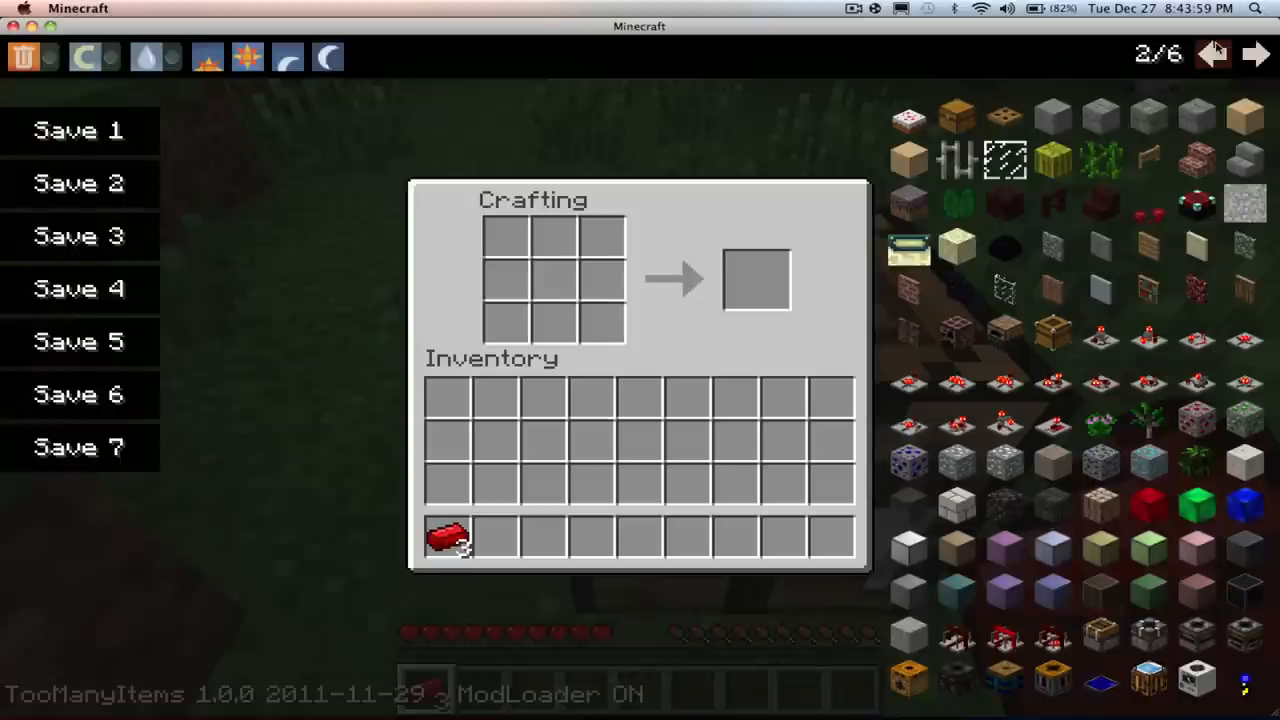
pyautogui.click(1256, 54)
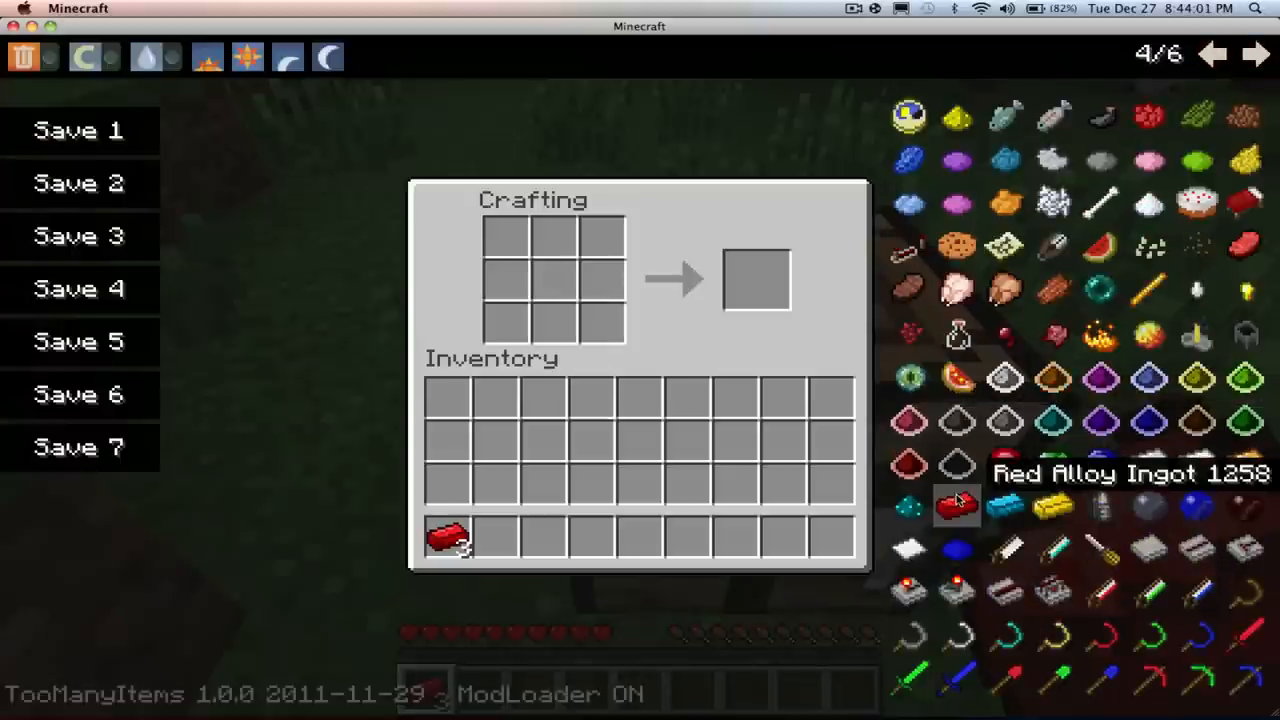
pyautogui.click(1213, 54)
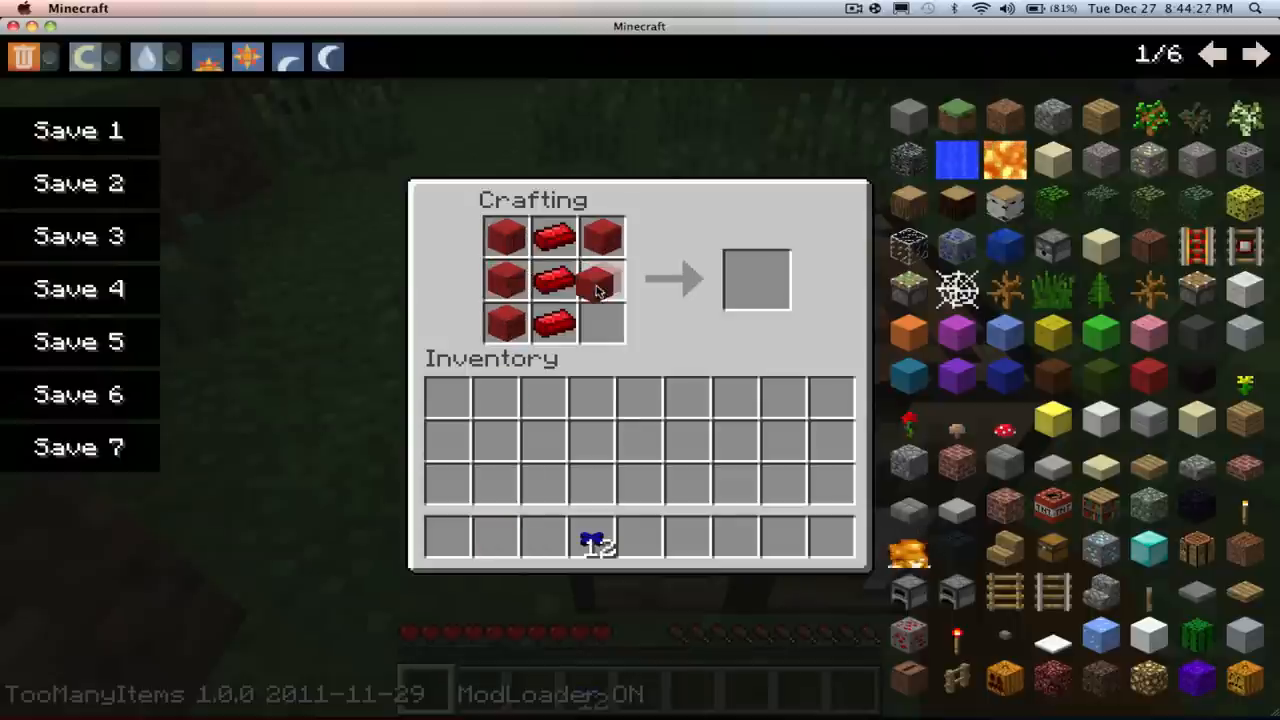
pyautogui.press('Escape')
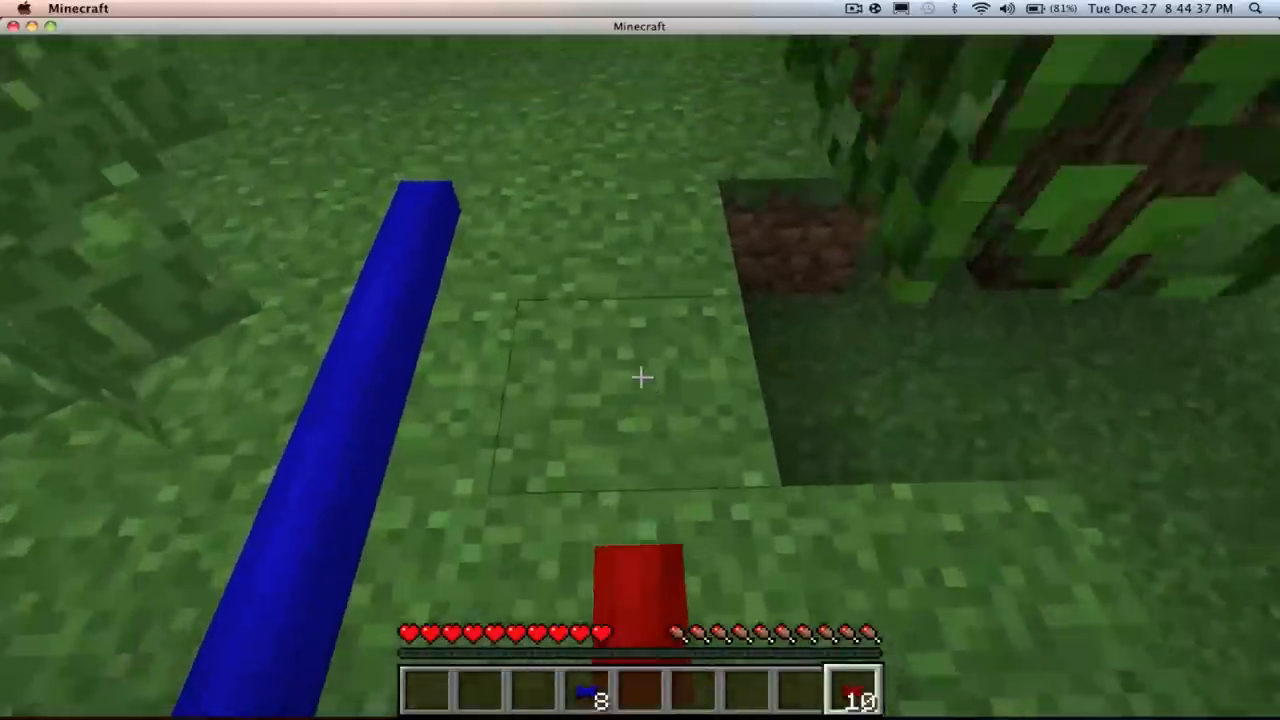
# Resume from the pause menu, then later save and quit to the title screen.
pyautogui.press('Escape')
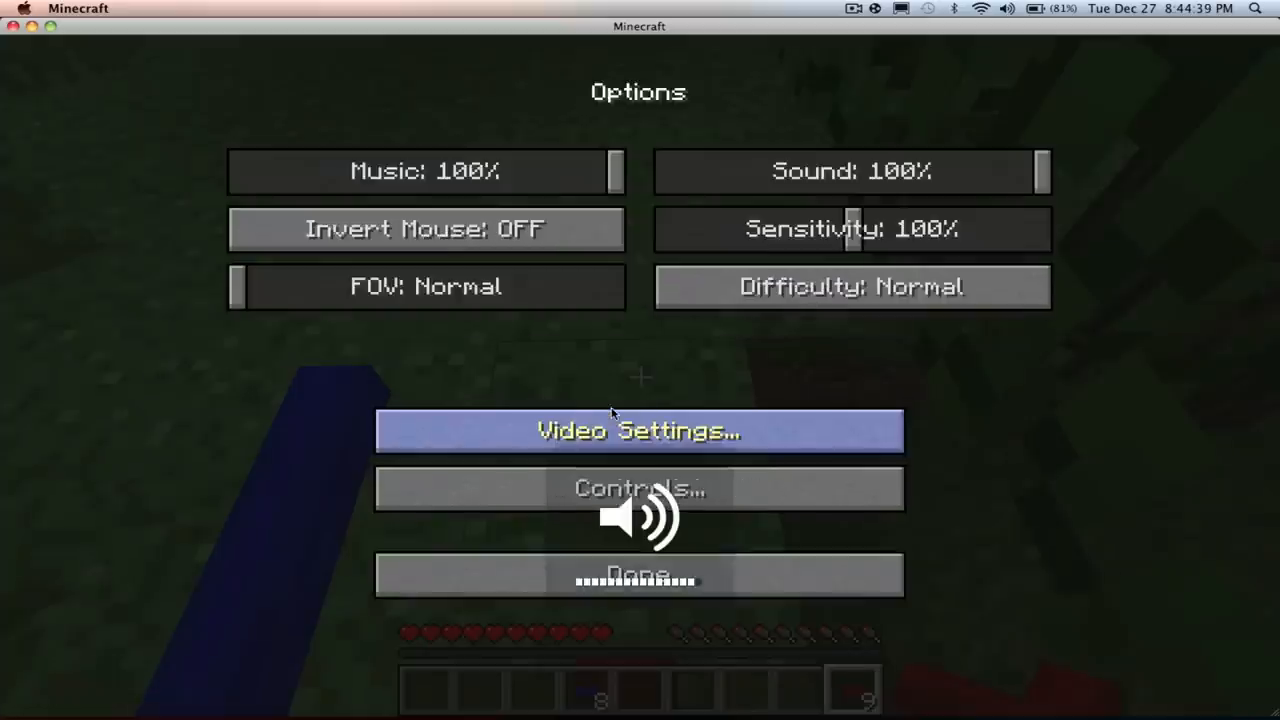
pyautogui.click(638, 574)
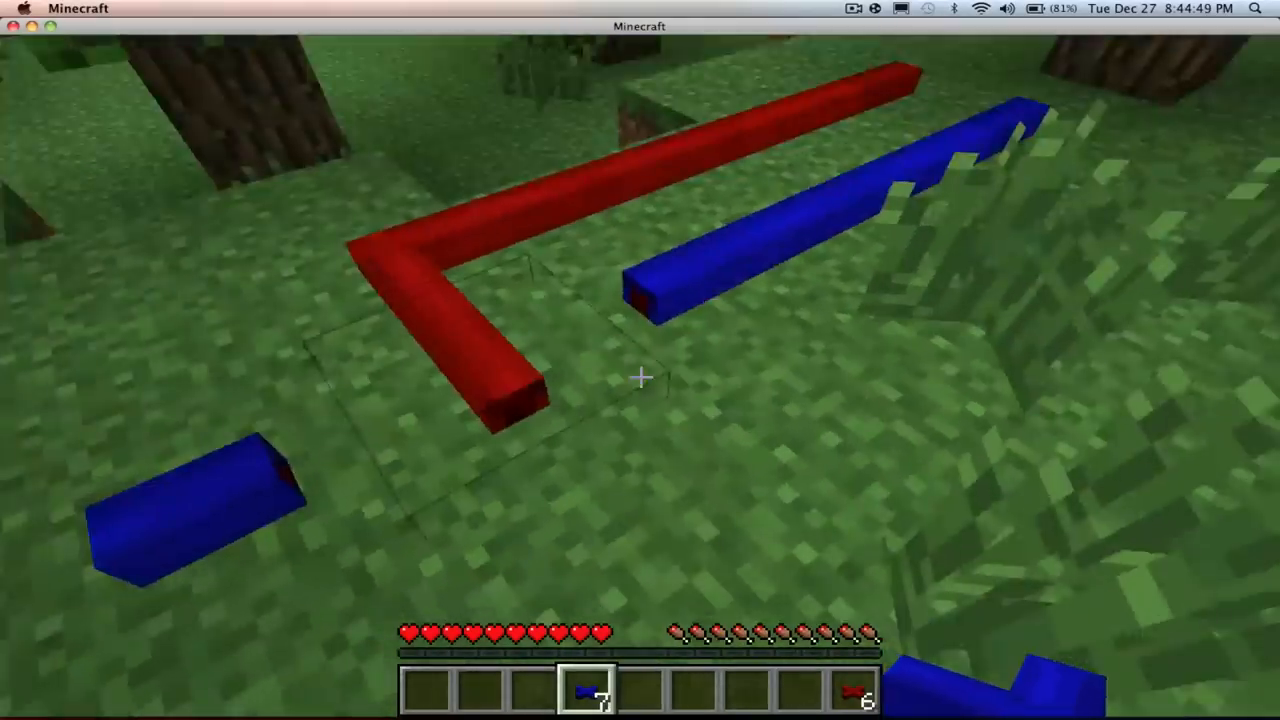
pyautogui.moveTo(640, 377)
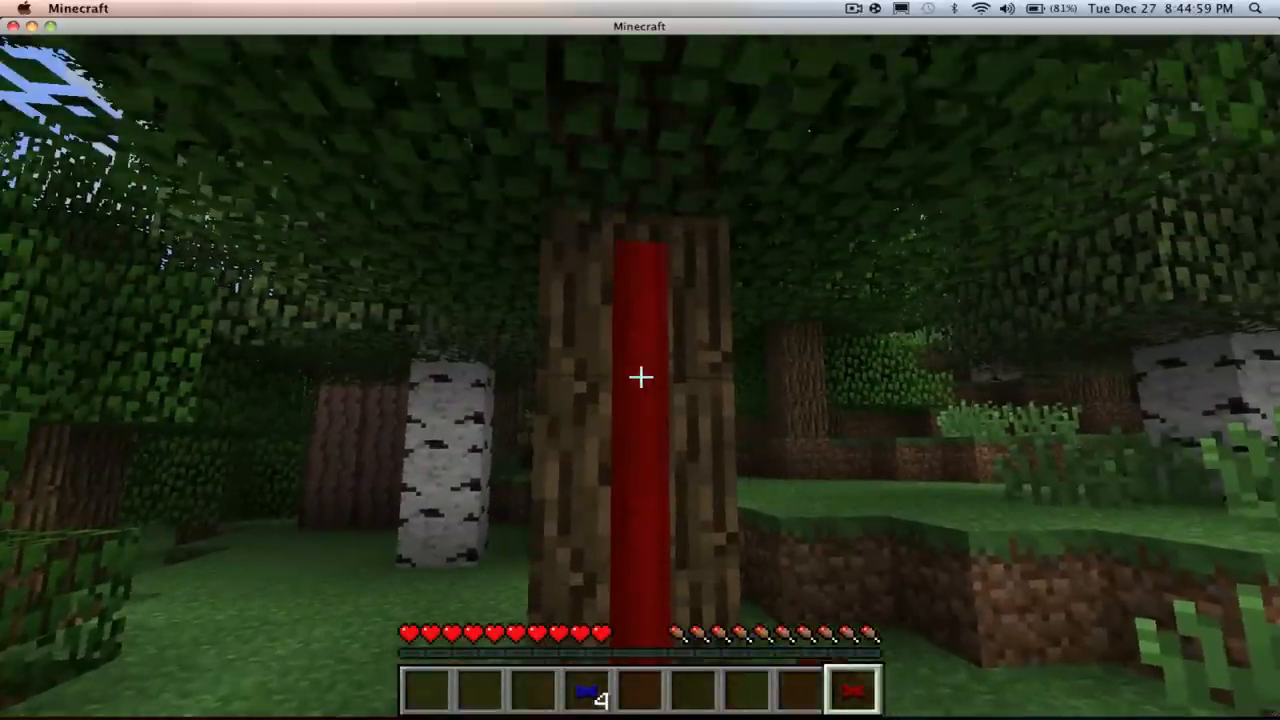
pyautogui.moveTo(640, 377)
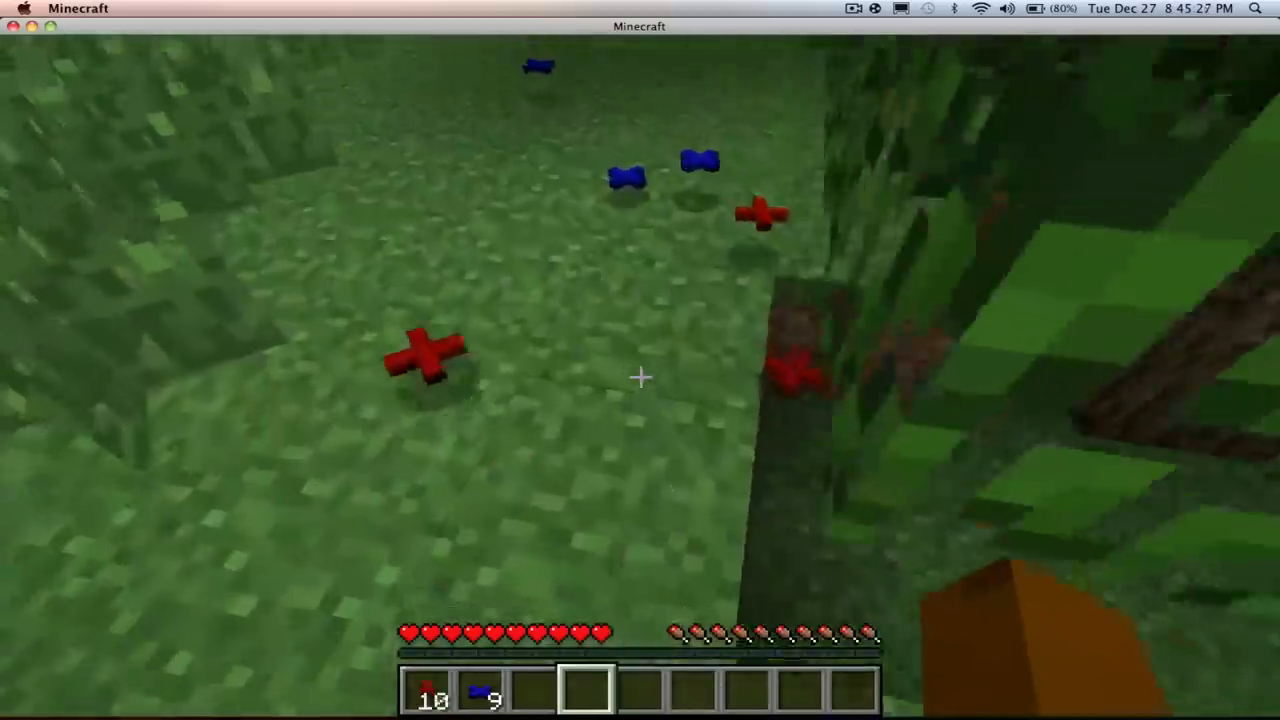
pyautogui.moveTo(640, 380)
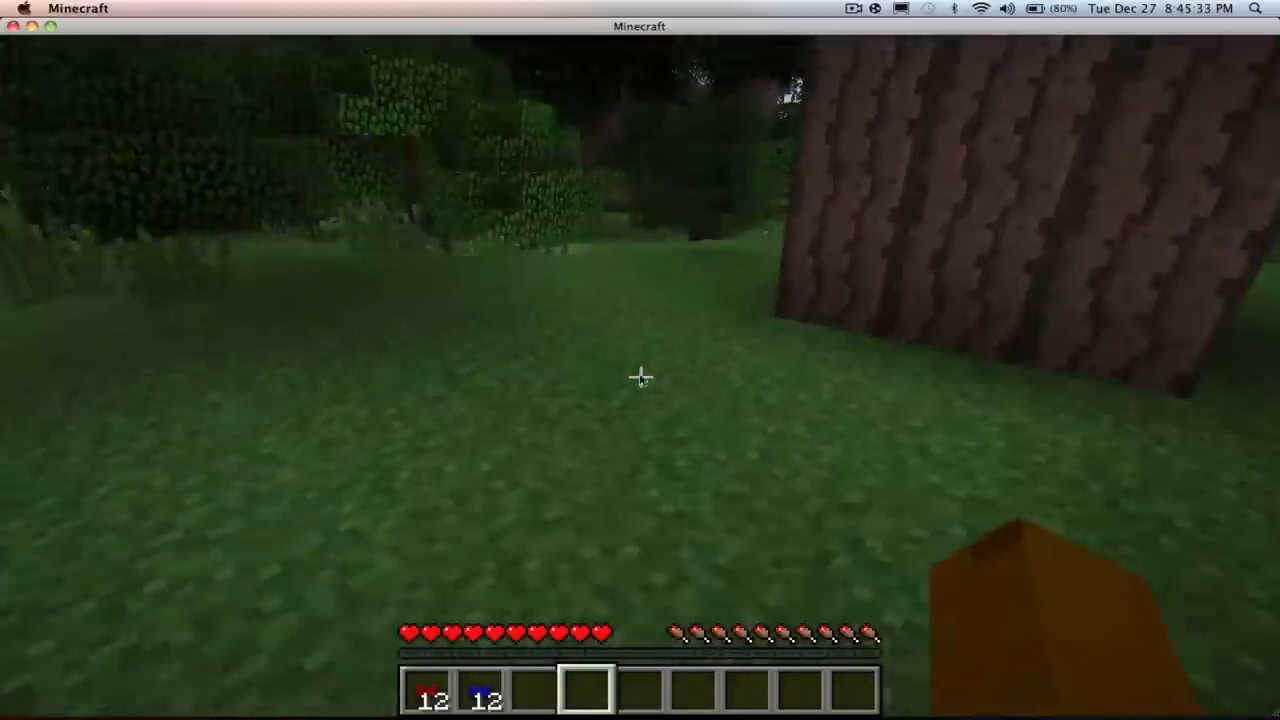
pyautogui.press('Escape')
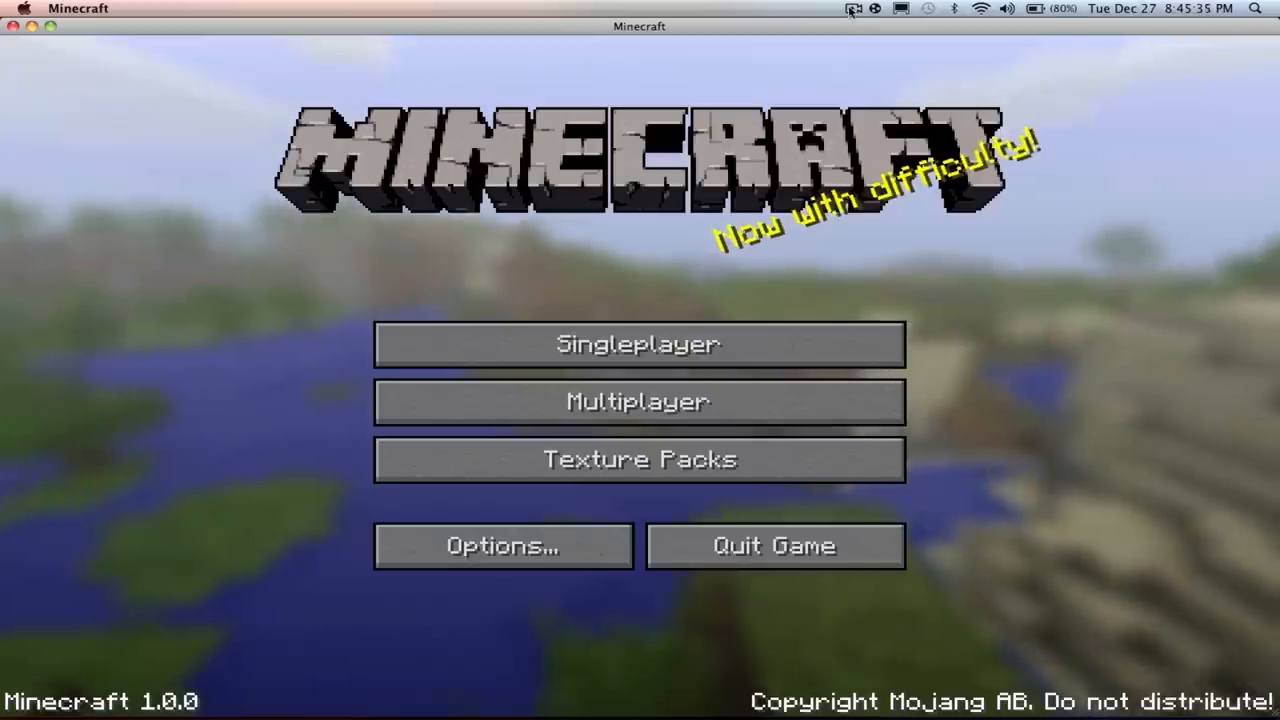
pyautogui.click(853, 9)
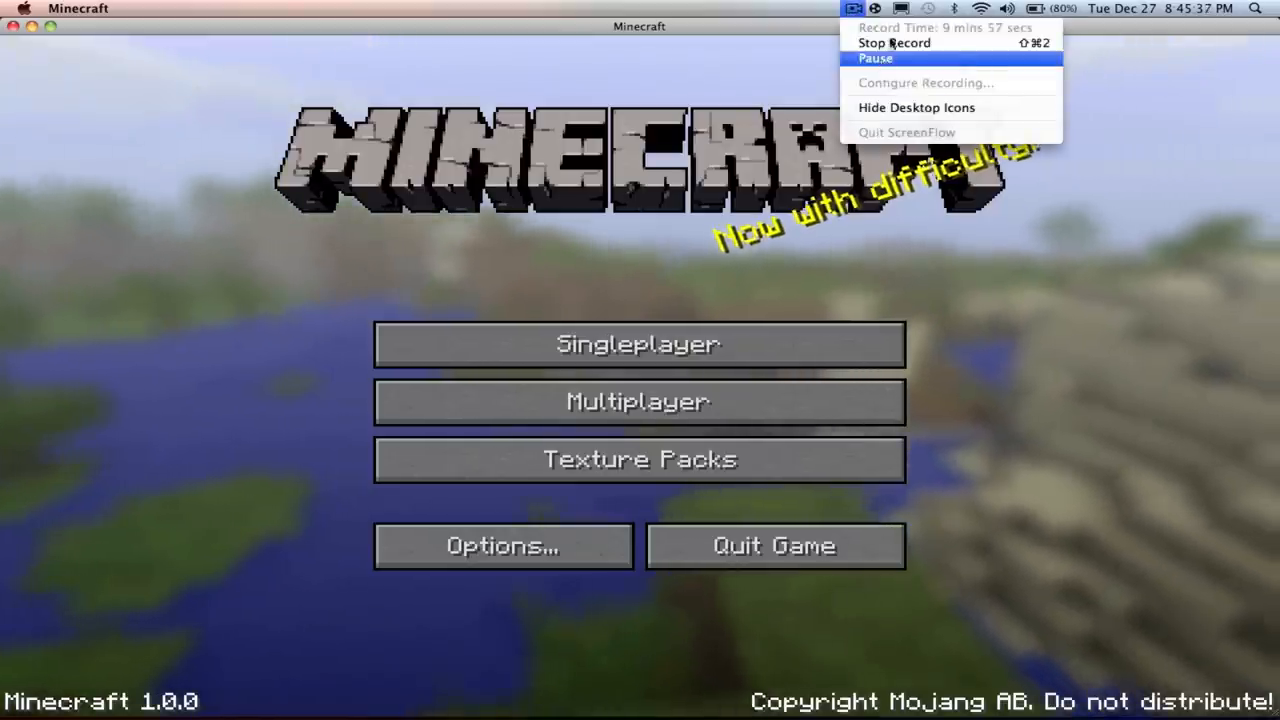